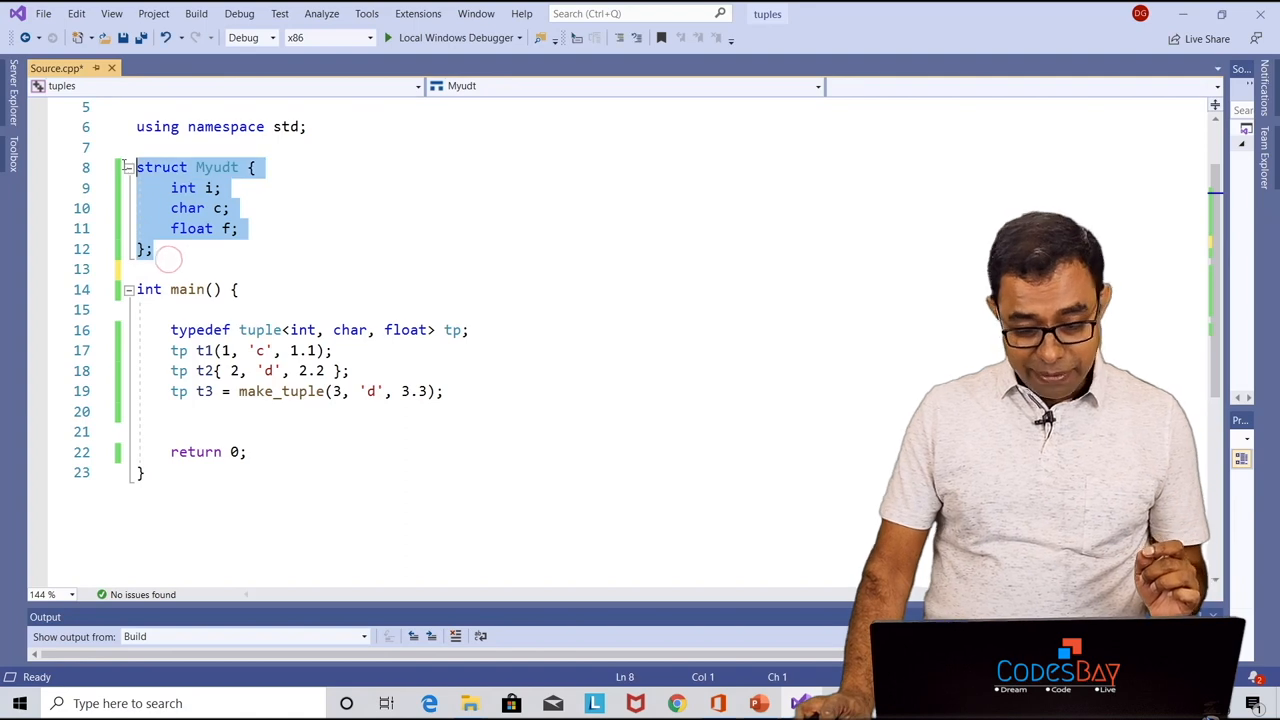
Delete the unused Myudt struct, leaving only the tuple<int, char, float> alias and tuples
key("Delete")
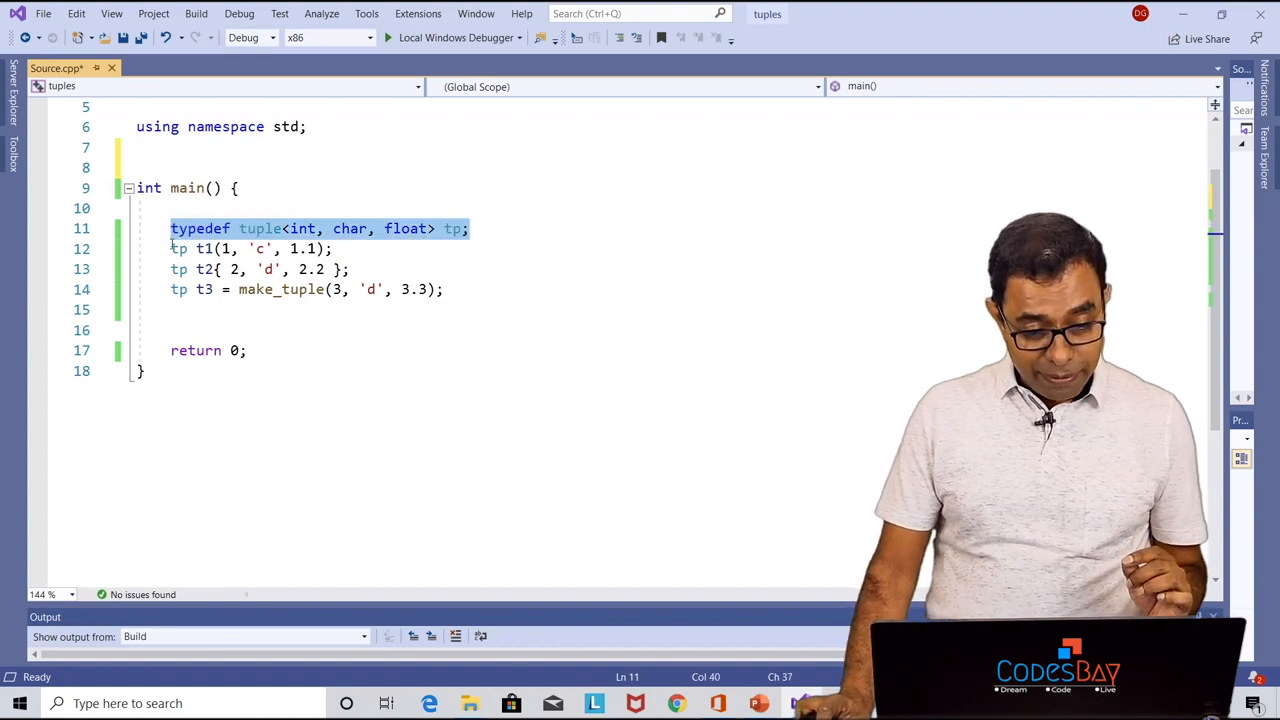
left_click(190, 288)
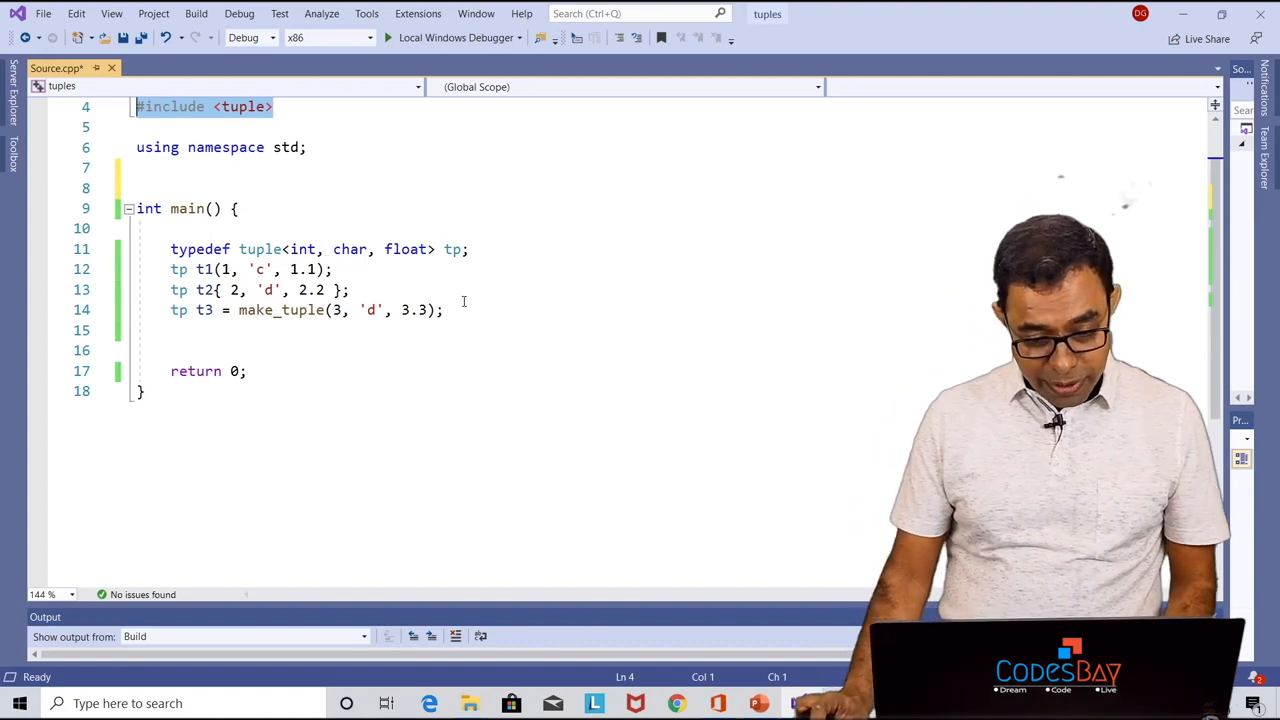
Add cout << tuple_size<tp>::value << endl; to print the tuple's element count, then build
type("cout<<tuple_size<")
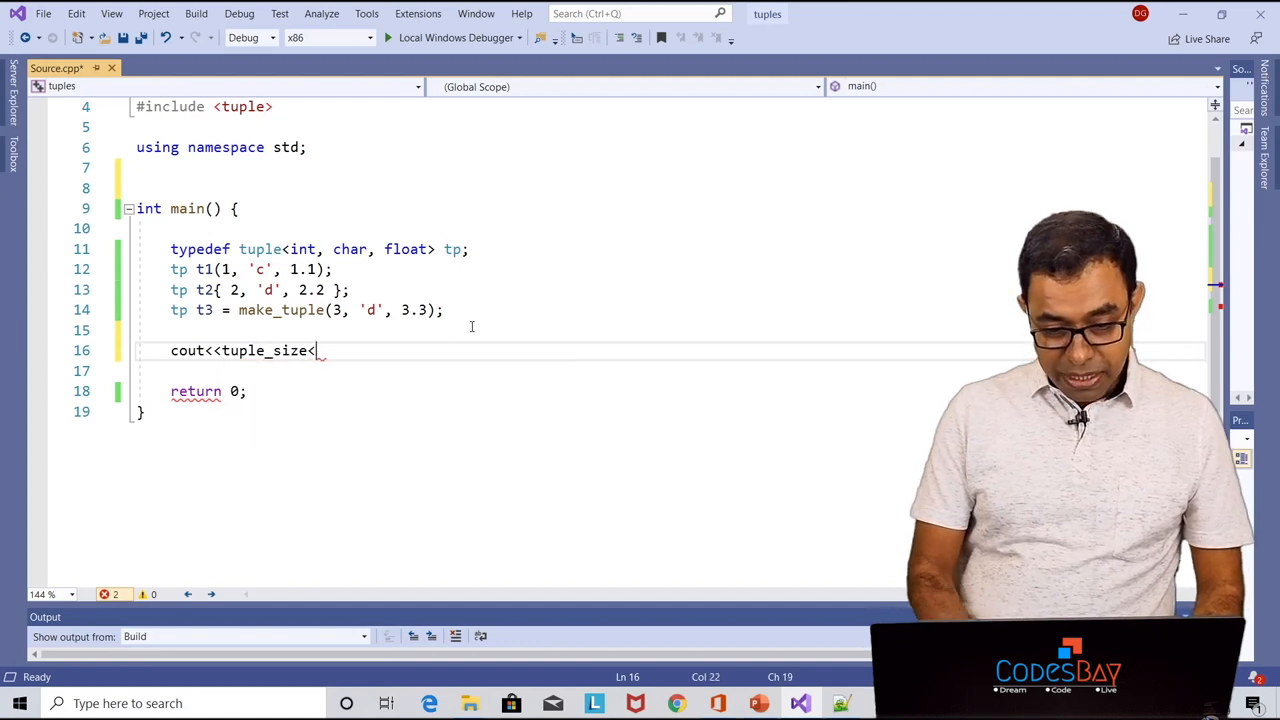
type("tp>::")
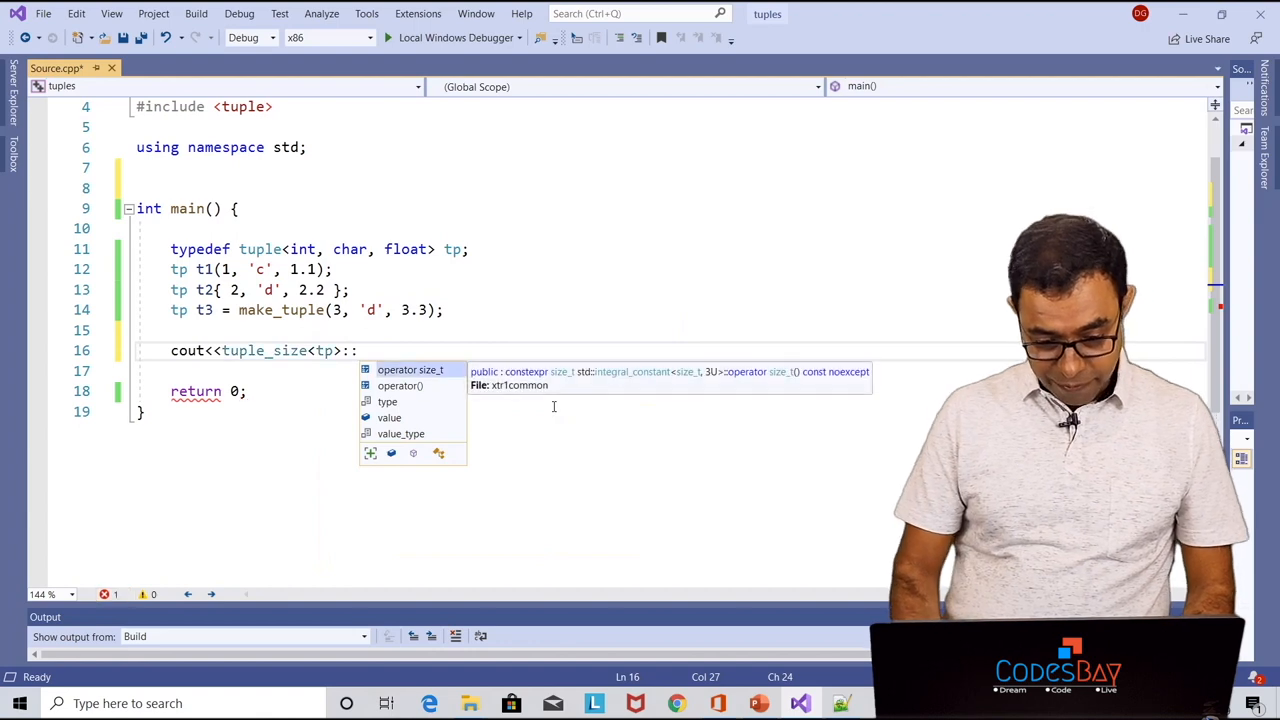
type("value<<en")
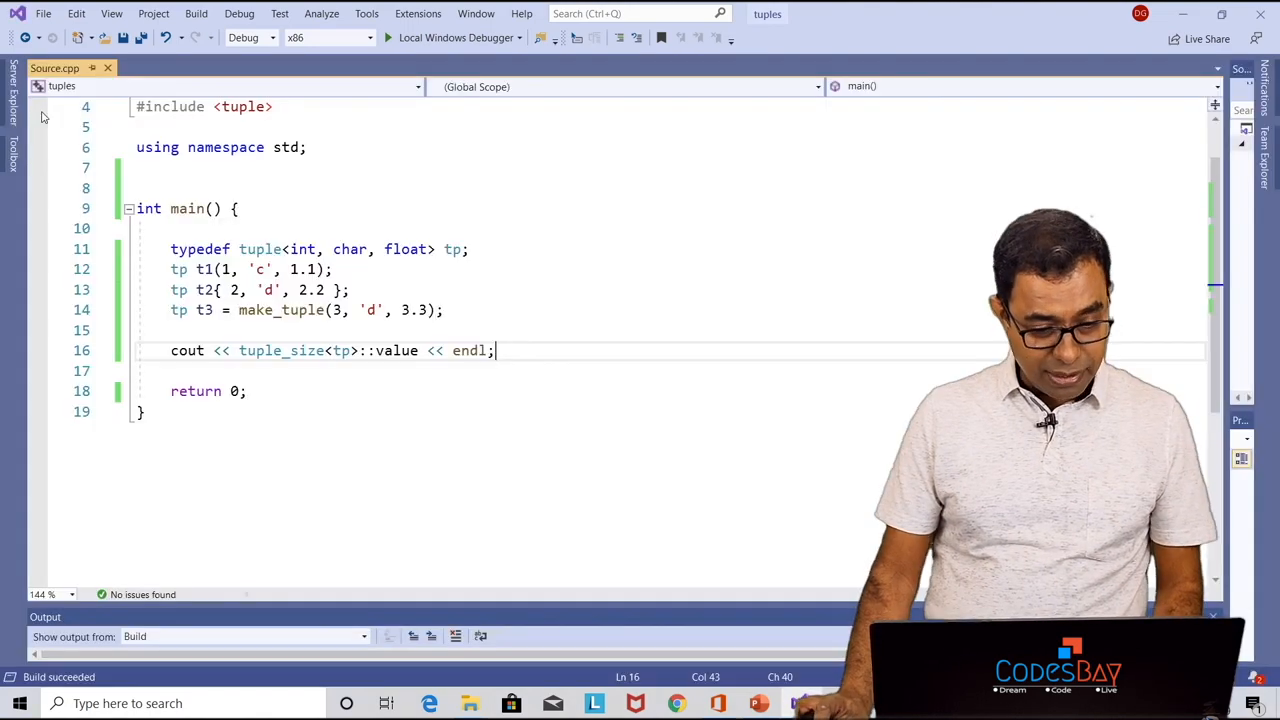
left_click(388, 36)
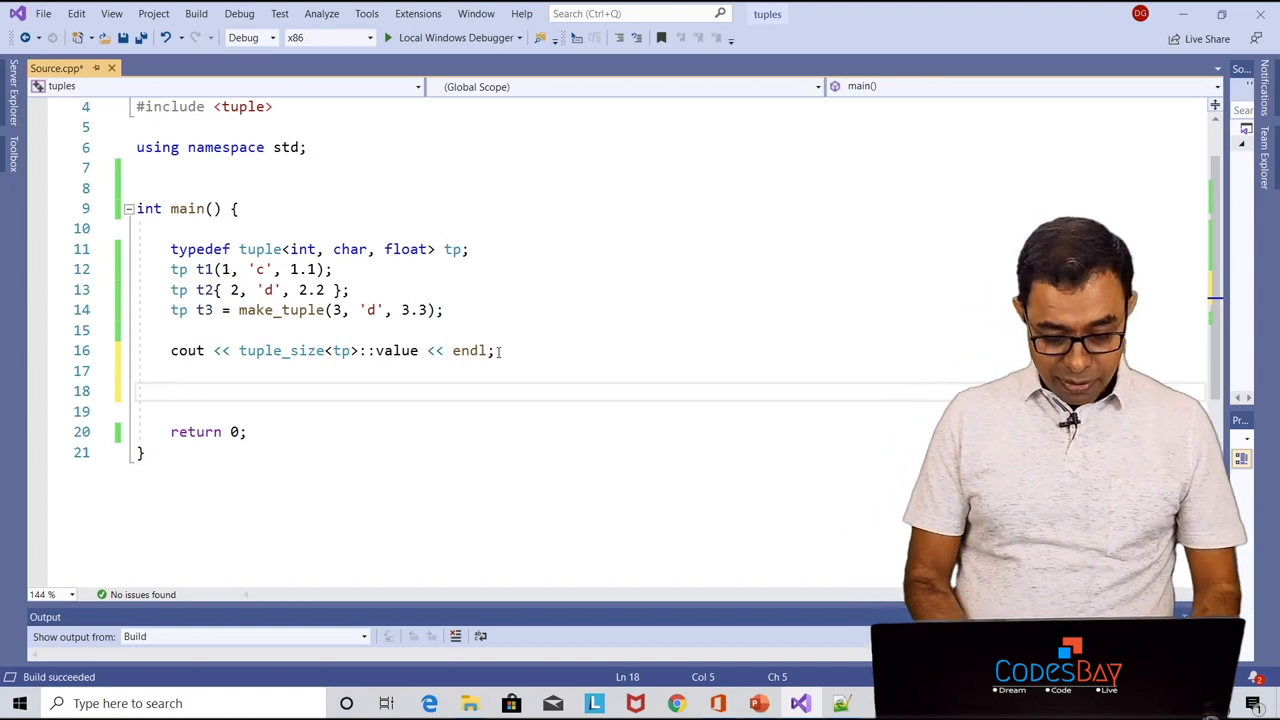
Print t1's elements with cout << get<0>(t1), get<1>(t1) and get<2>(t1), and build
type("cout<<")
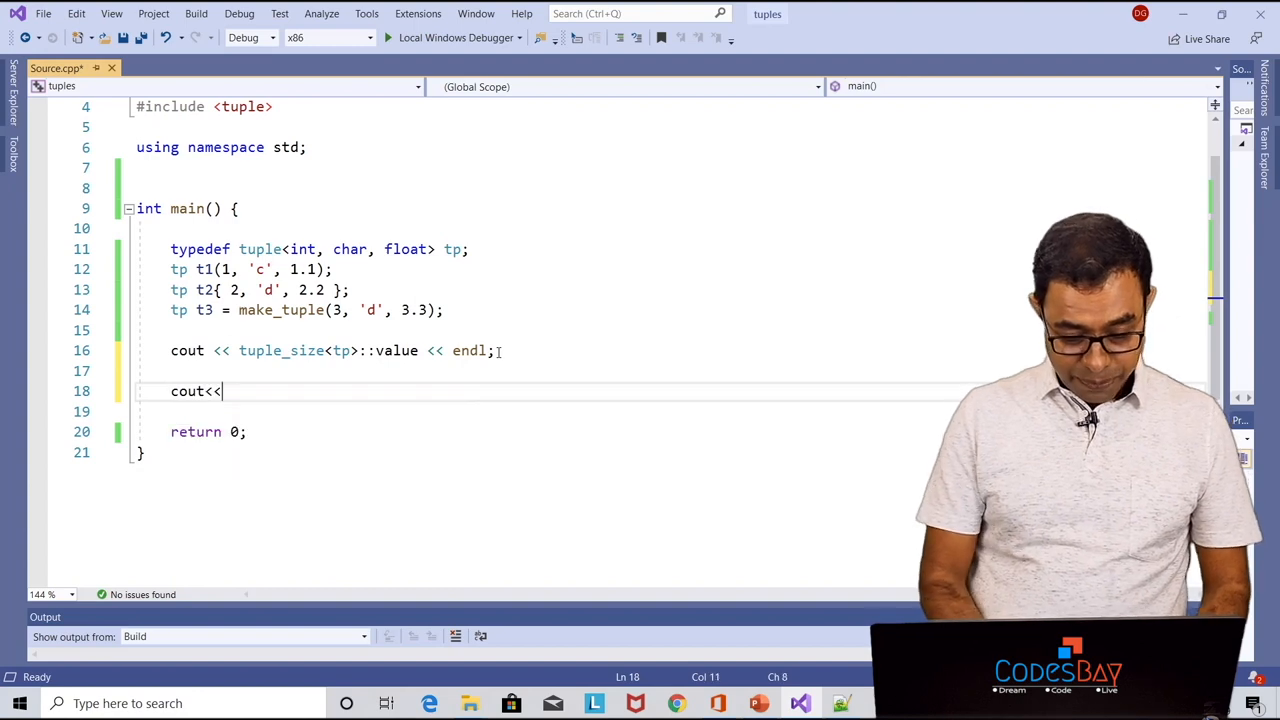
type("get<0")
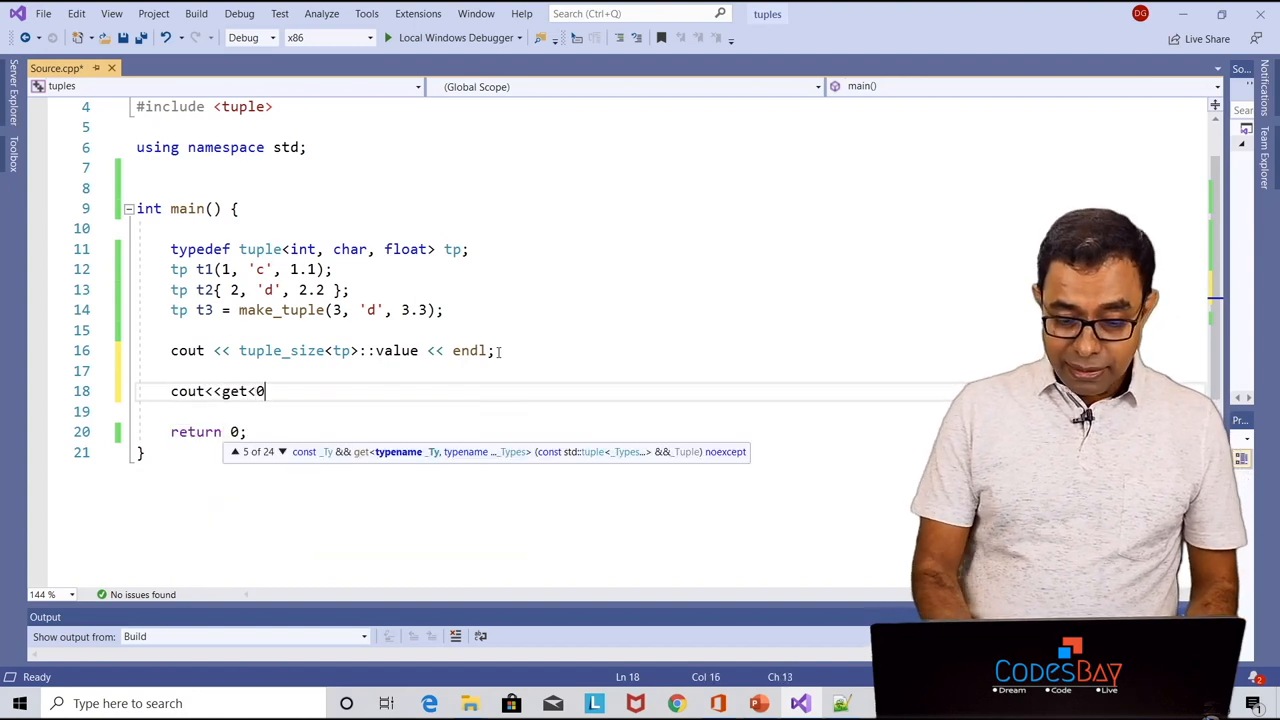
type(">(")
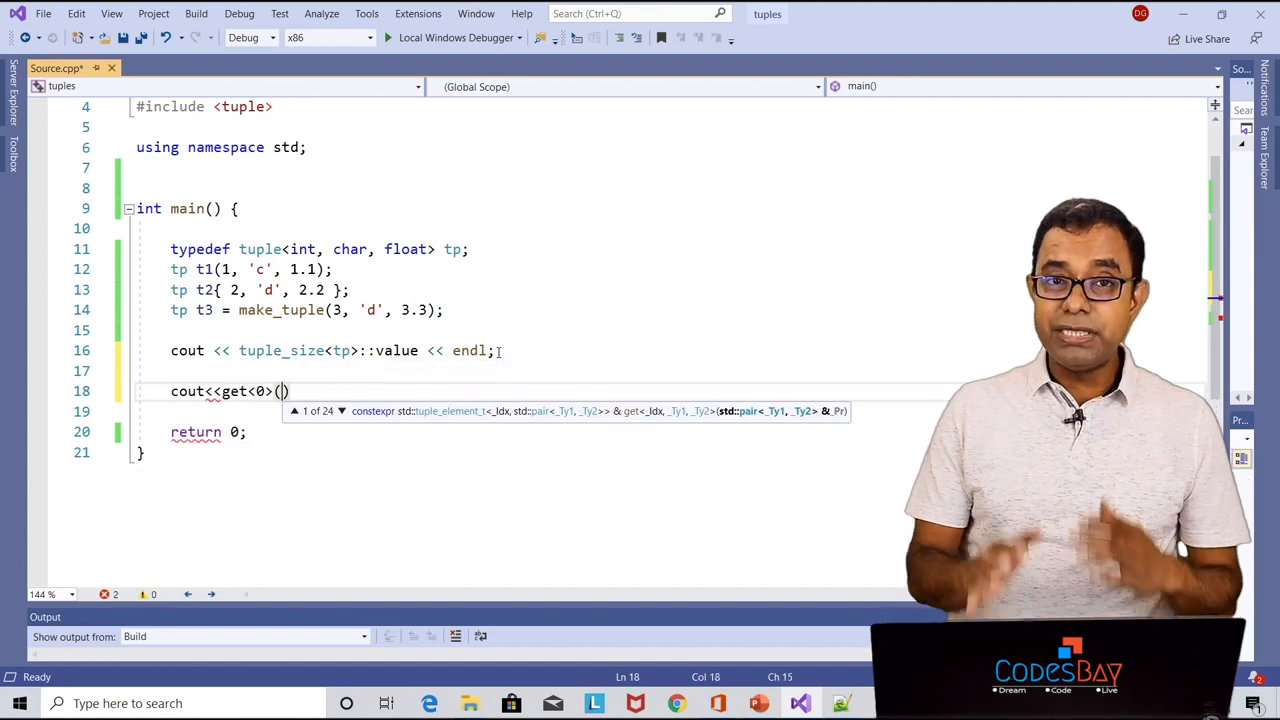
type("tp")
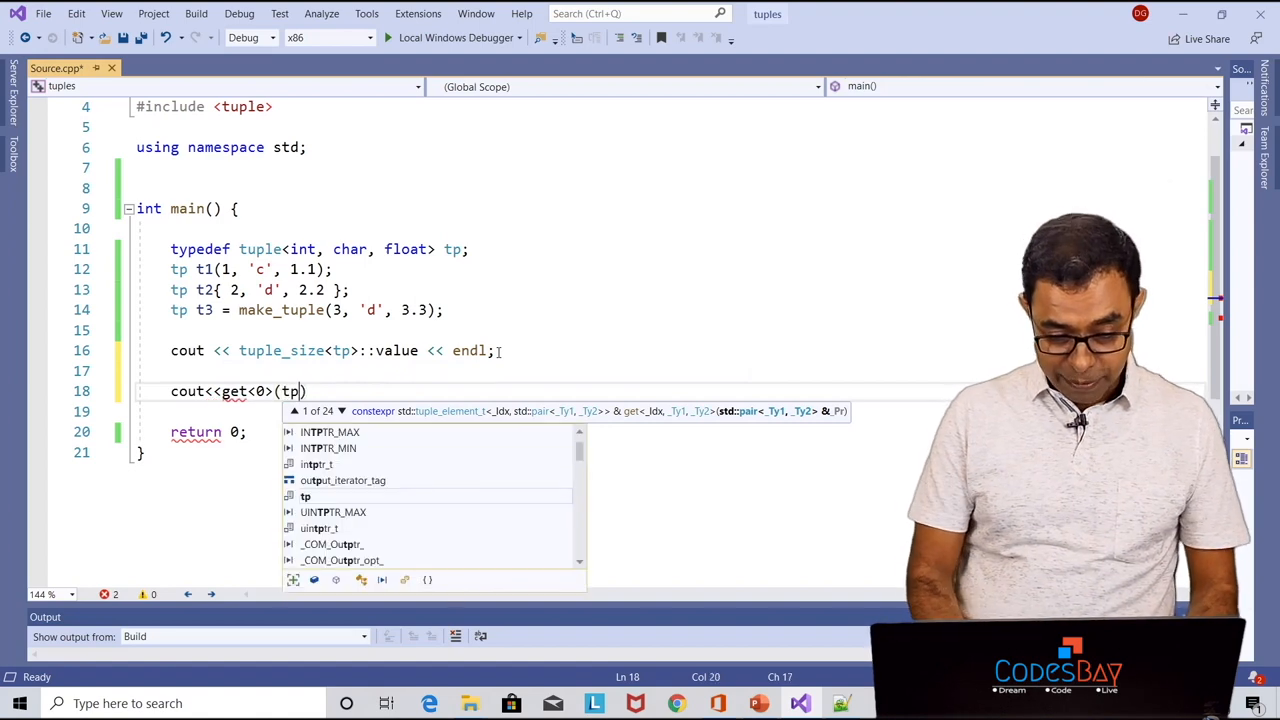
type("<< endl;")
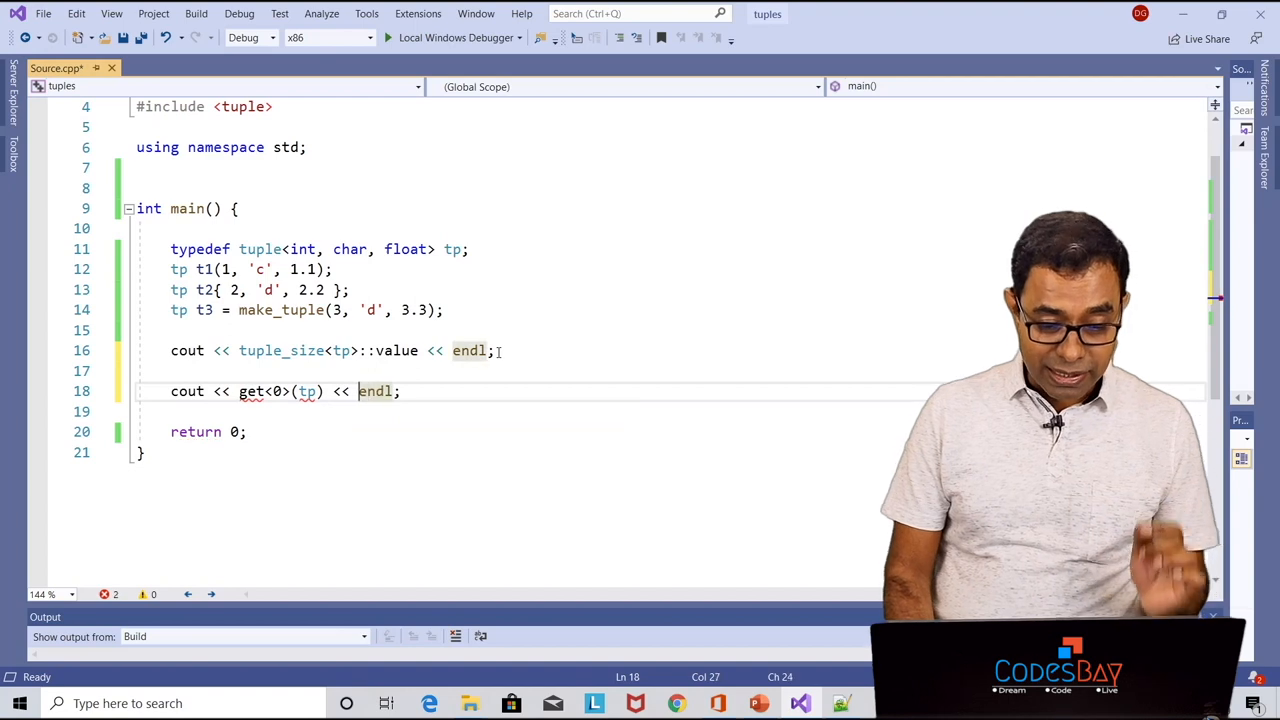
type("t1")
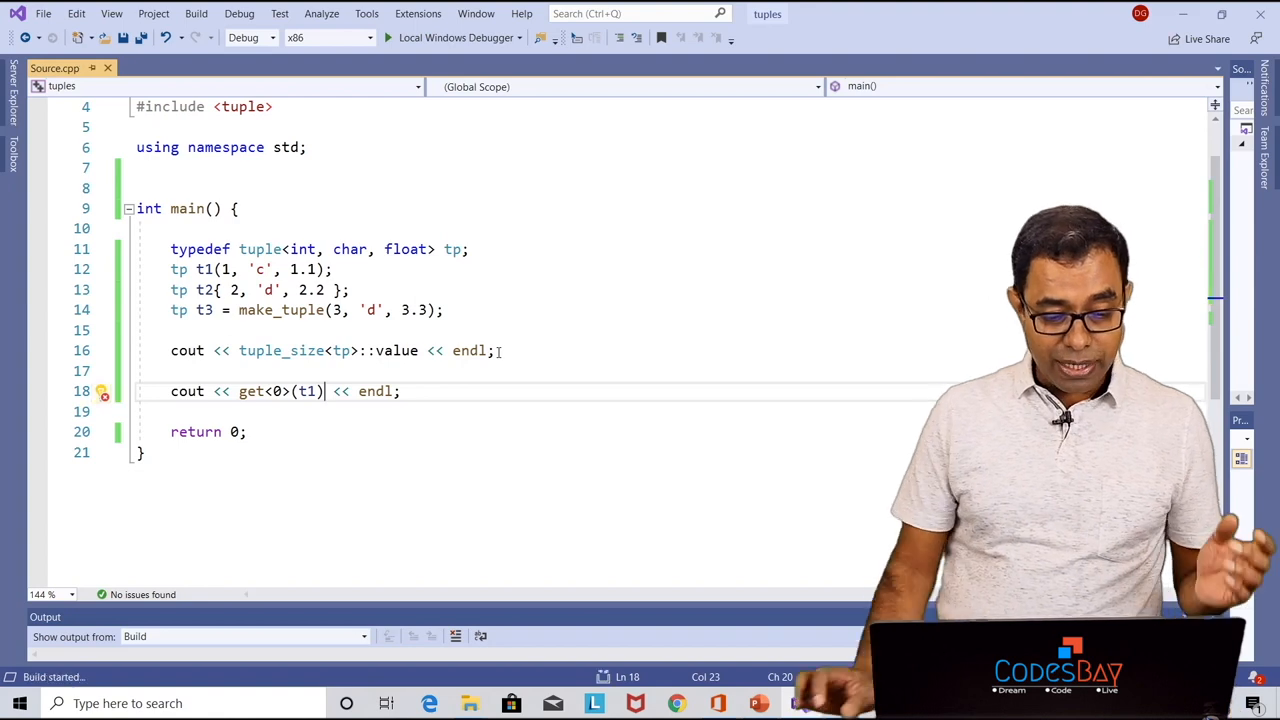
left_click(388, 36)
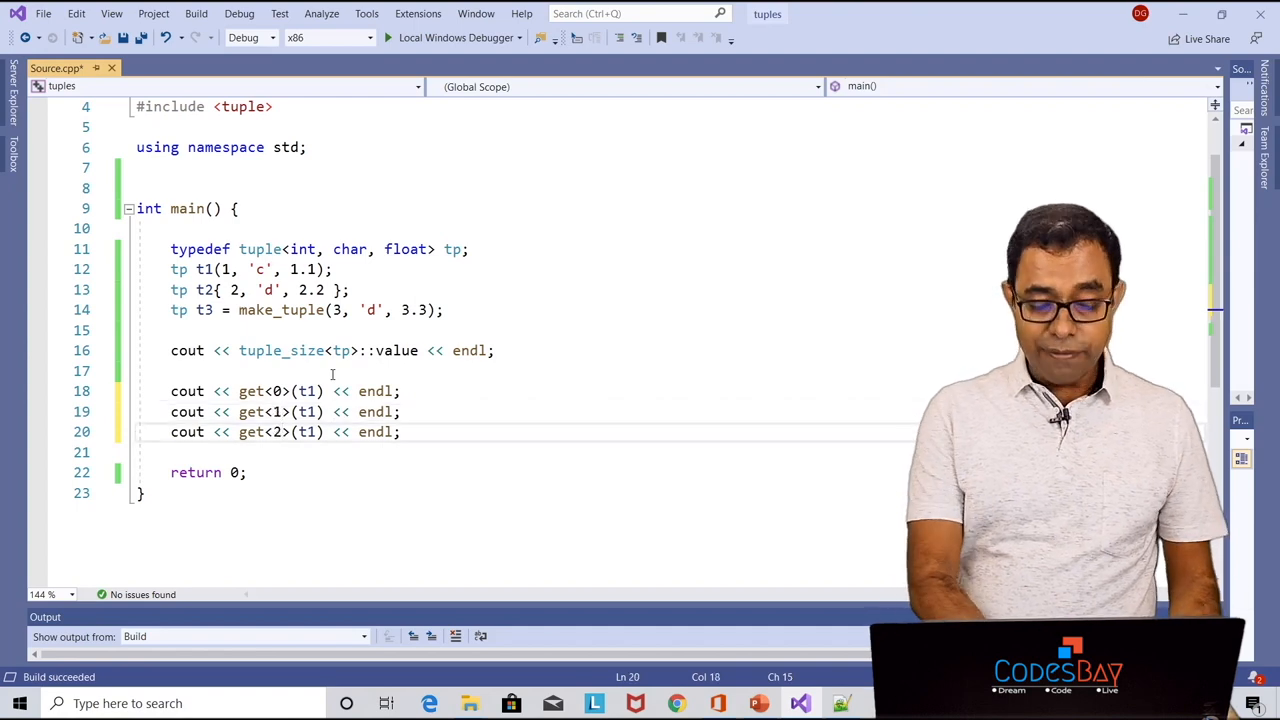
left_click(388, 38)
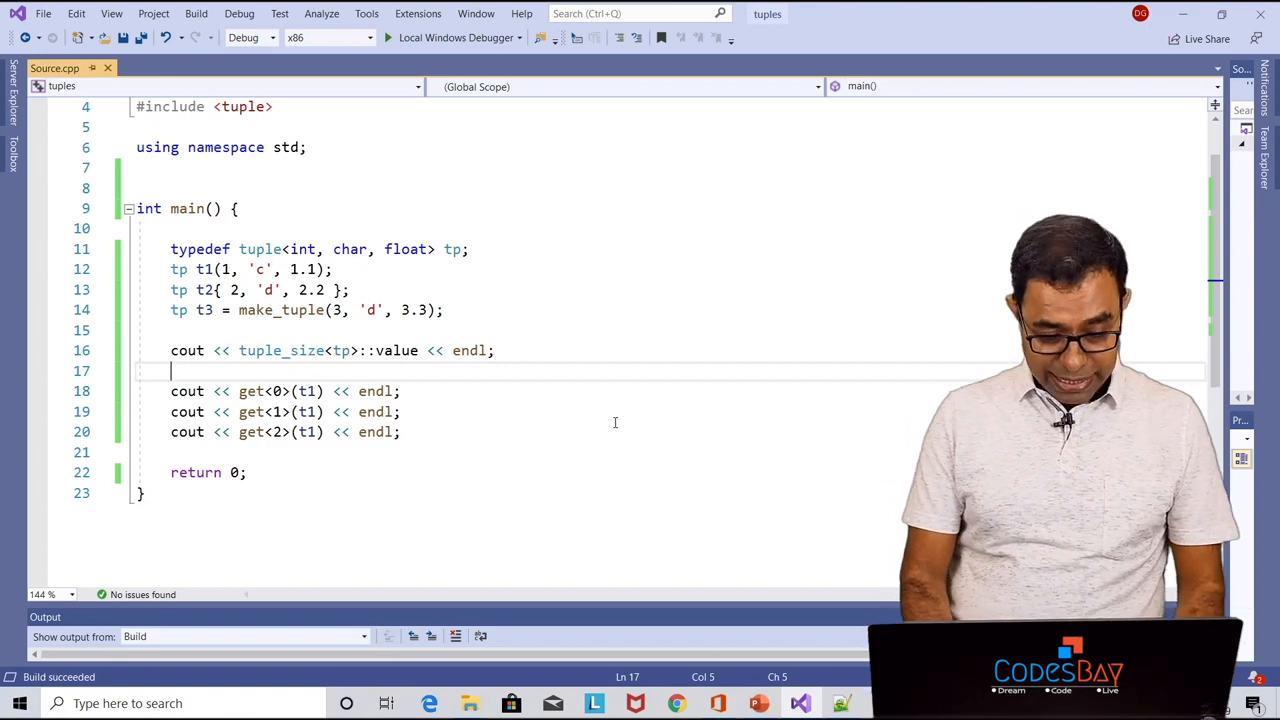
Store get<0>(t1) in int i and print i instead of the direct get<0> call
type("int u")
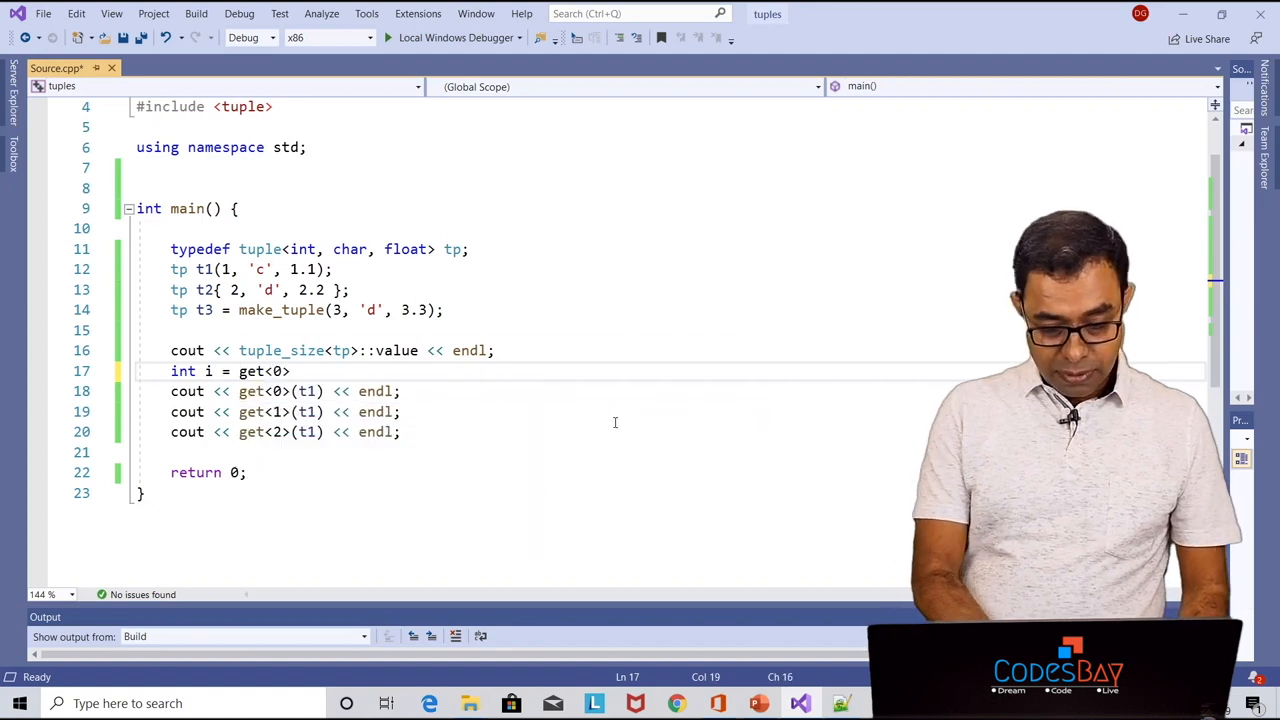
type("(t1);")
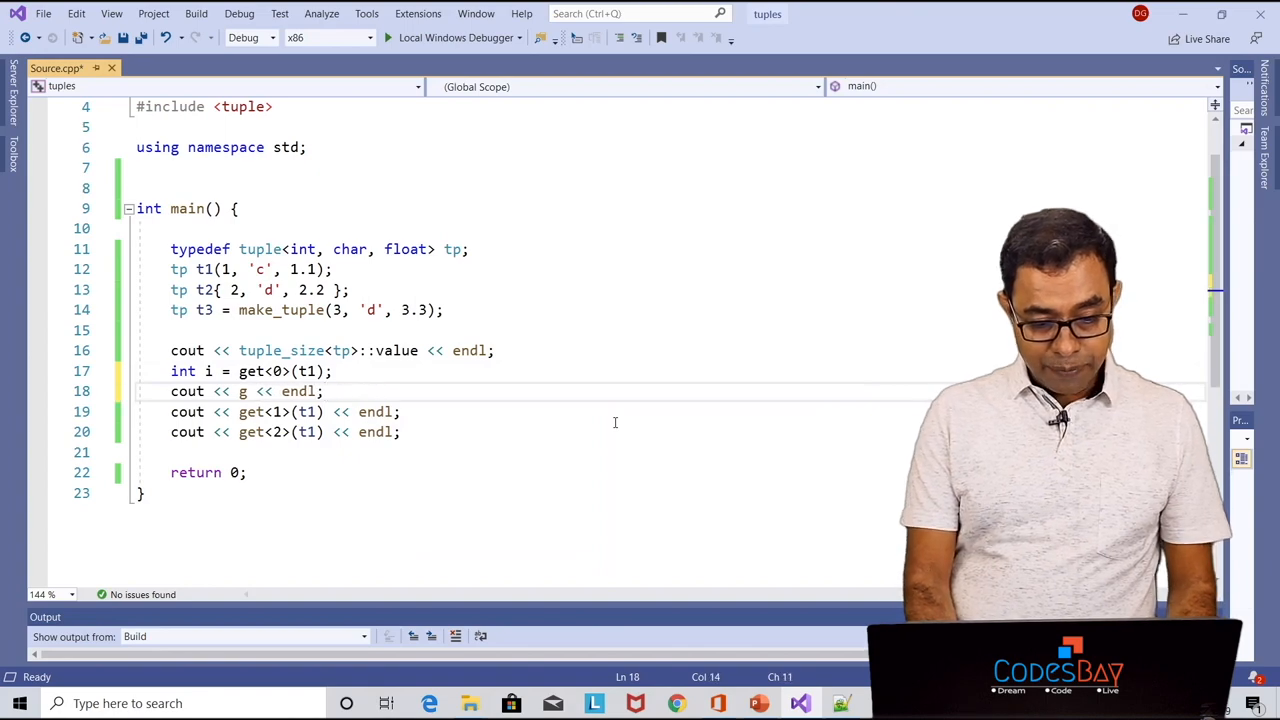
type("i")
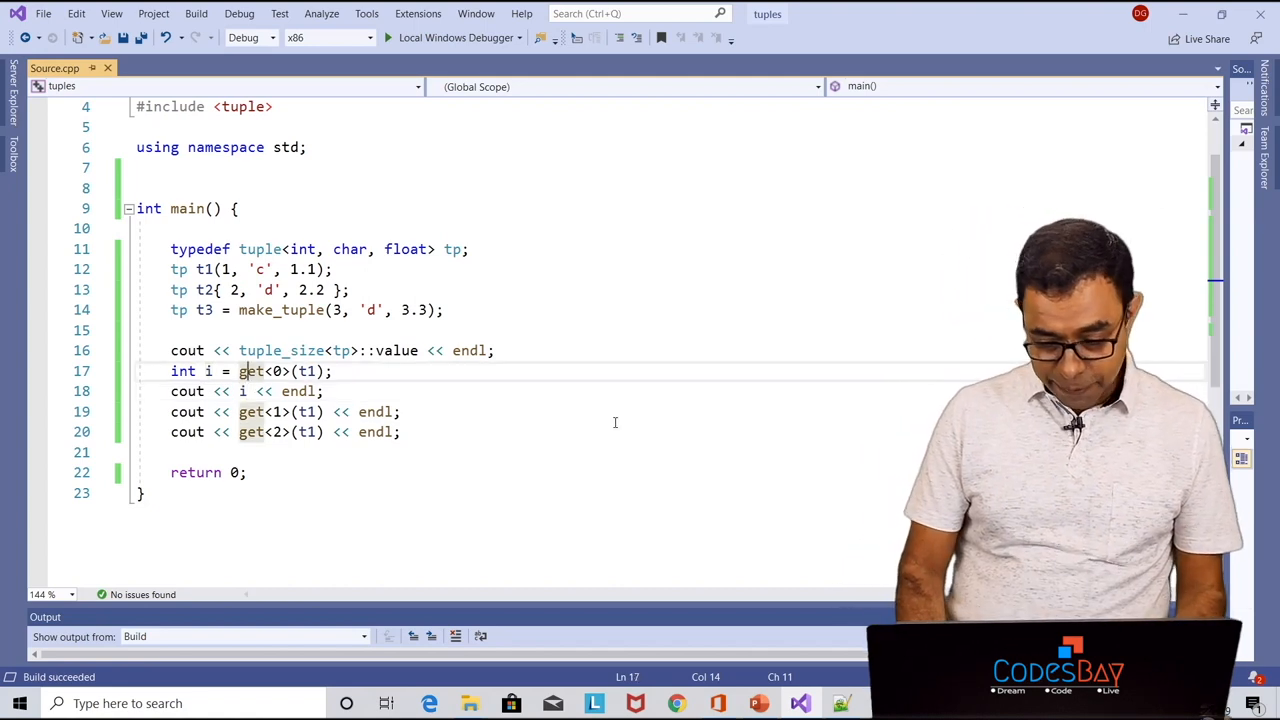
Replace the element-printing lines with declarations int first, char second and float third
left_click_drag(172, 370, 400, 432)
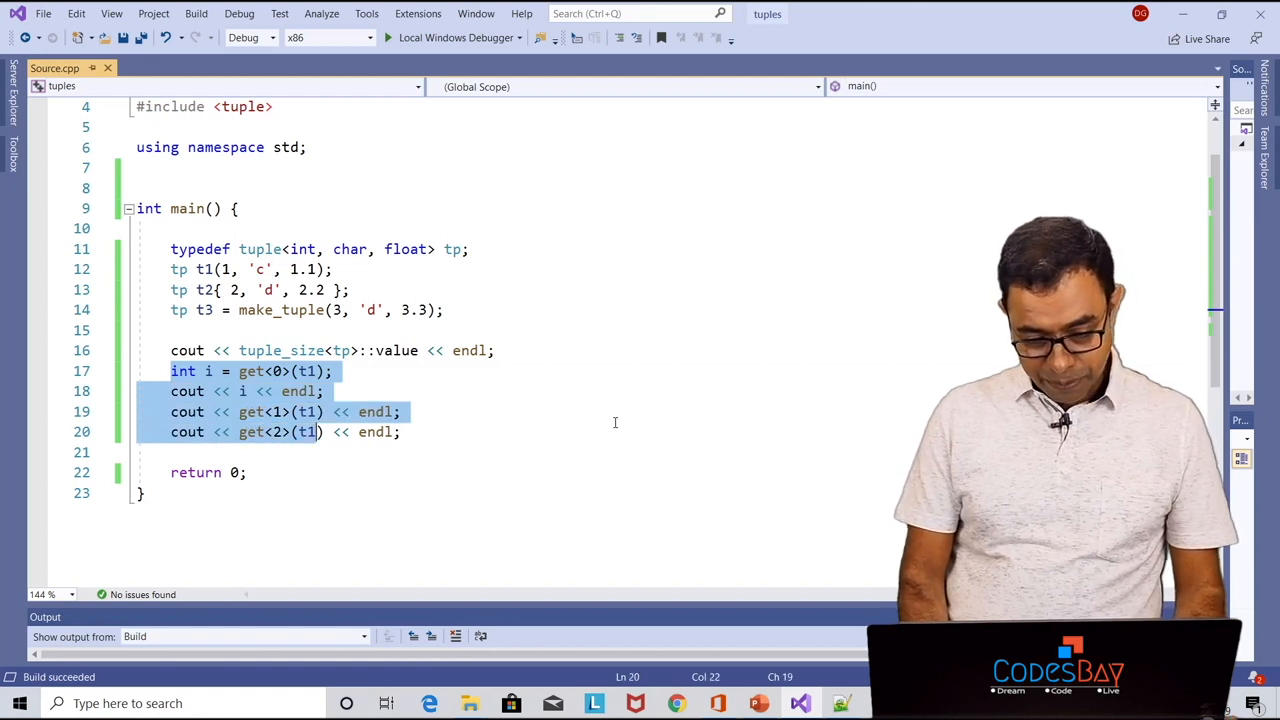
key("Delete")
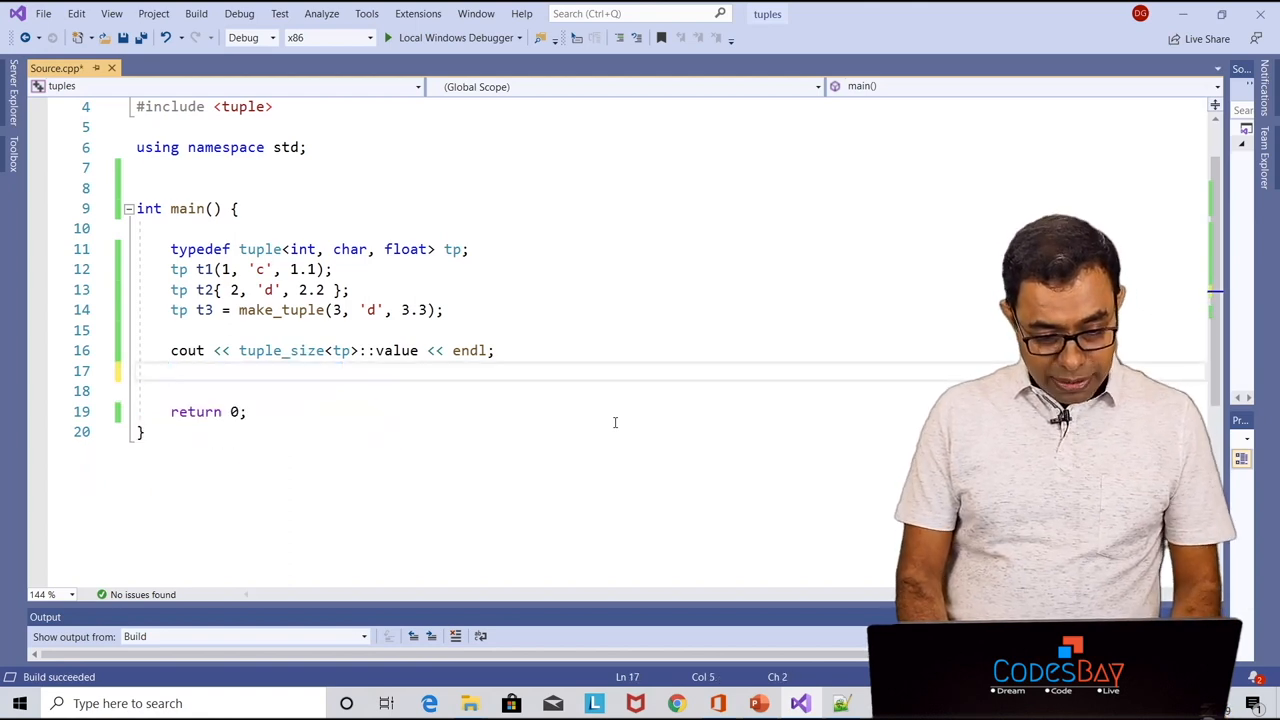
type("int first")
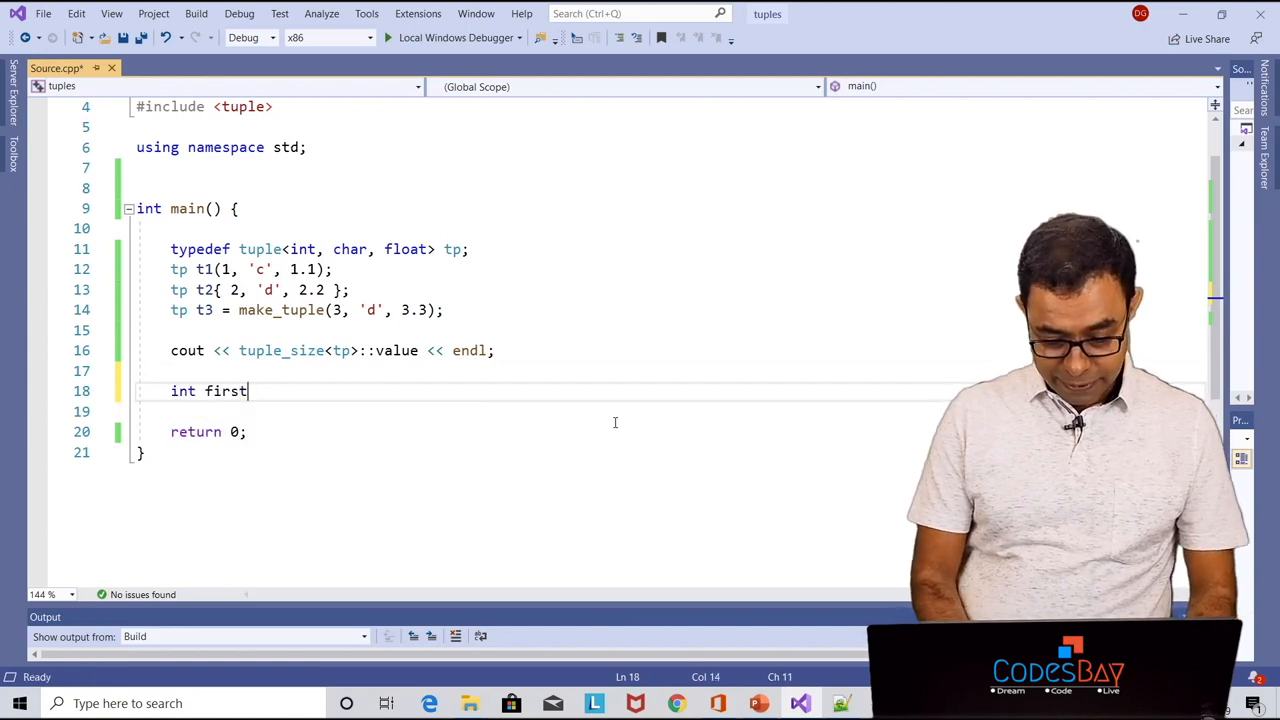
key("enter")
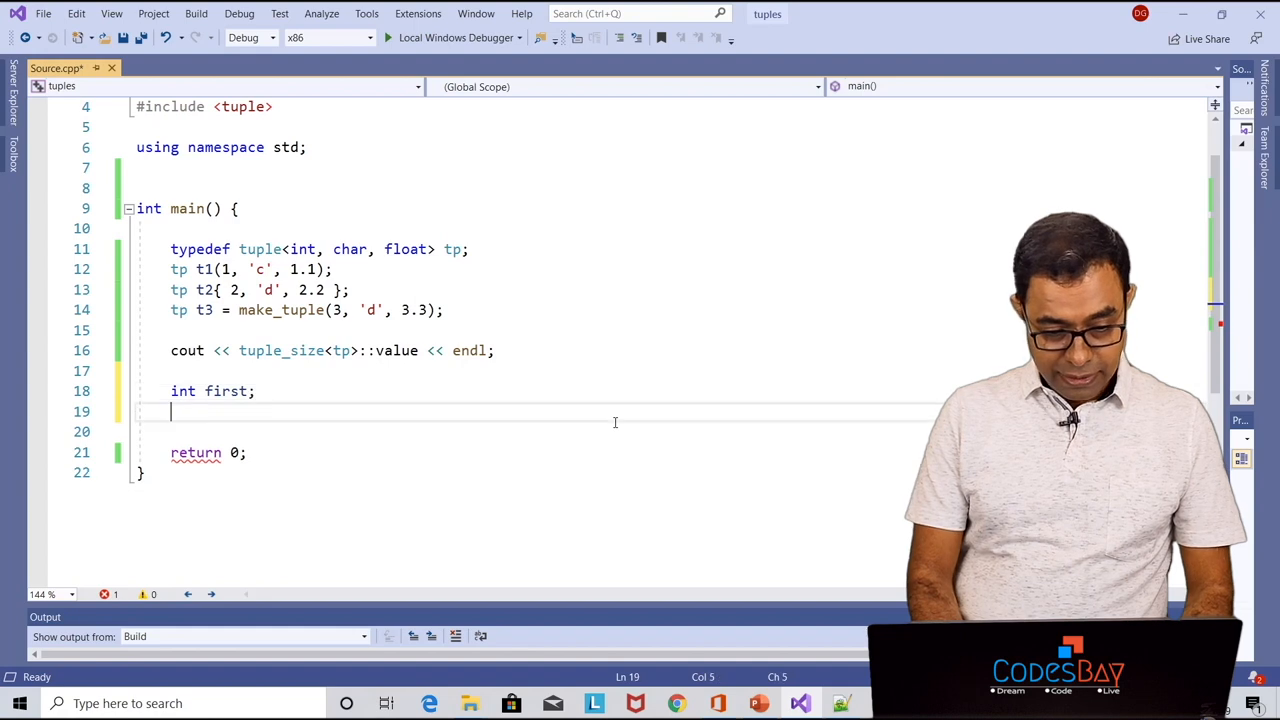
type("char se")
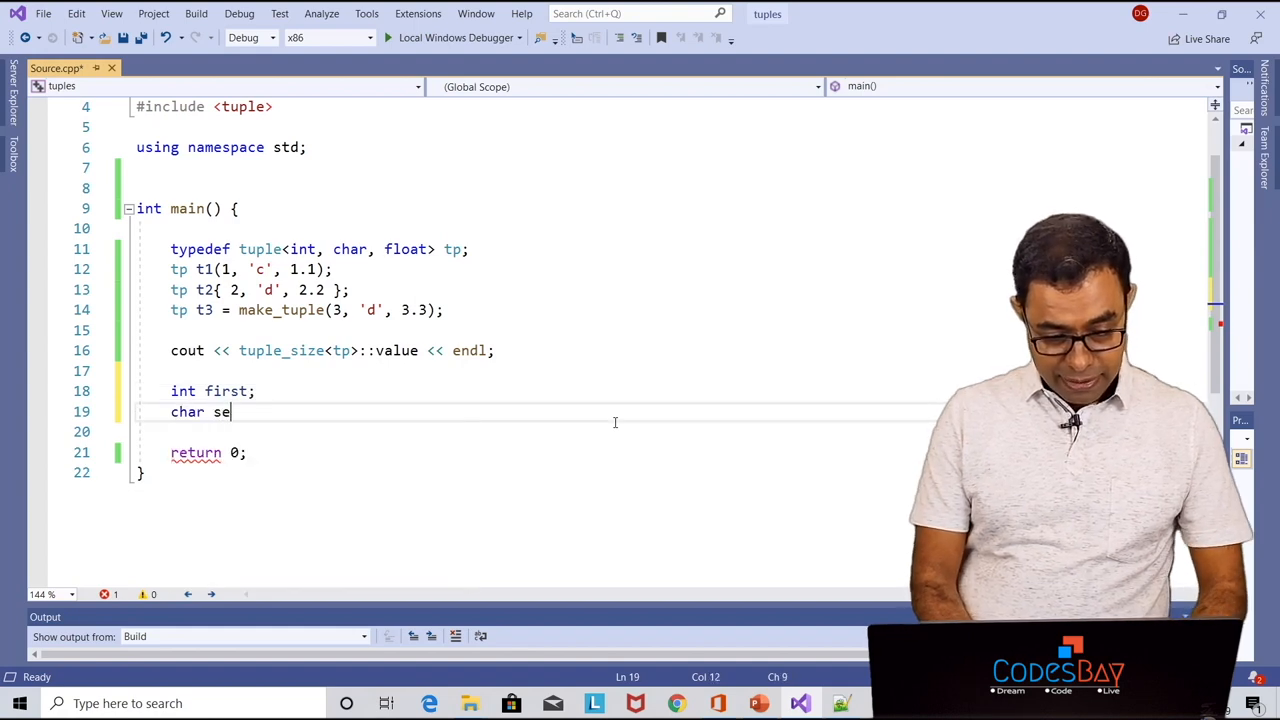
type("cond;")
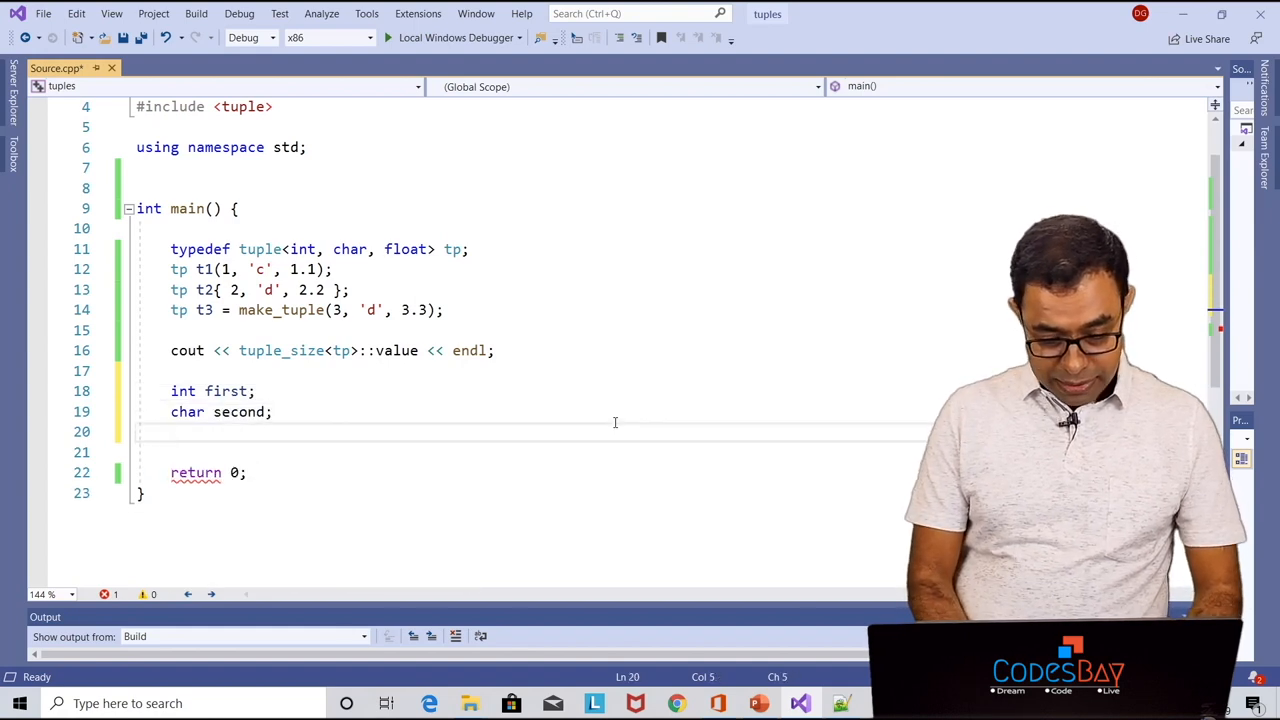
type("float")
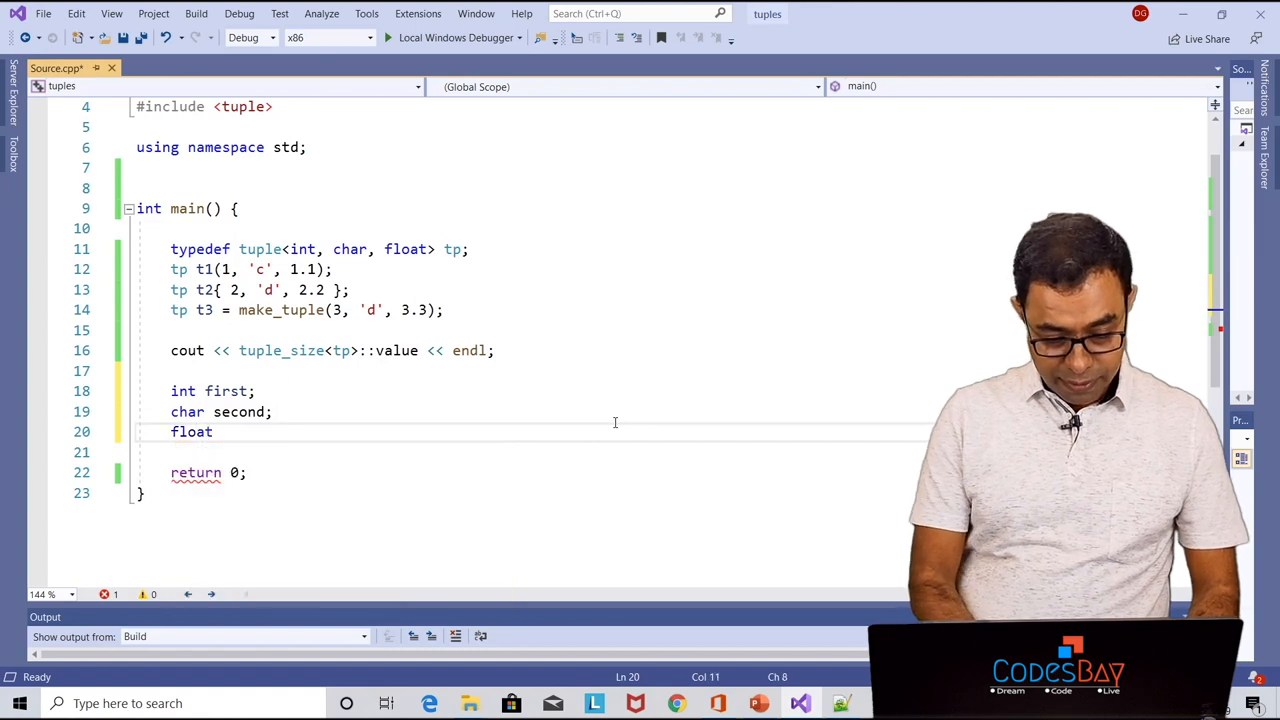
type("third;")
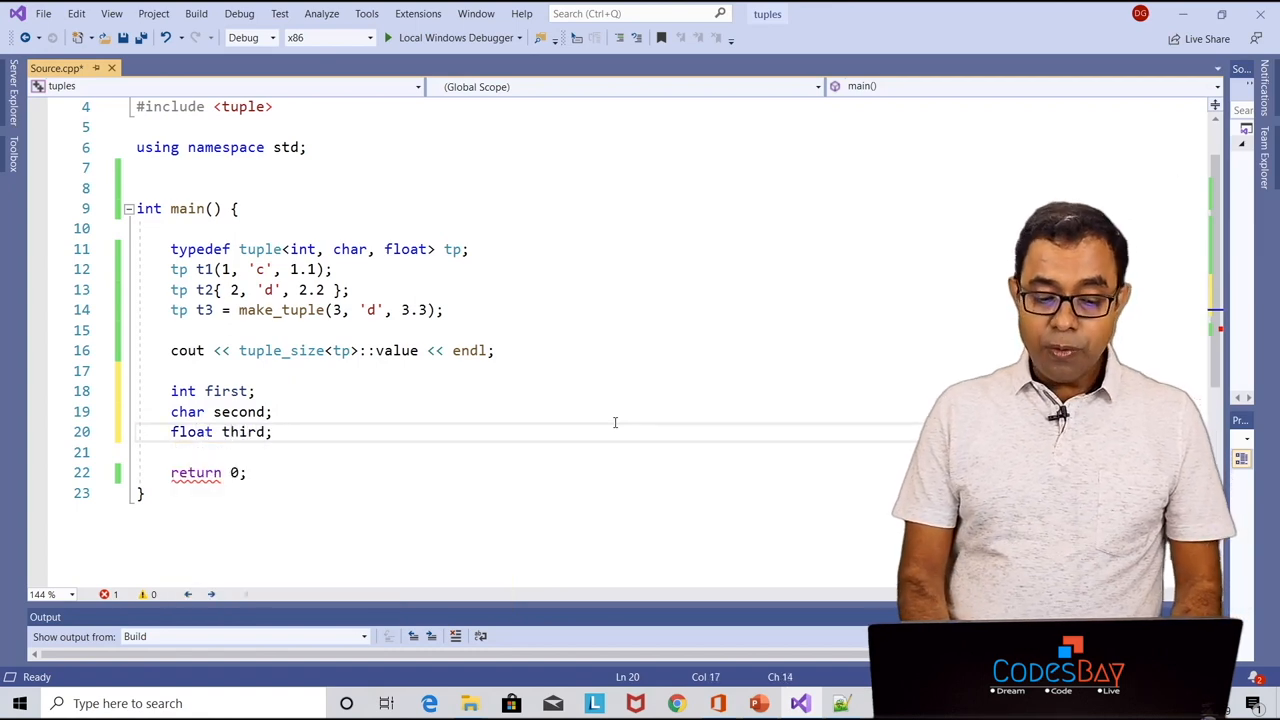
Unpack t2 with tie(first, second, third) and print first, second and third on separate lines
type("tie (")
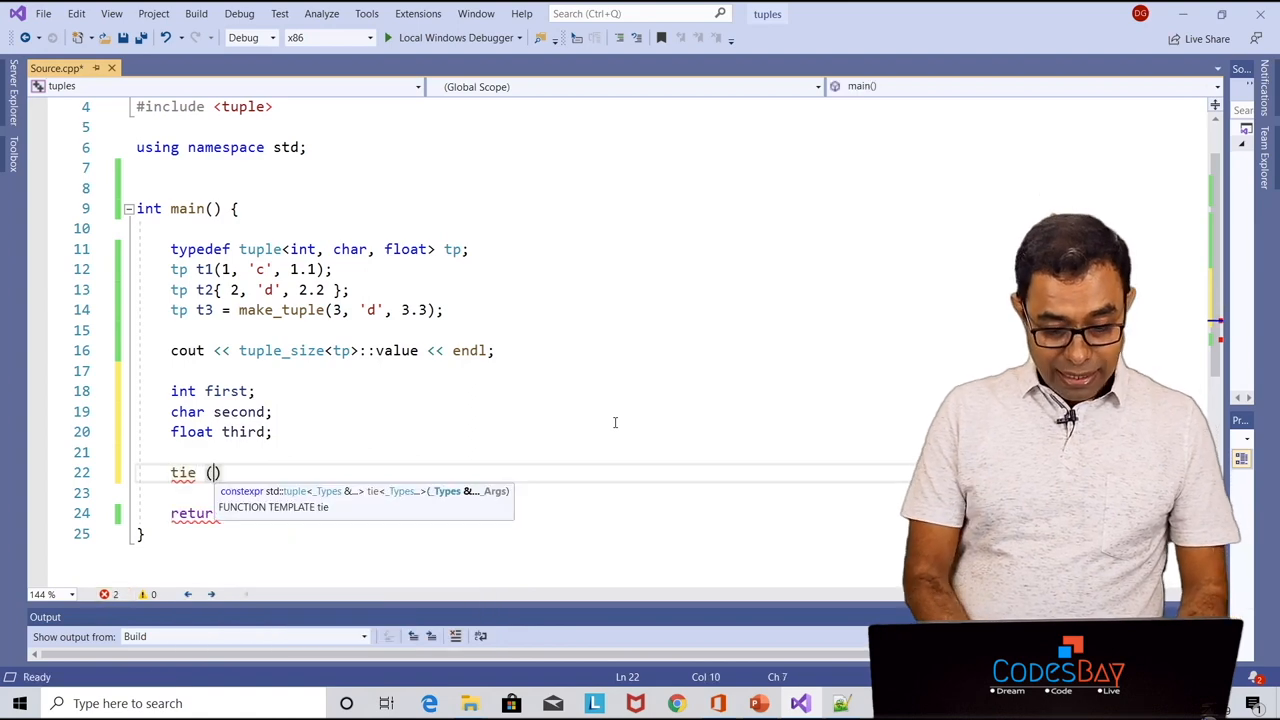
type("first")
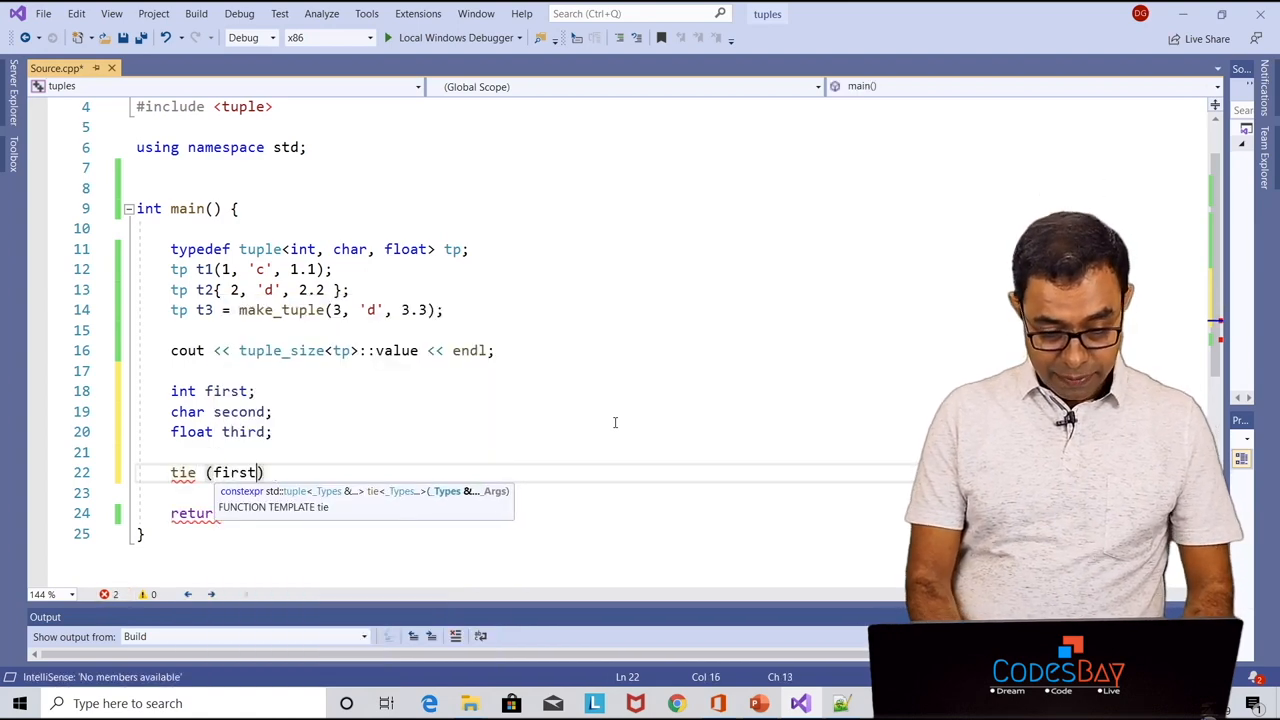
type(", second, third")
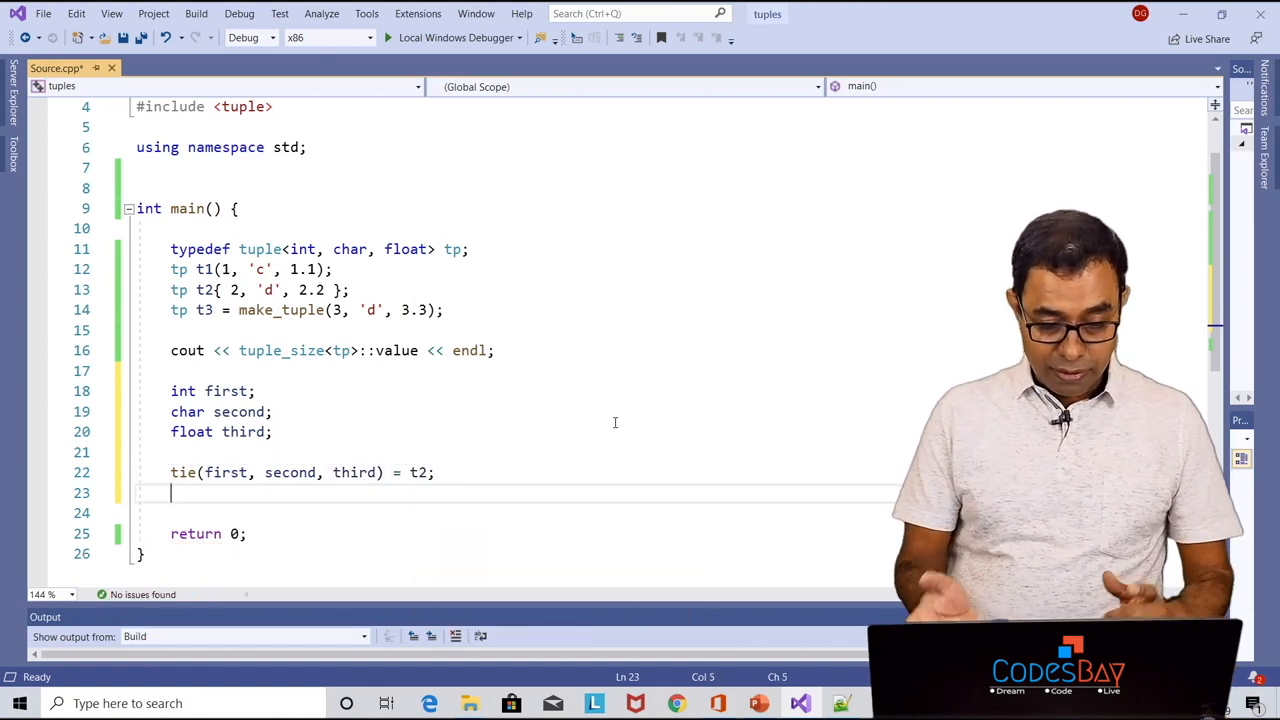
type("cout>>")
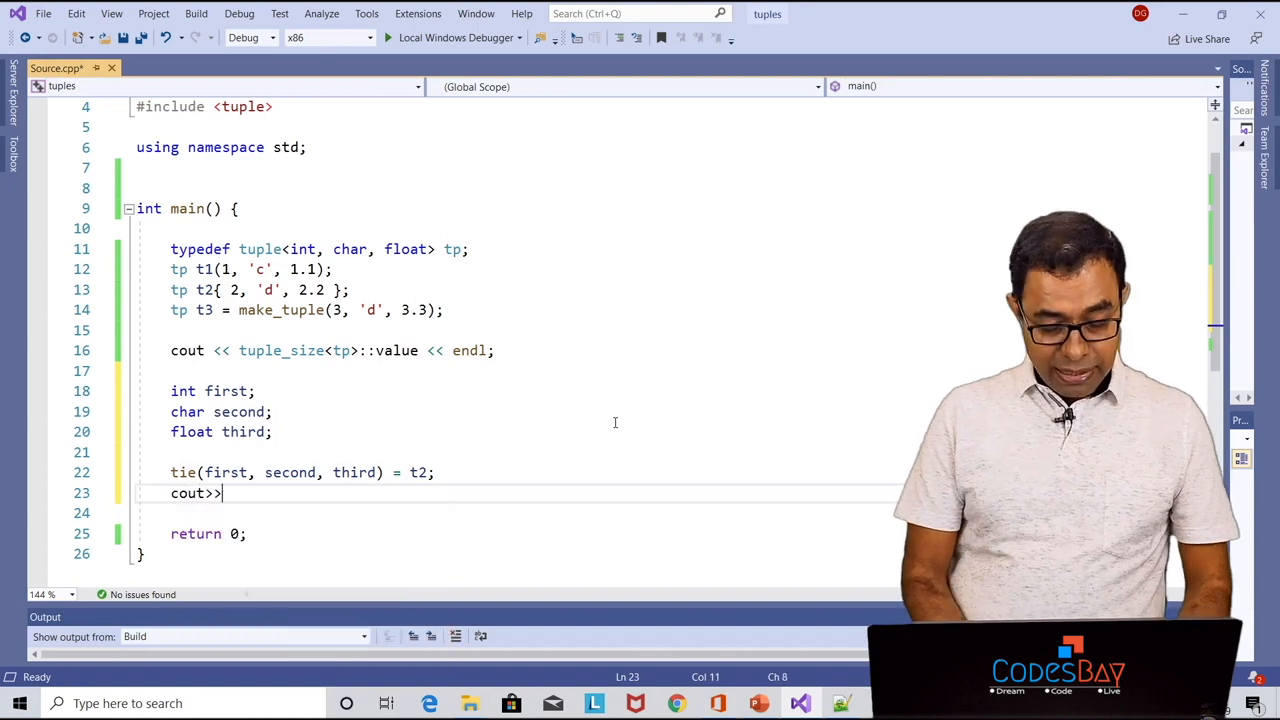
type("first << endl;")
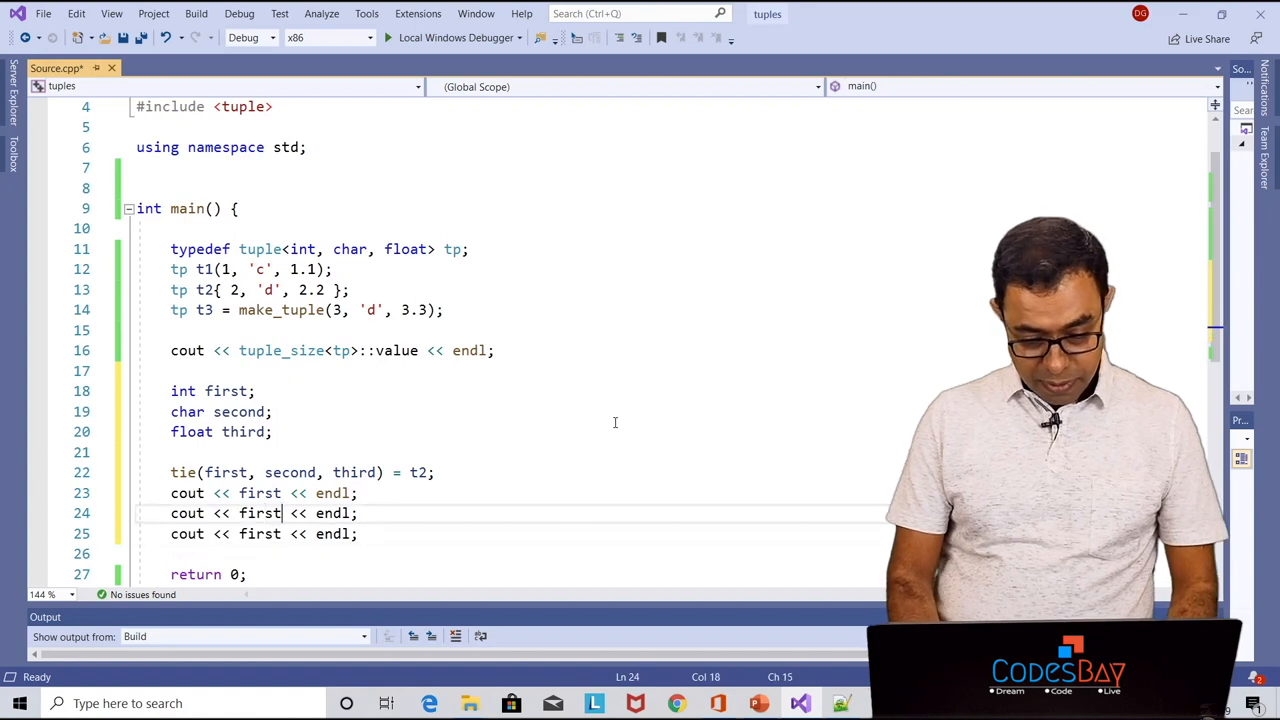
type("second")
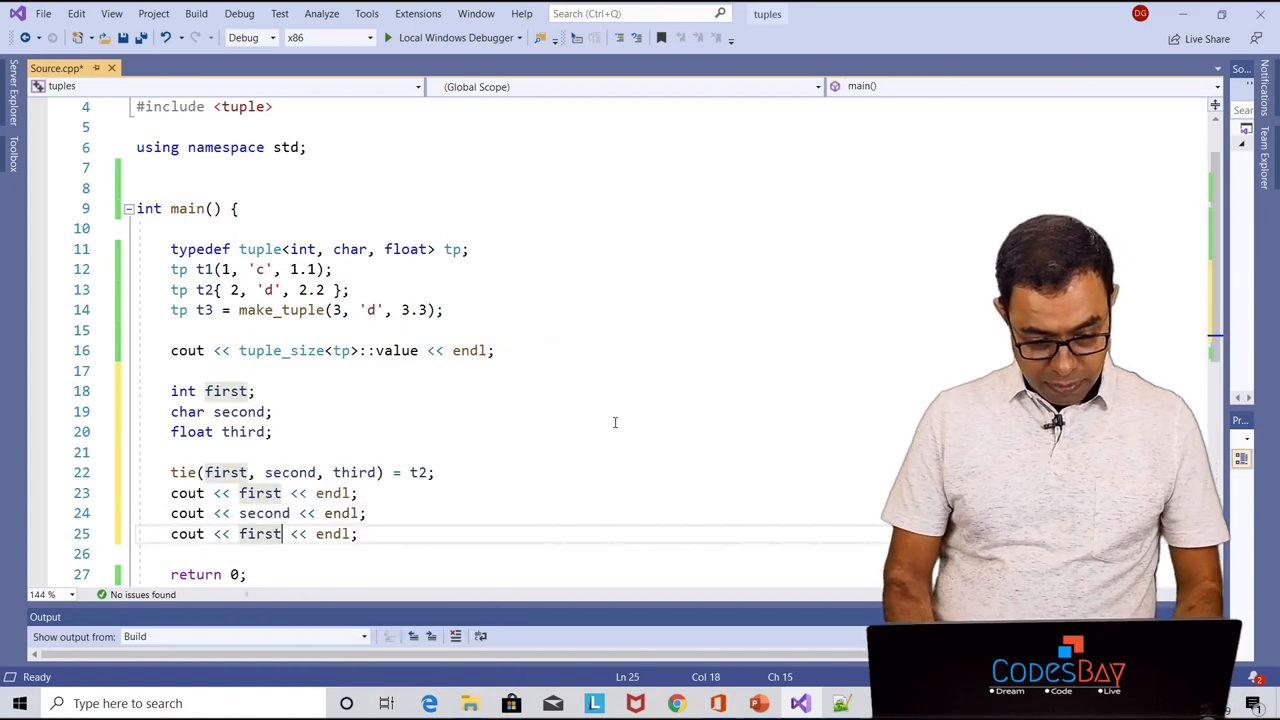
type("third")
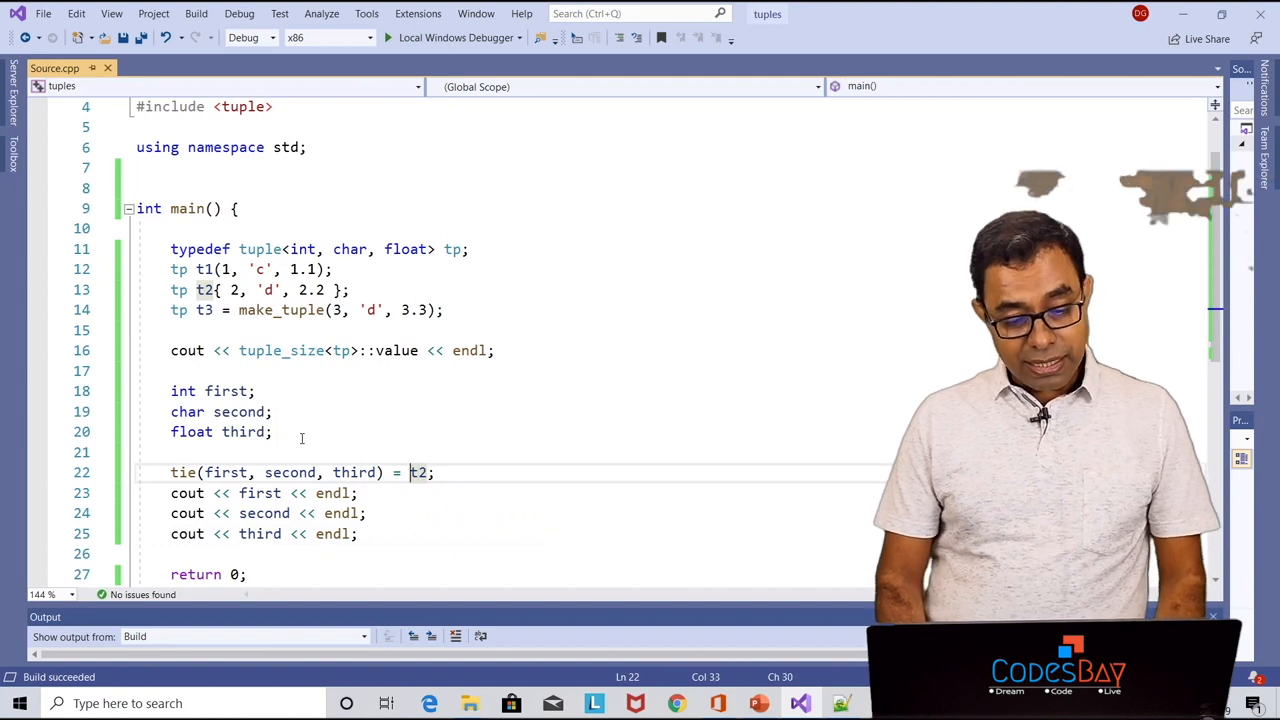
Replace t2 in the tie call with make_tuple(100, 'c', 100.100) and remove the stray return keyword
double_click(418, 472)
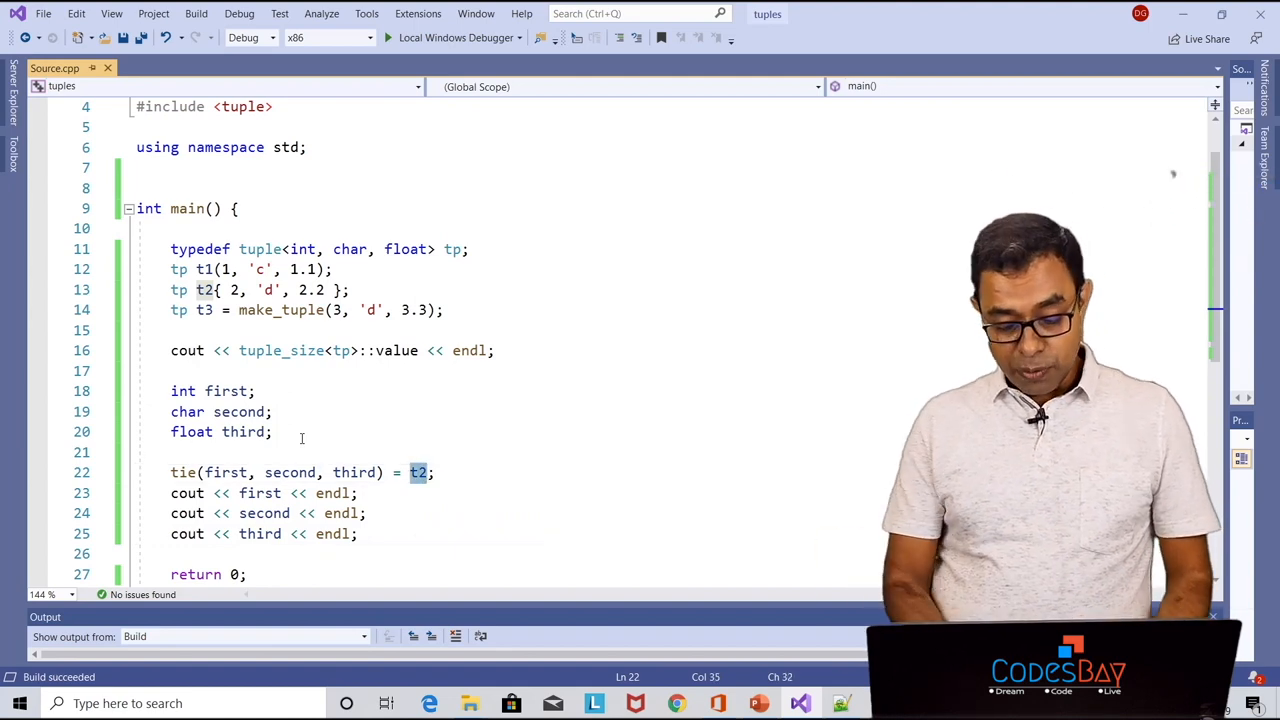
type("make_tuple(")
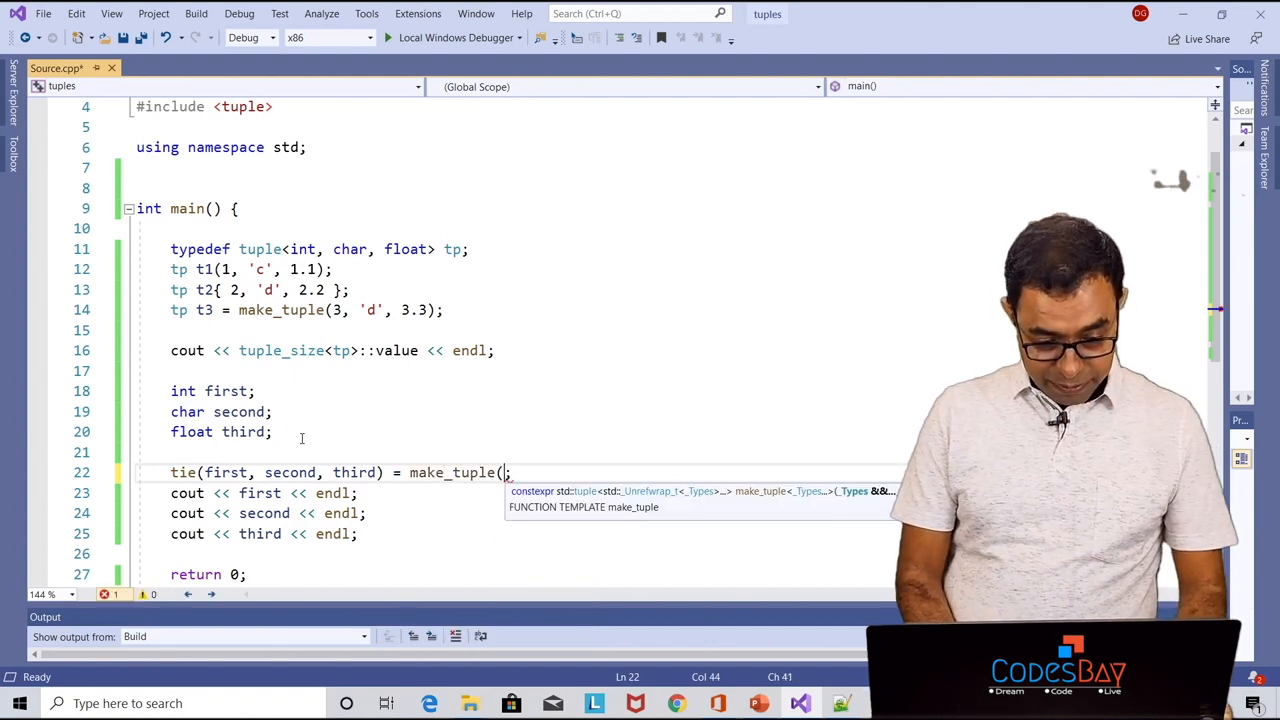
type("100, 'c', 100.100)")
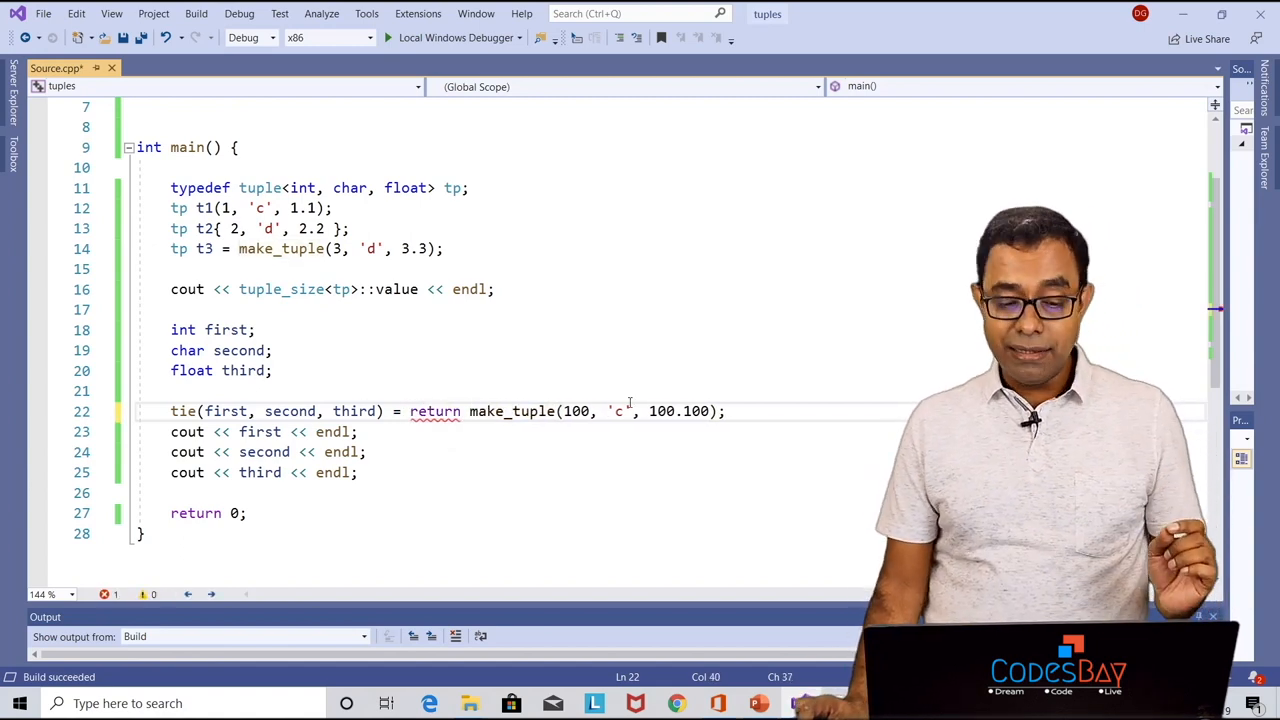
double_click(434, 412)
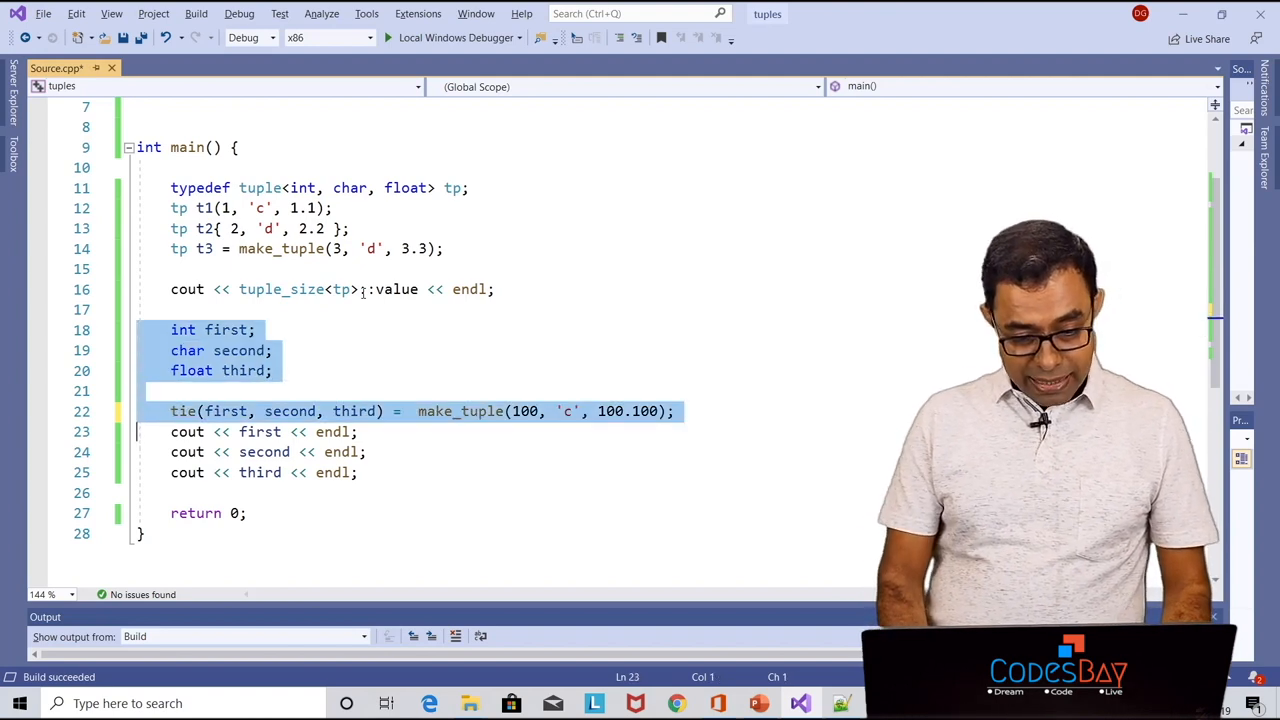
Replace the declarations and tie line with the structured binding auto [first, second, third] = t3
key("Delete")
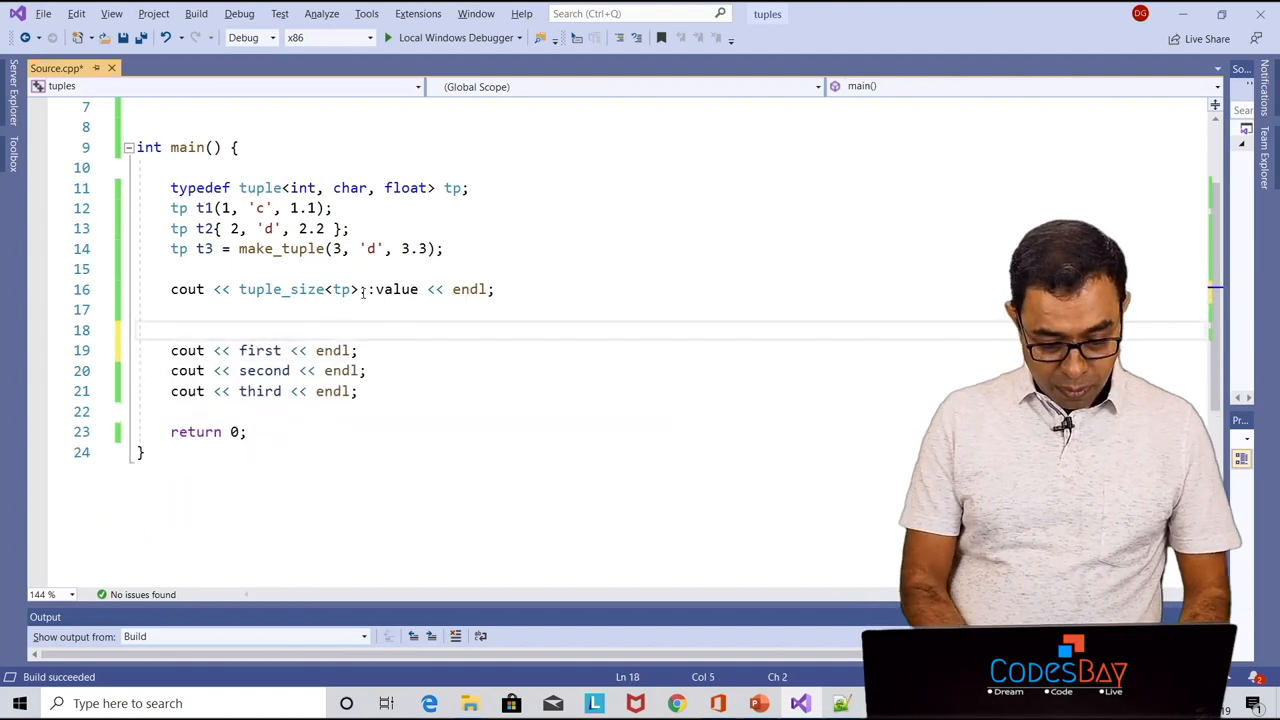
type("auto []")
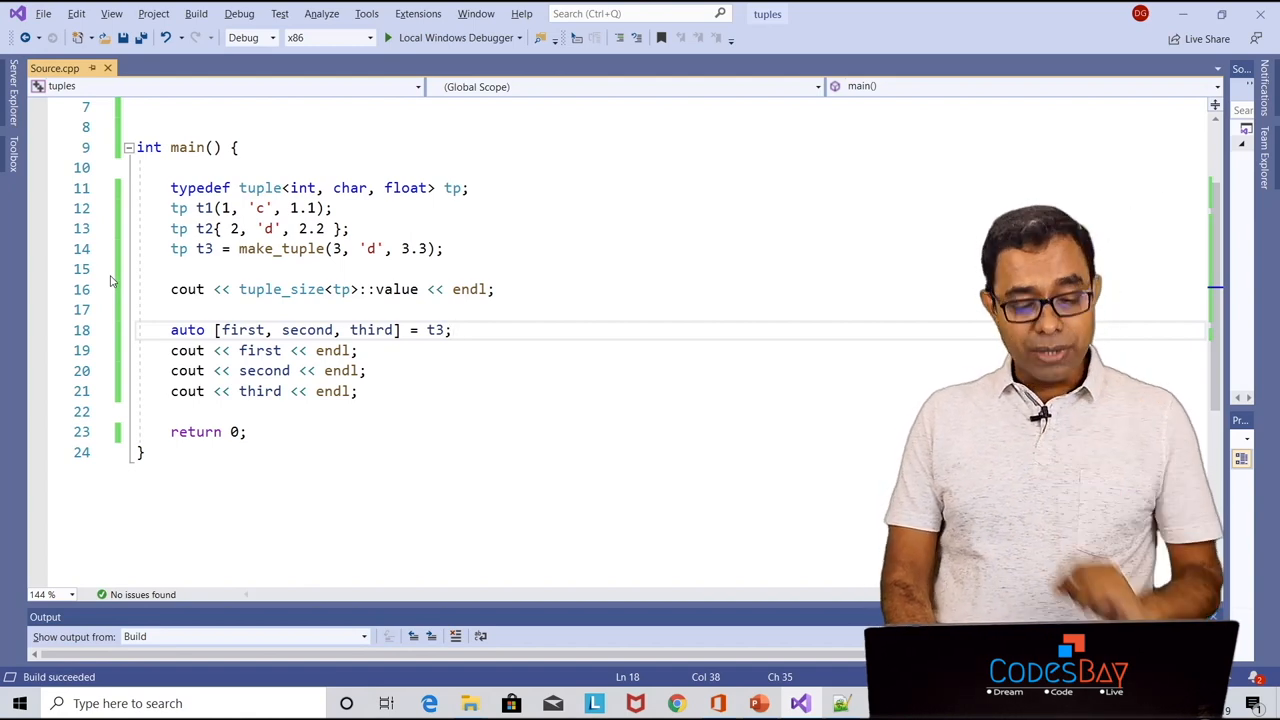
Assign get<0>(t3) = 1234567 above the binding and run, printing 3, 1234567, d and 3.3
key("Enter")
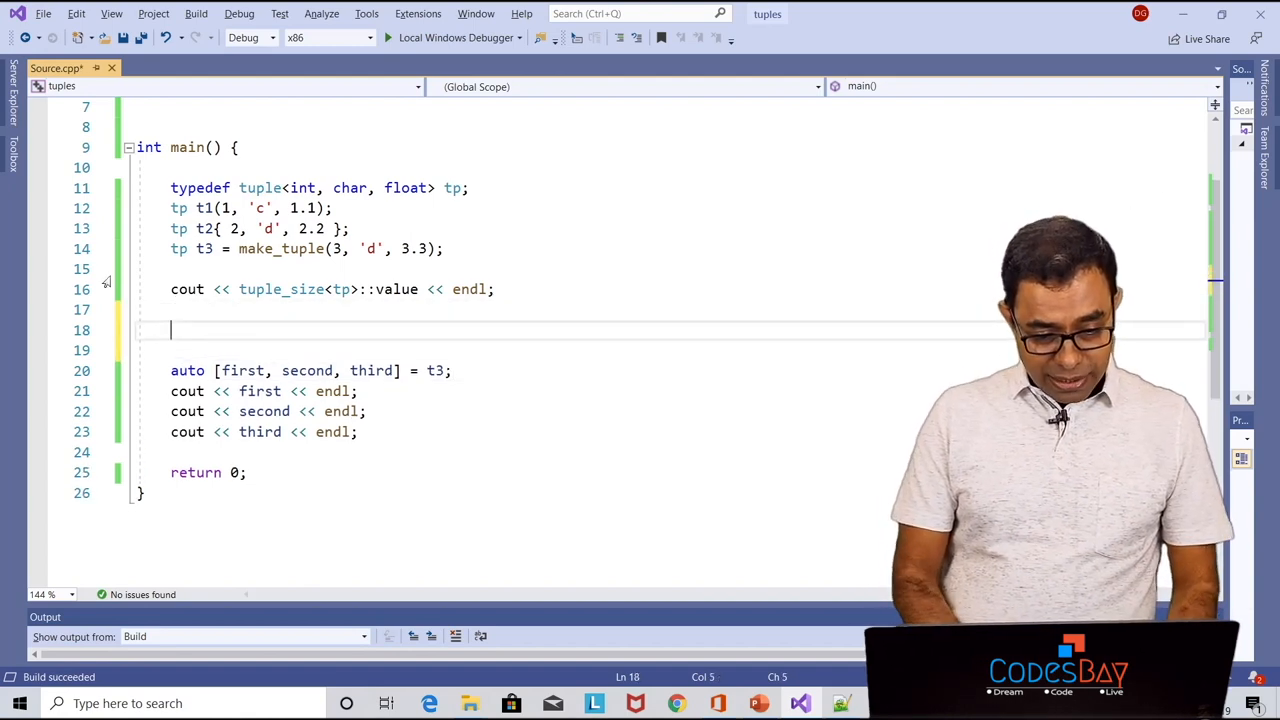
type("get<")
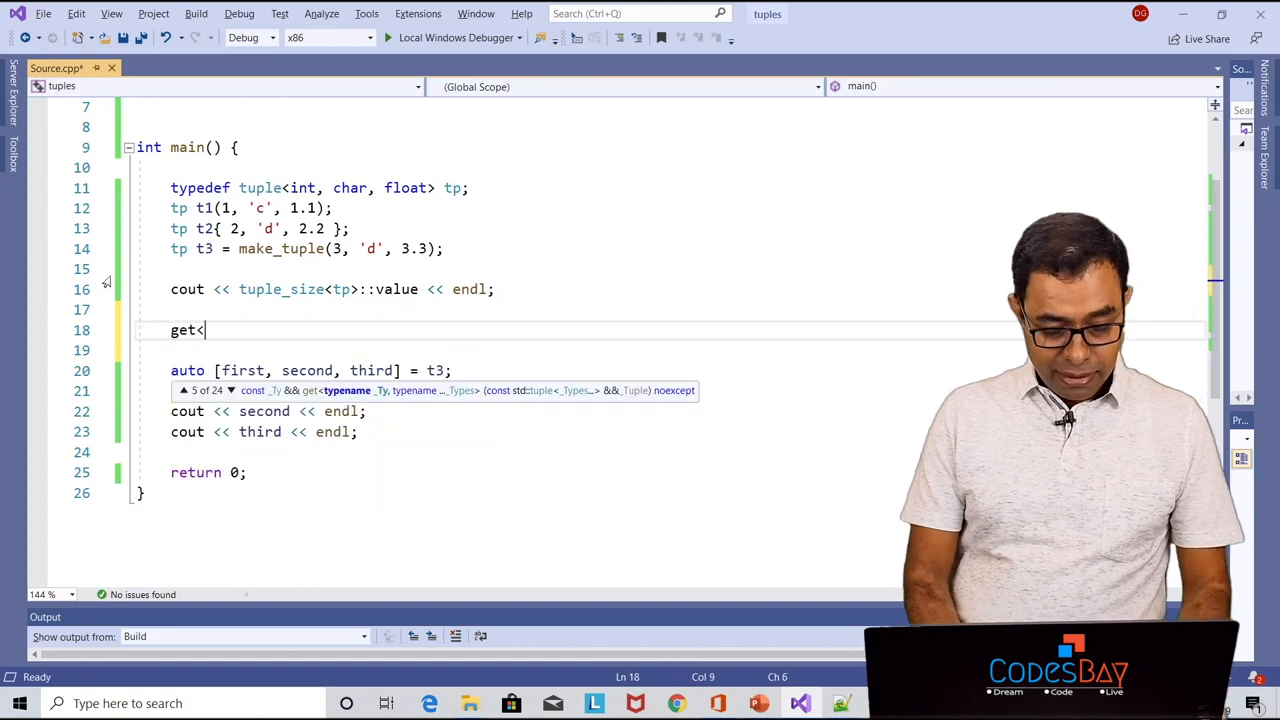
type("0>()")
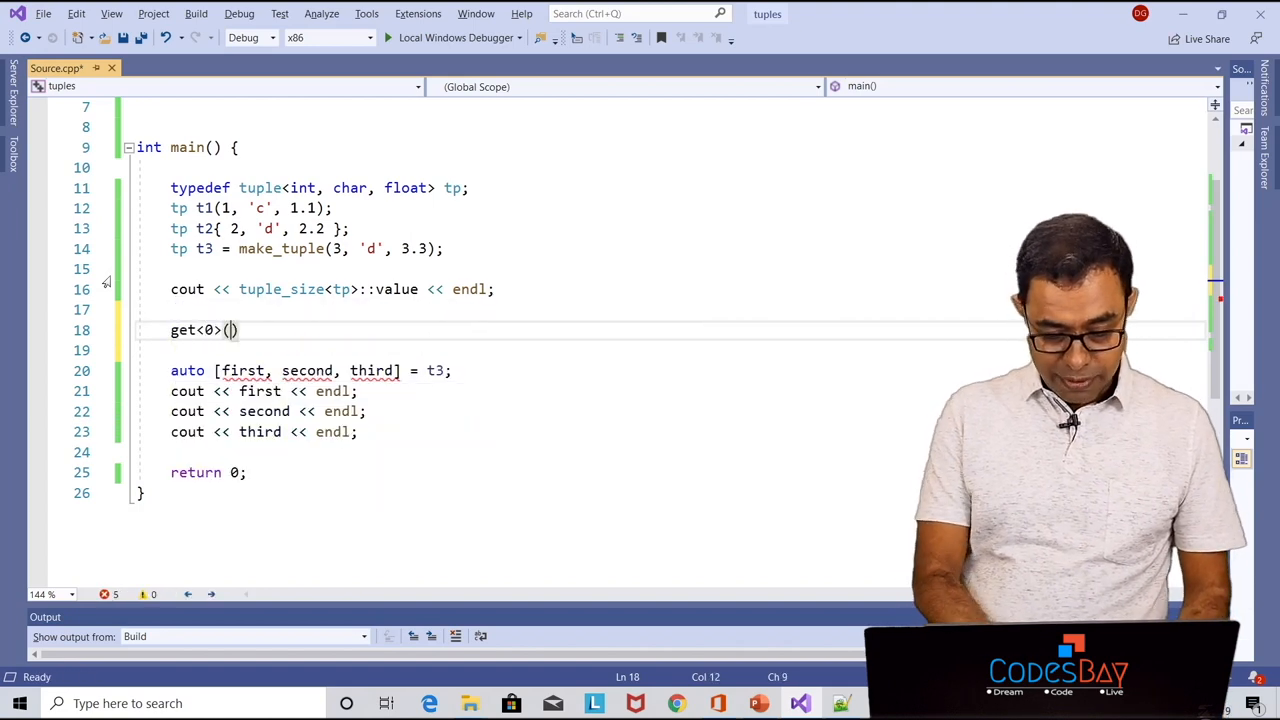
type("t3")
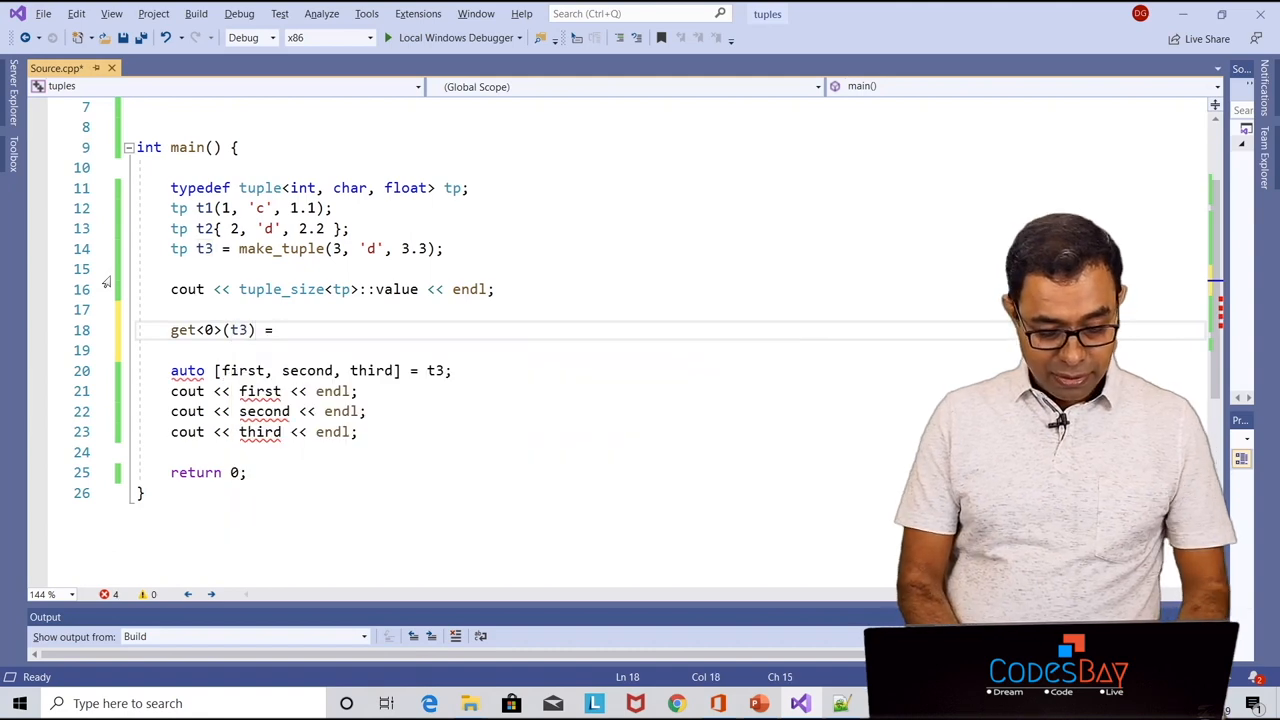
type("1234567")
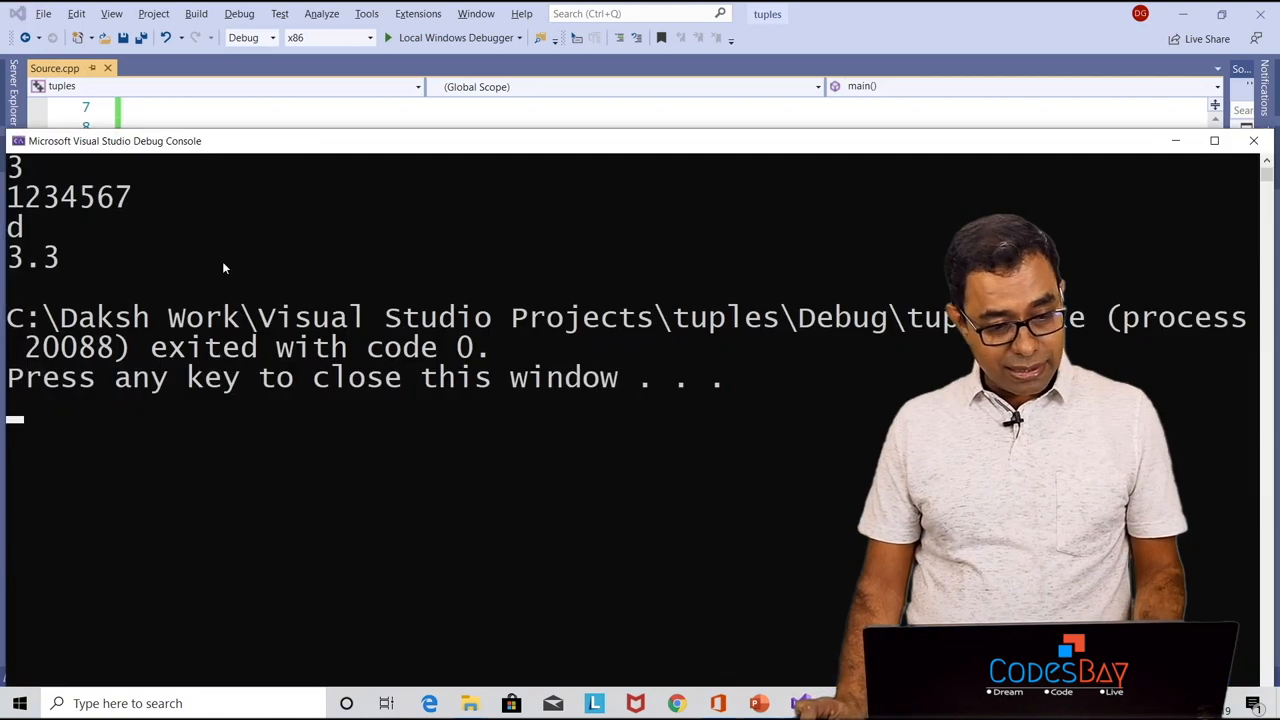
Close the debug console and return to Source.cpp in the editor
double_click(68, 198)
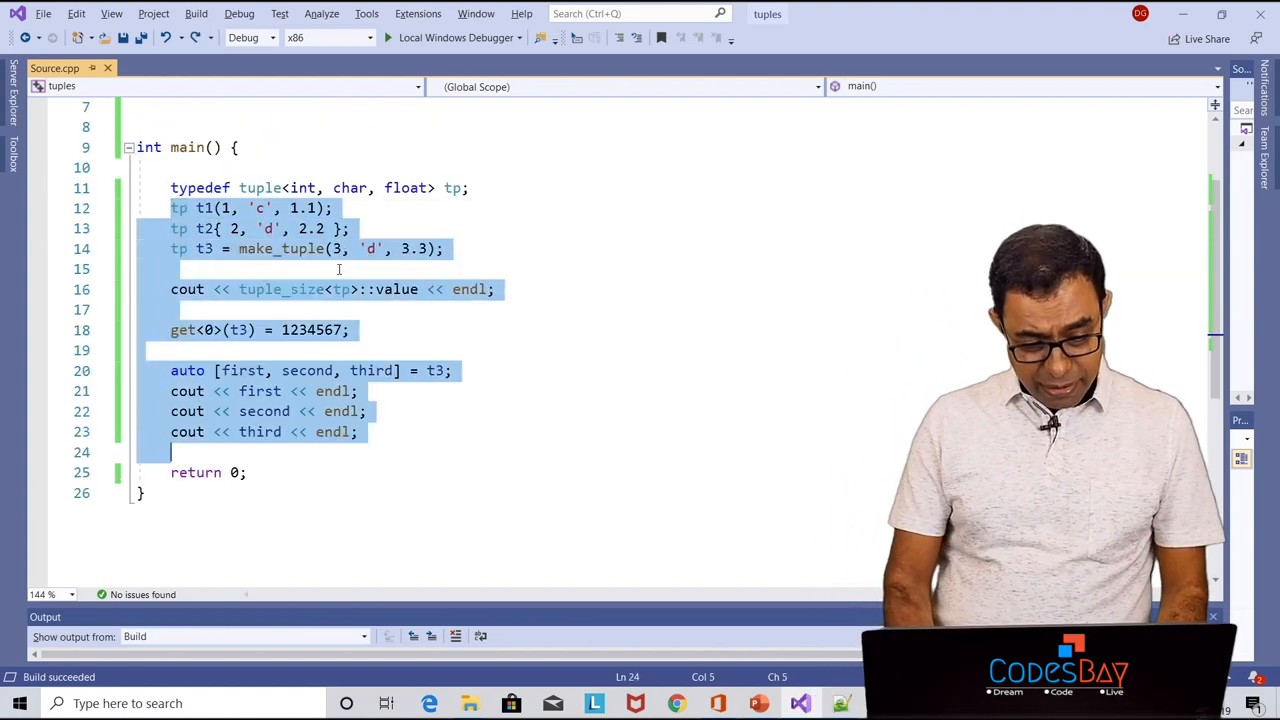
Clear the old tuple code and redefine tp as tuple<int, function<int(int)>>, starting a new line below
key("Delete")
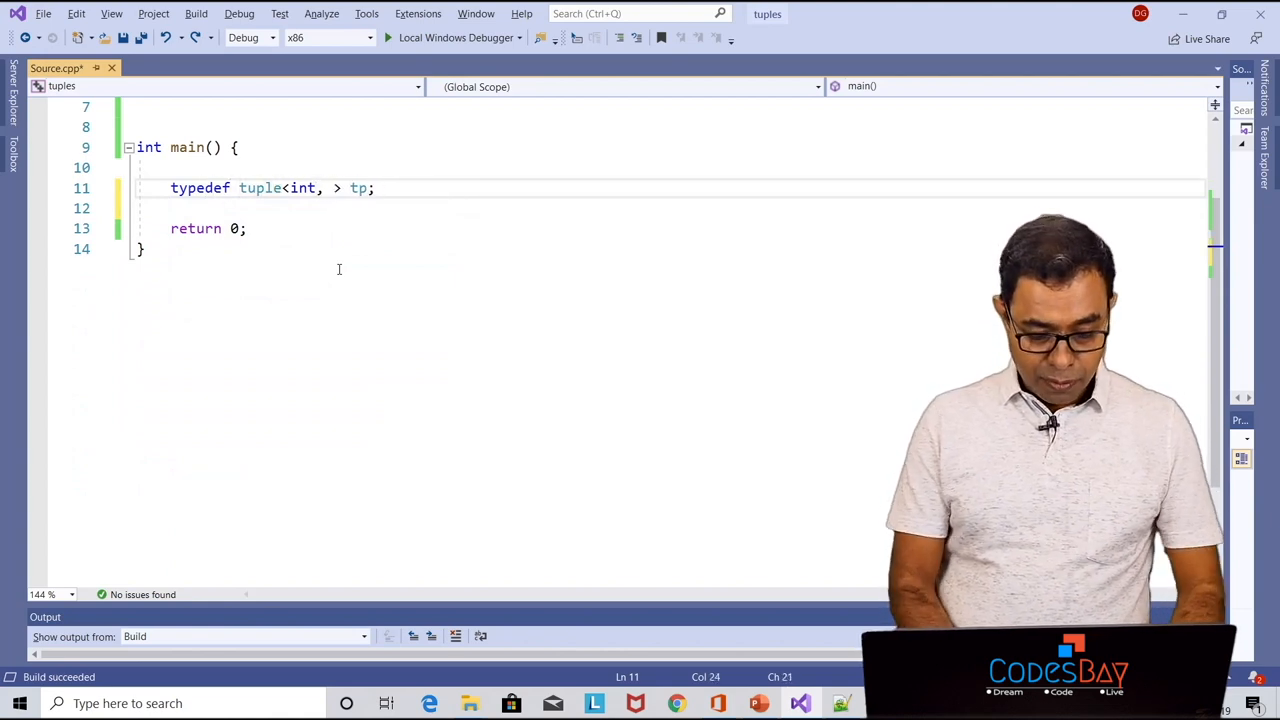
type("function<int")
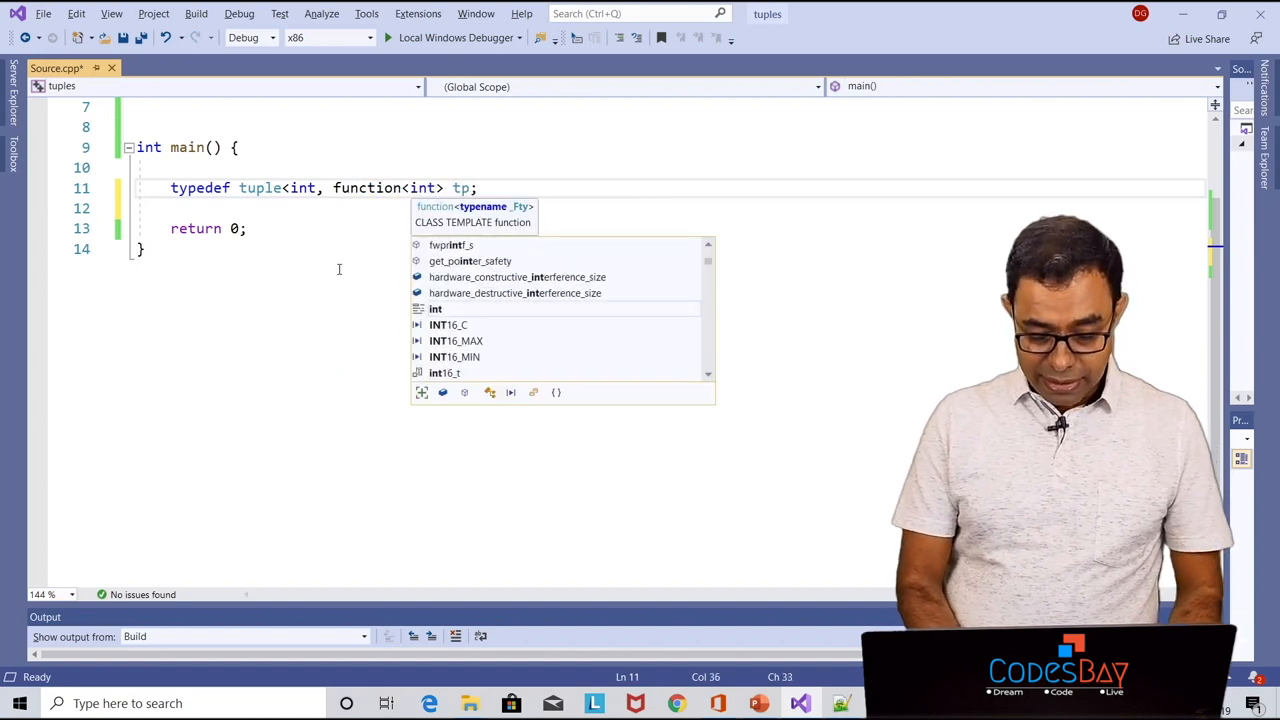
type("(int)")
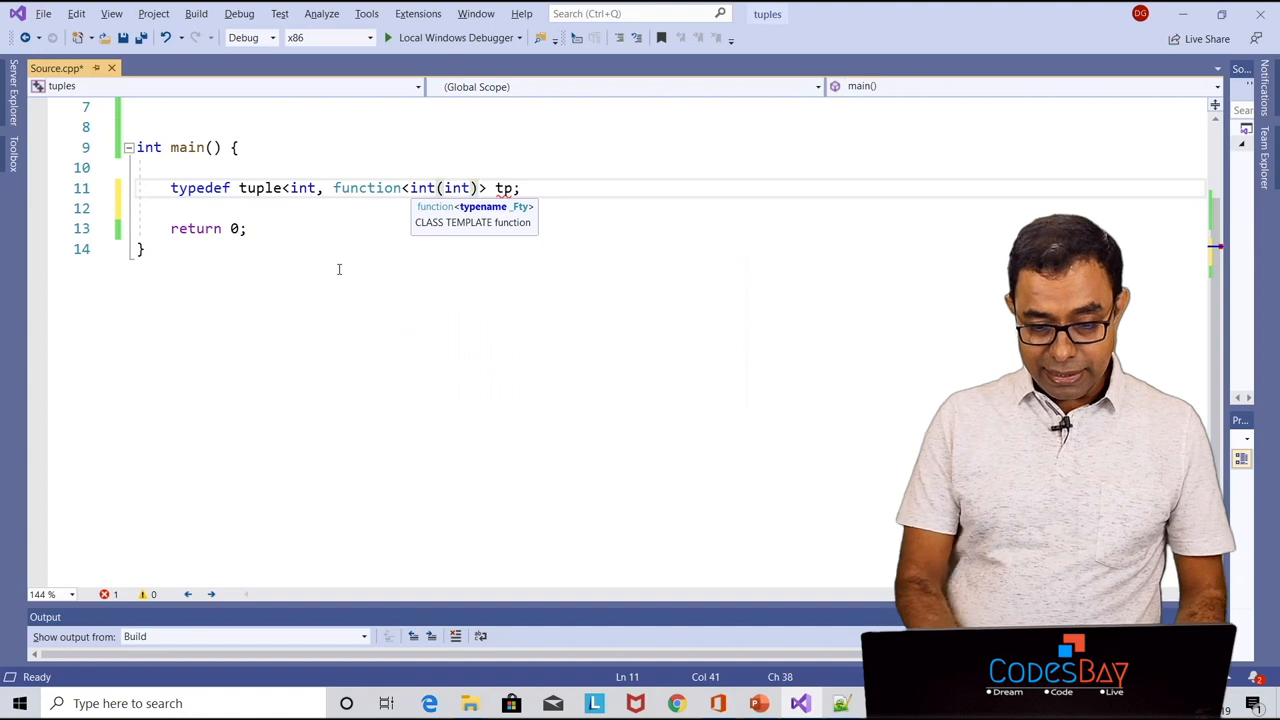
type(">")
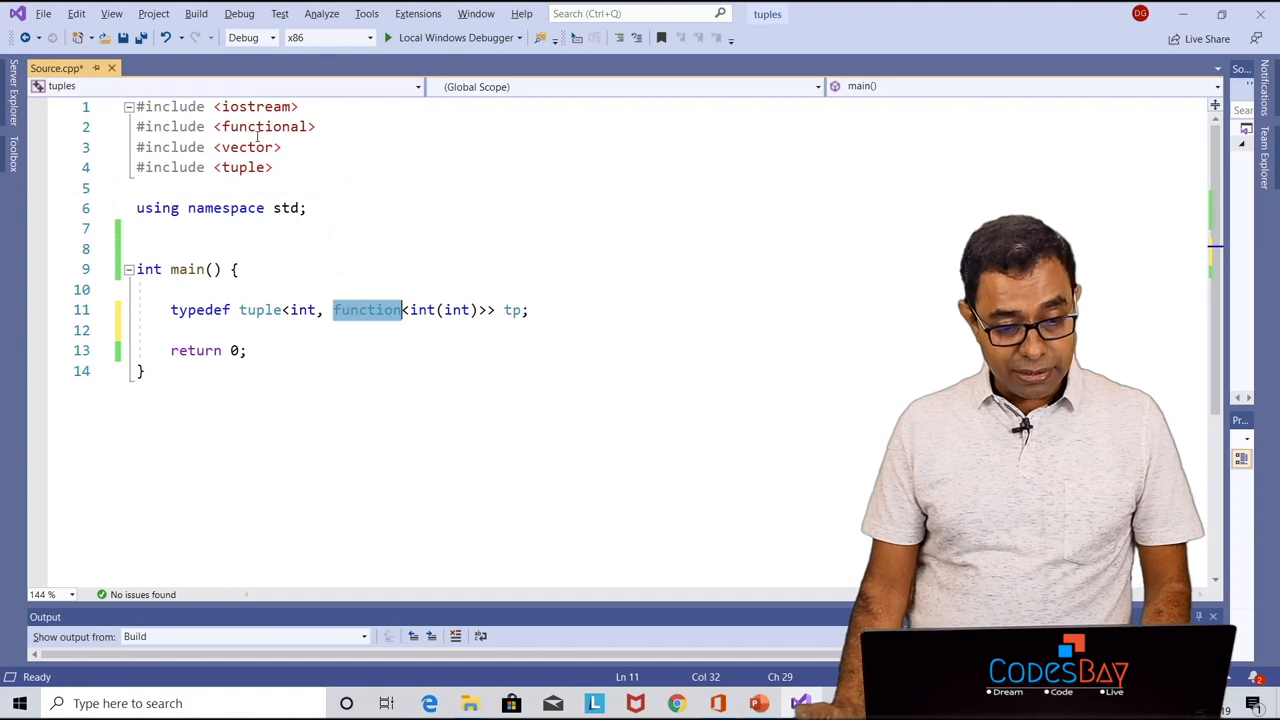
left_click(264, 126)
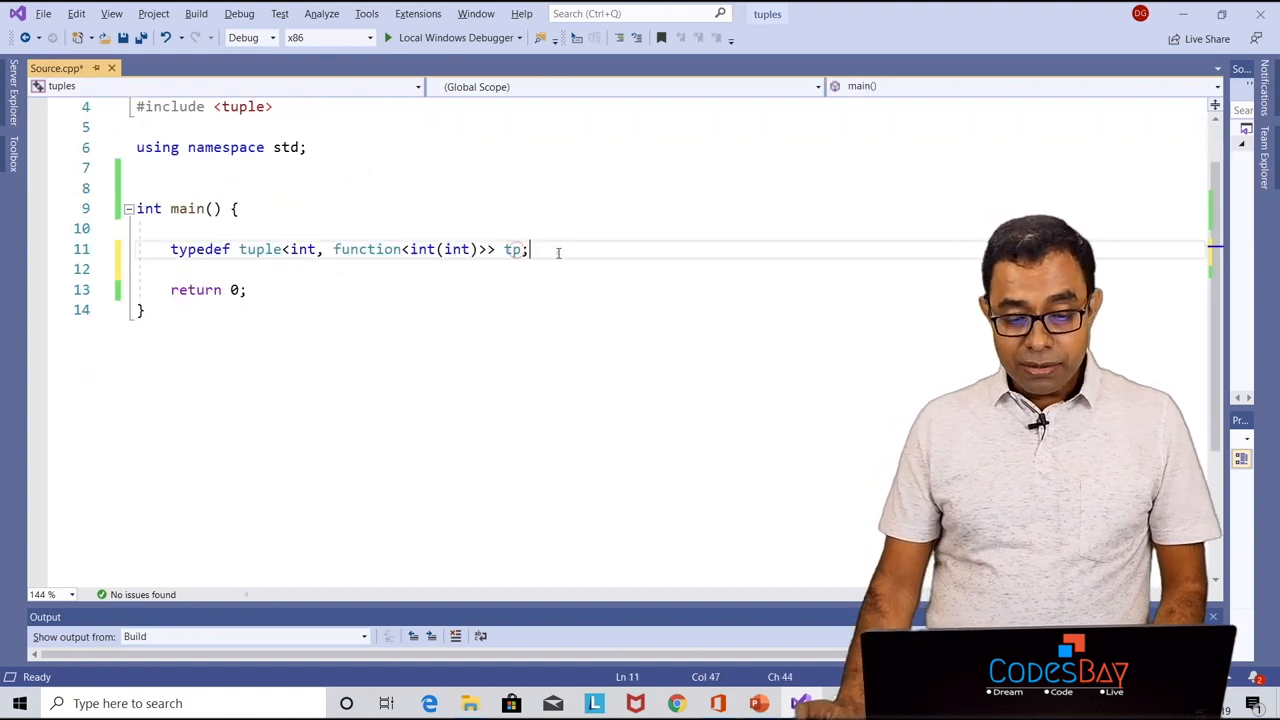
key("Return")
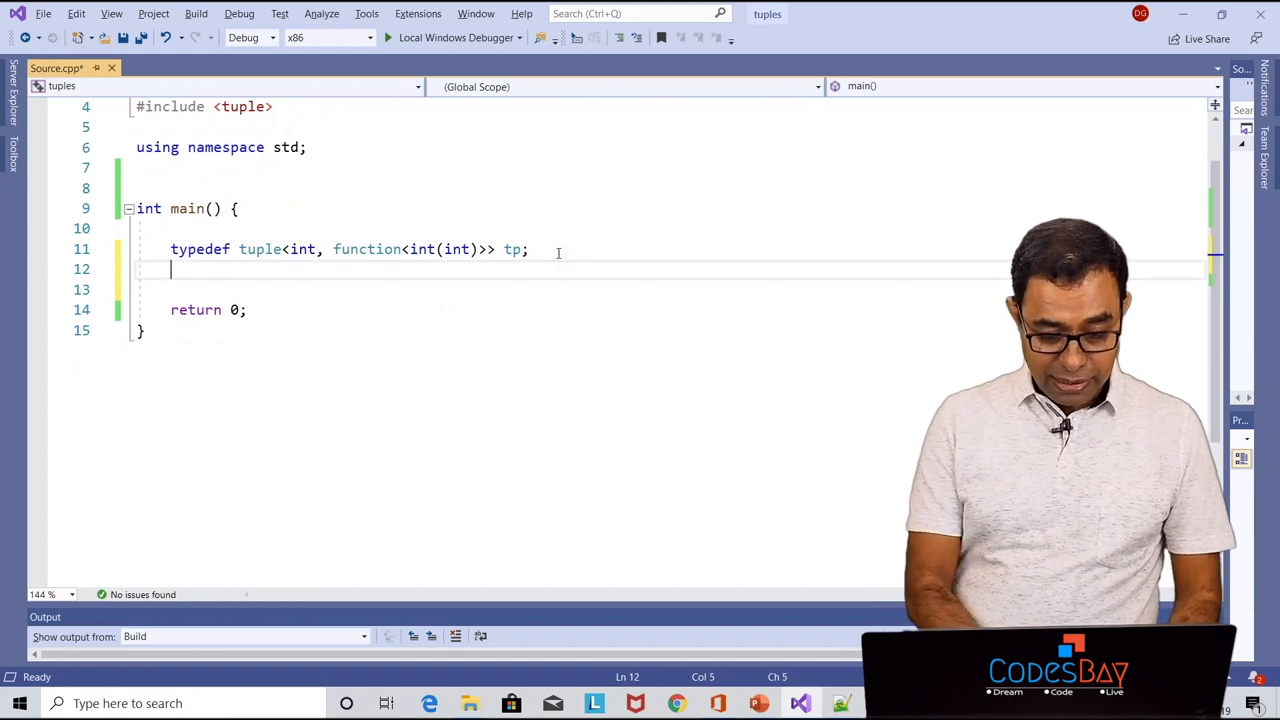
Begin tp t1(100, [](int val) -> int { with the tuple's integer and lambda signature
type("tp")
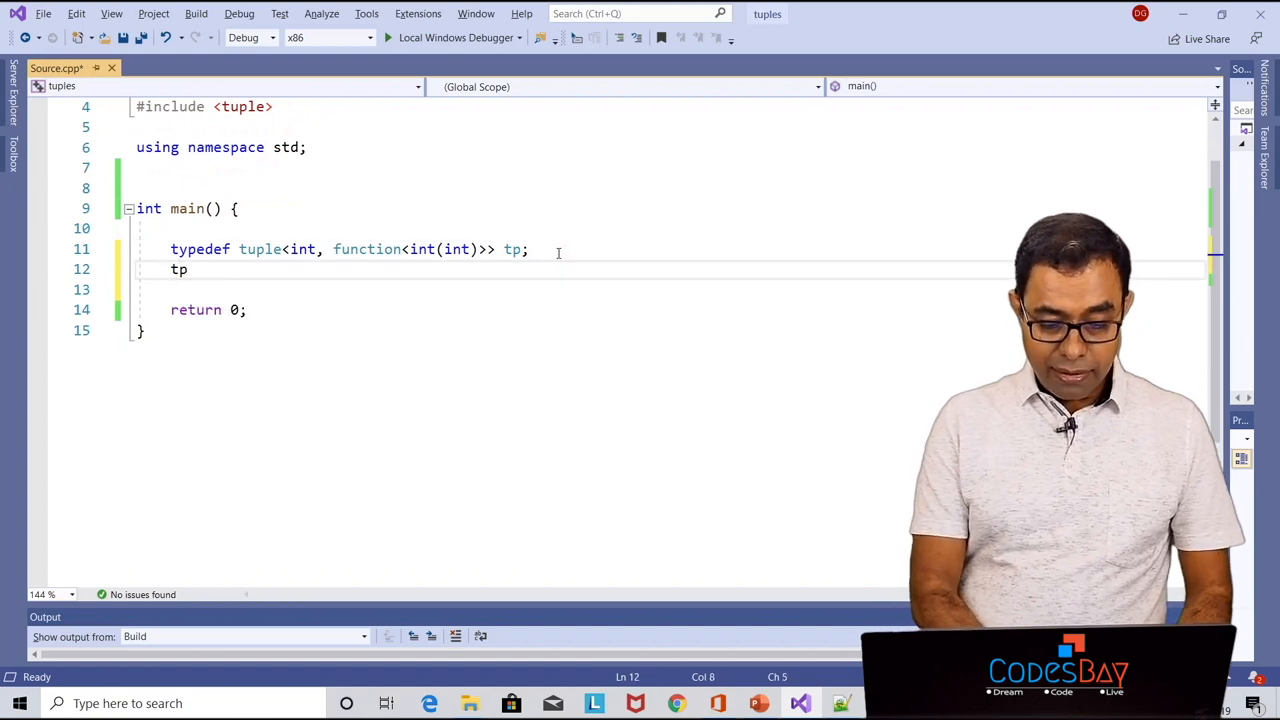
type("t1")
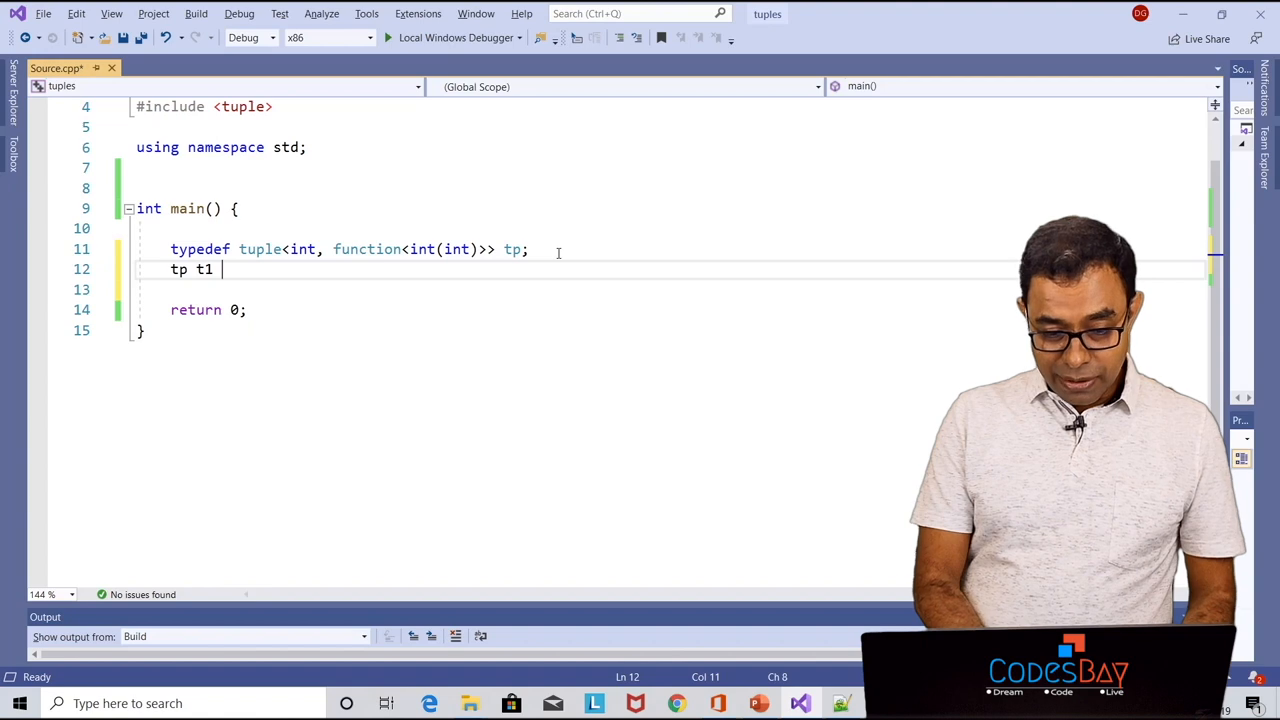
type("( 100")
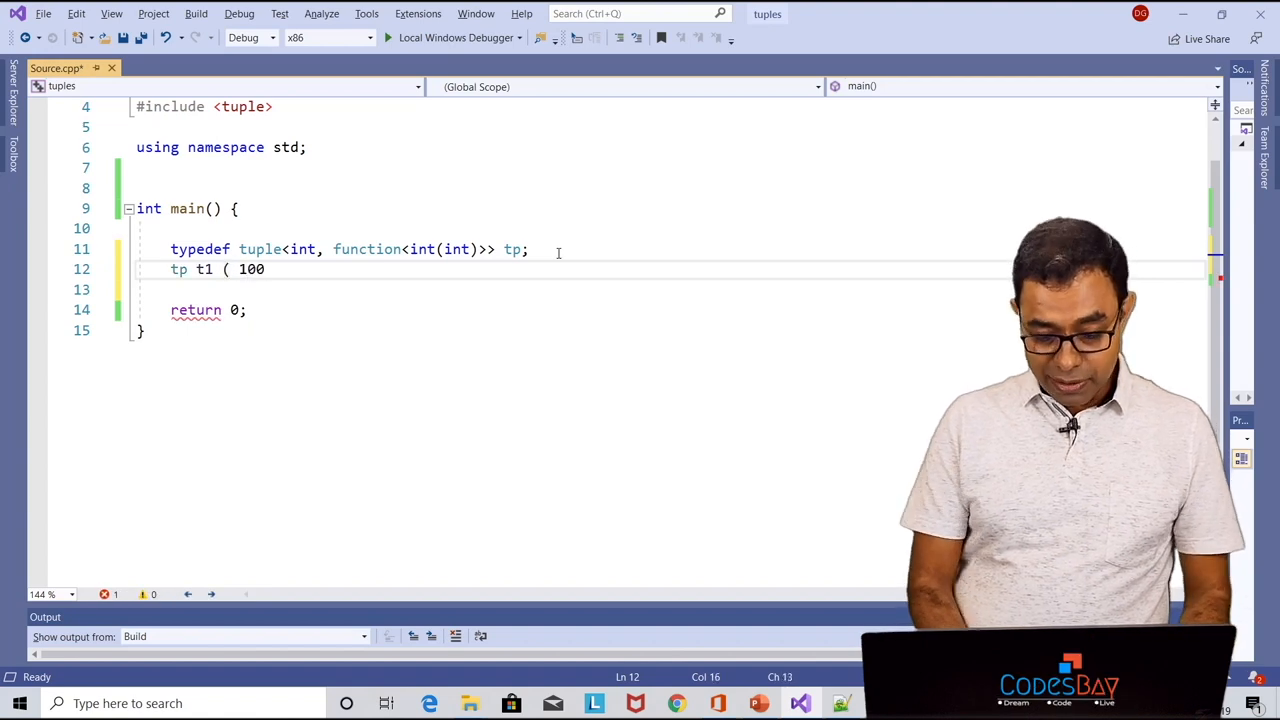
type(",")
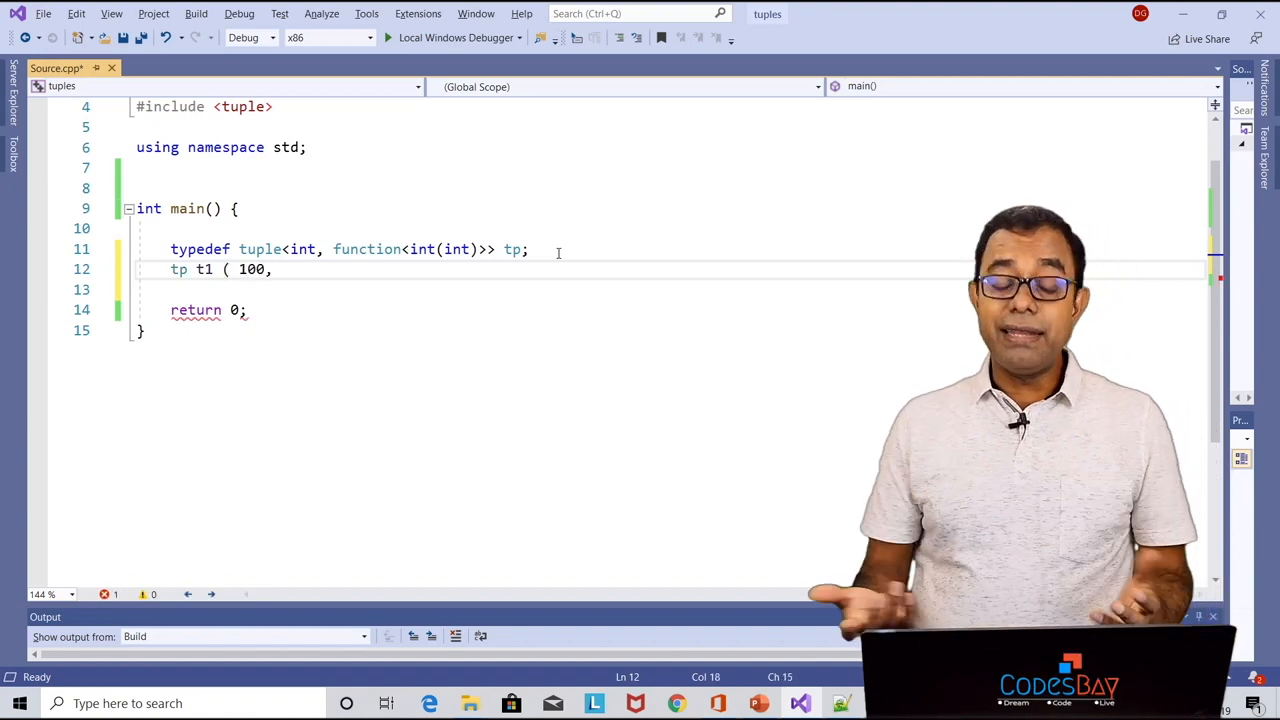
type("[]")
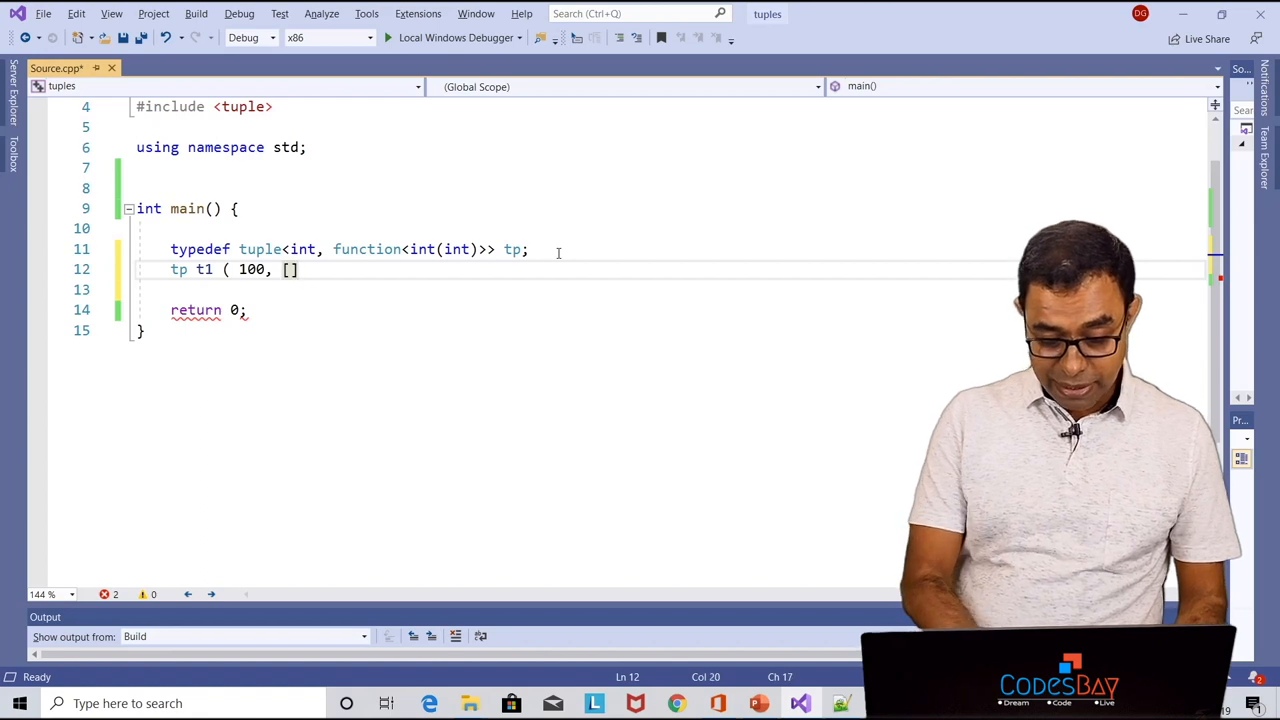
type("(int val)")
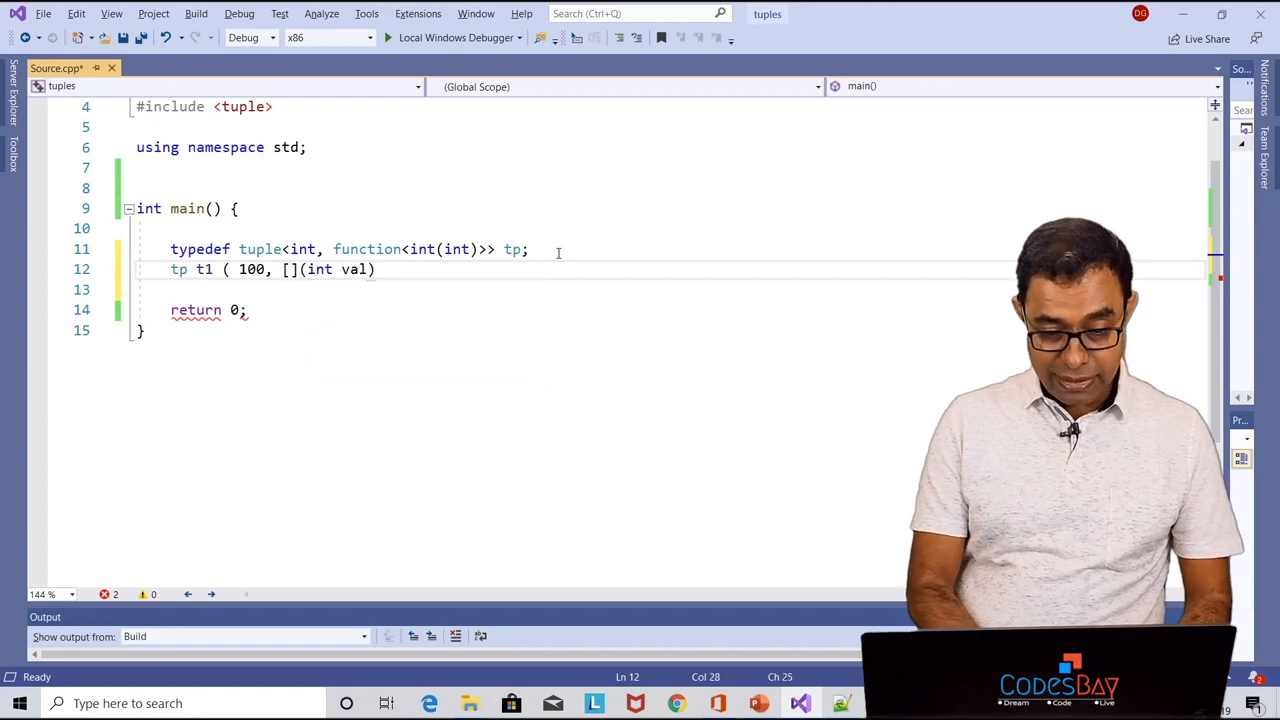
type("->")
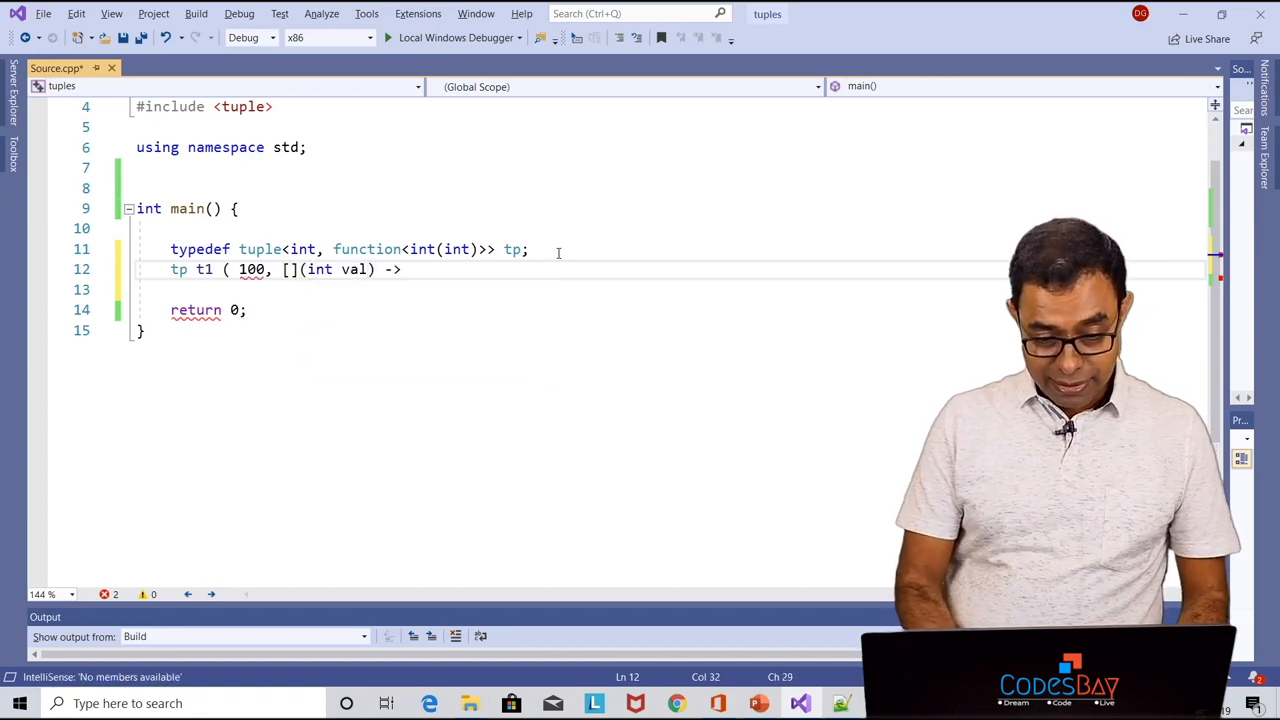
type("int {")
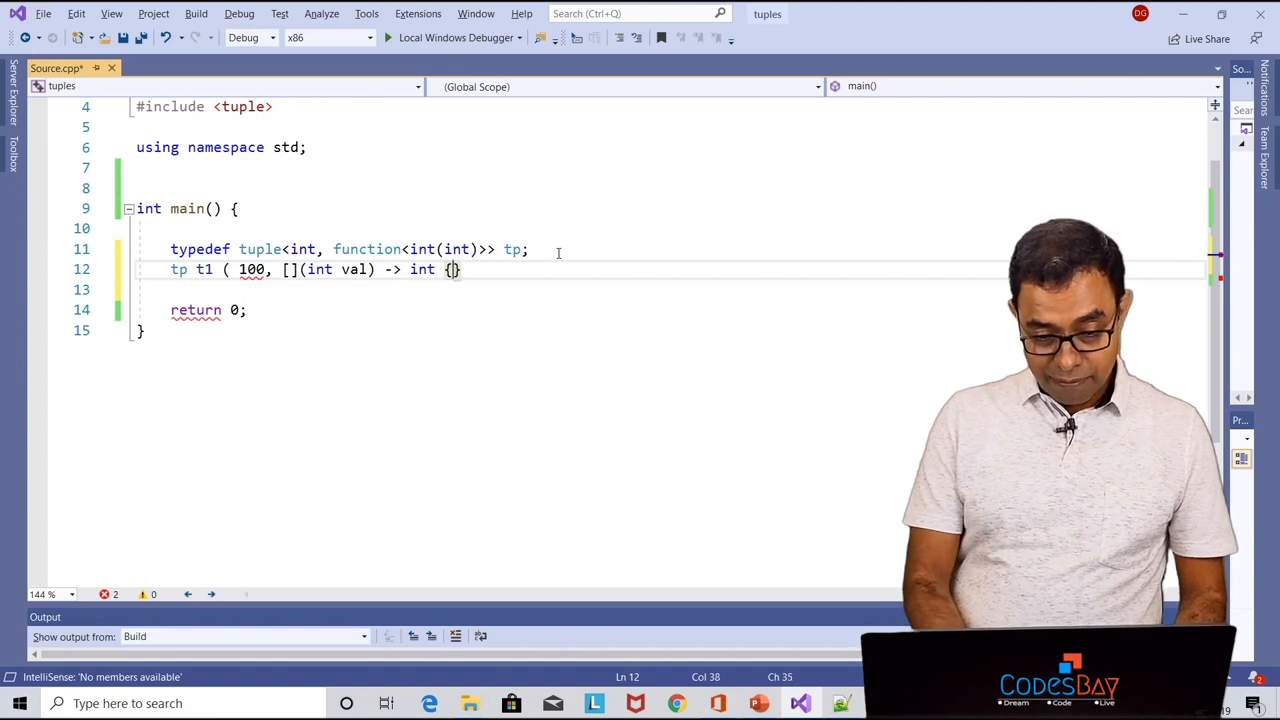
Finish the lambda body printing "Lambda Called" and returning 0, closing the declaration
type("cout<<Lambda c")
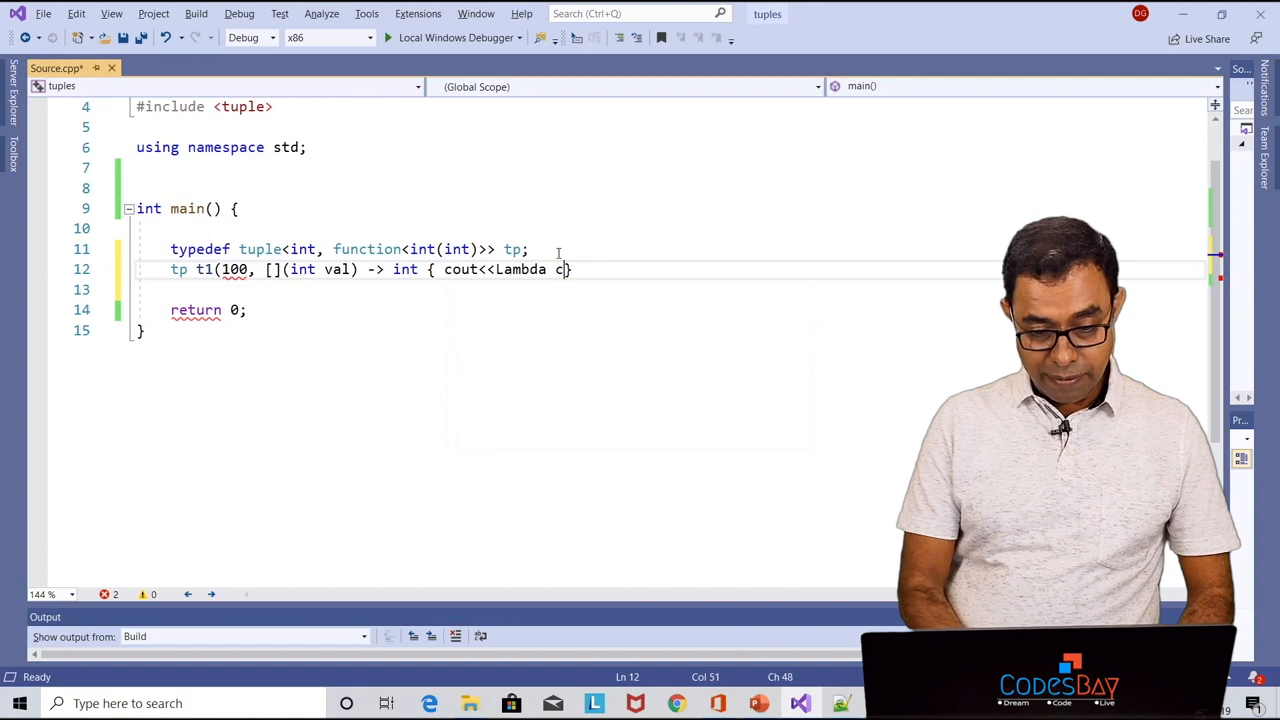
key("BackSpace")
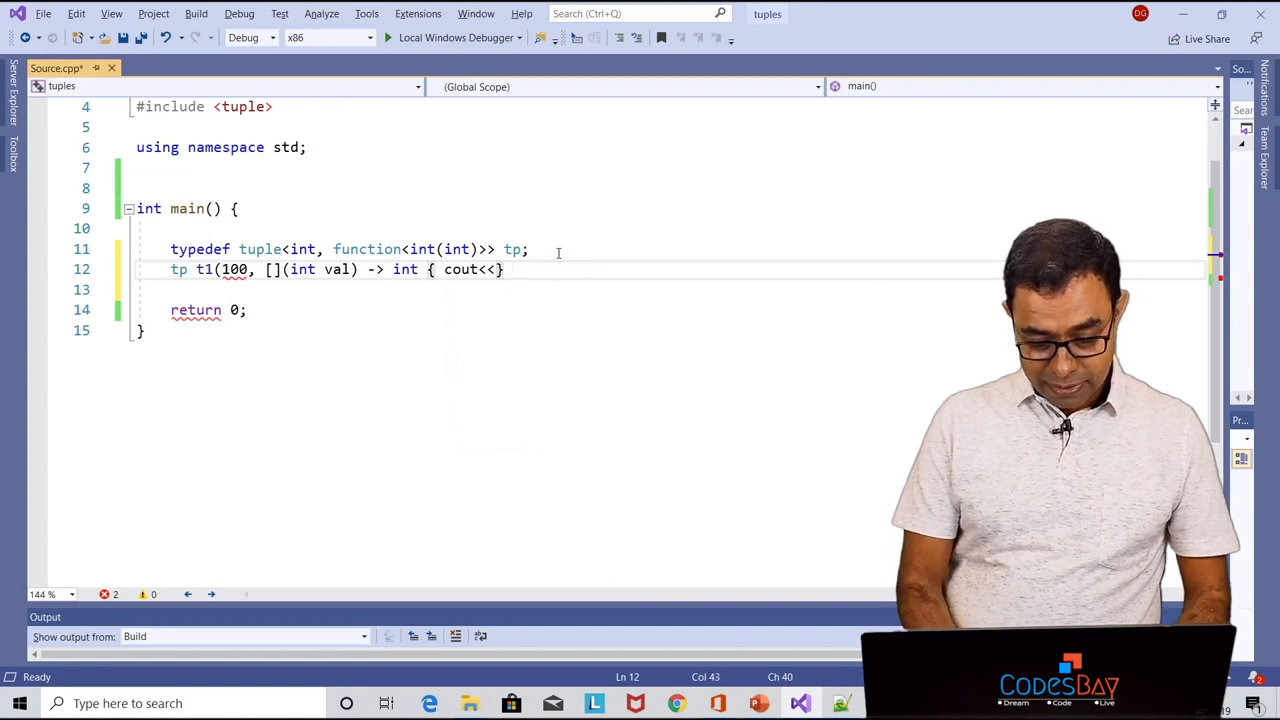
type("Lambda Called\" << endl; return 0;")
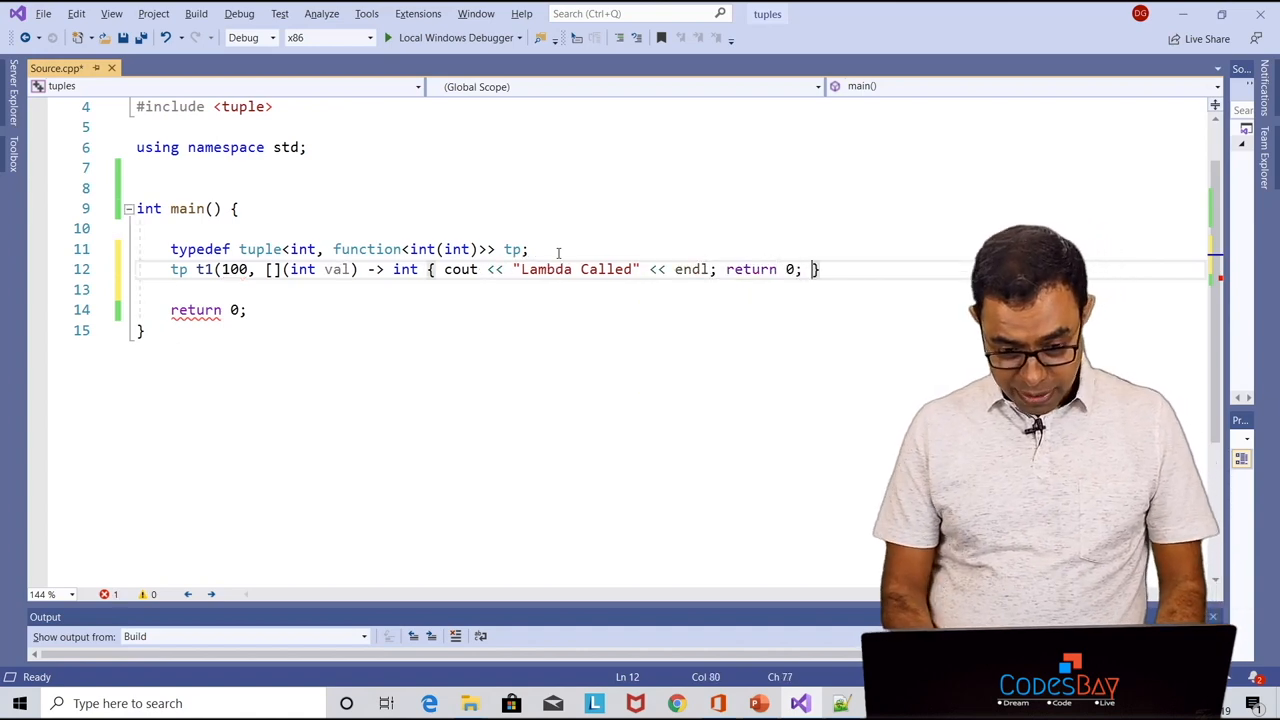
type("});")
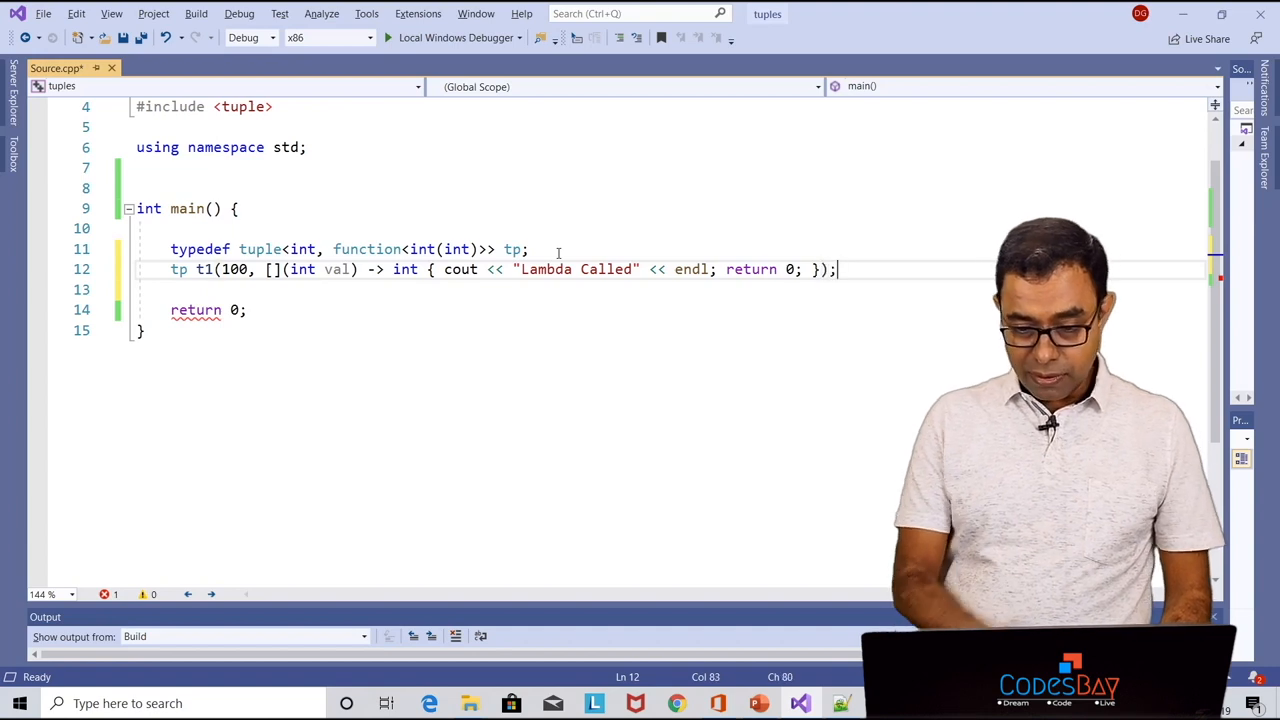
key("enter")
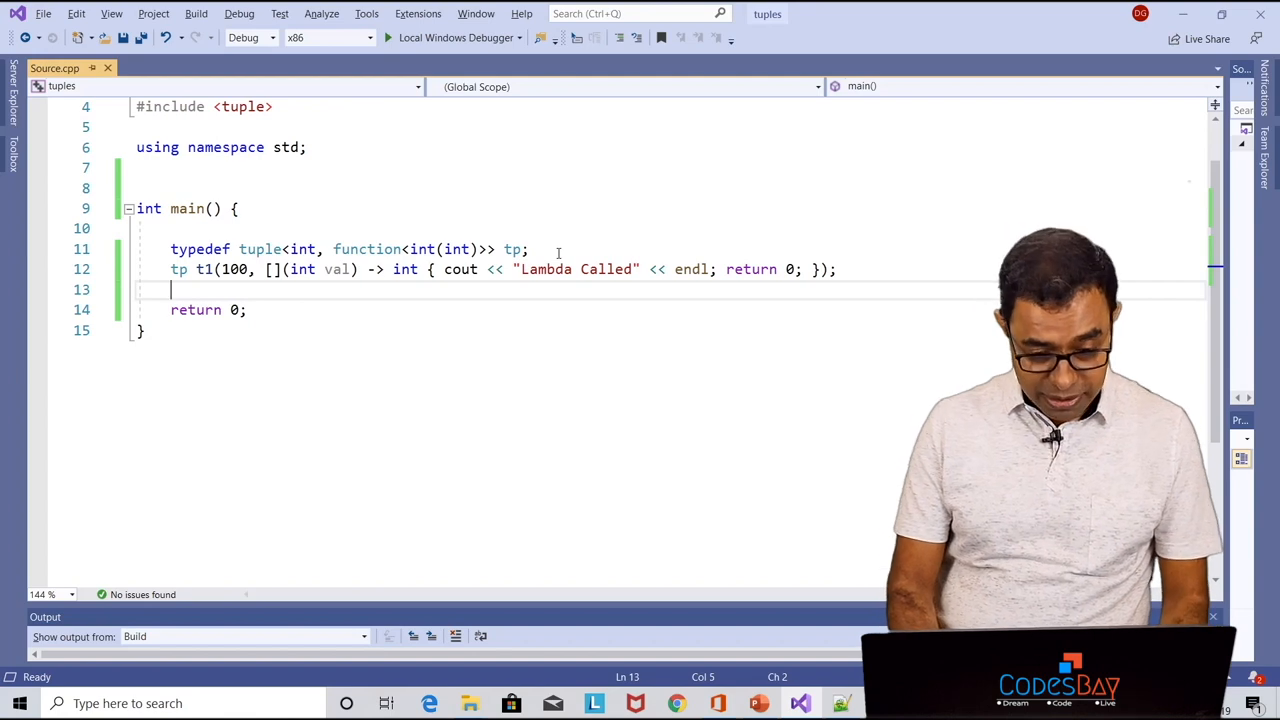
Write get<1>(t1)(100); to invoke the lambda stored in the tuple
type("get<1")
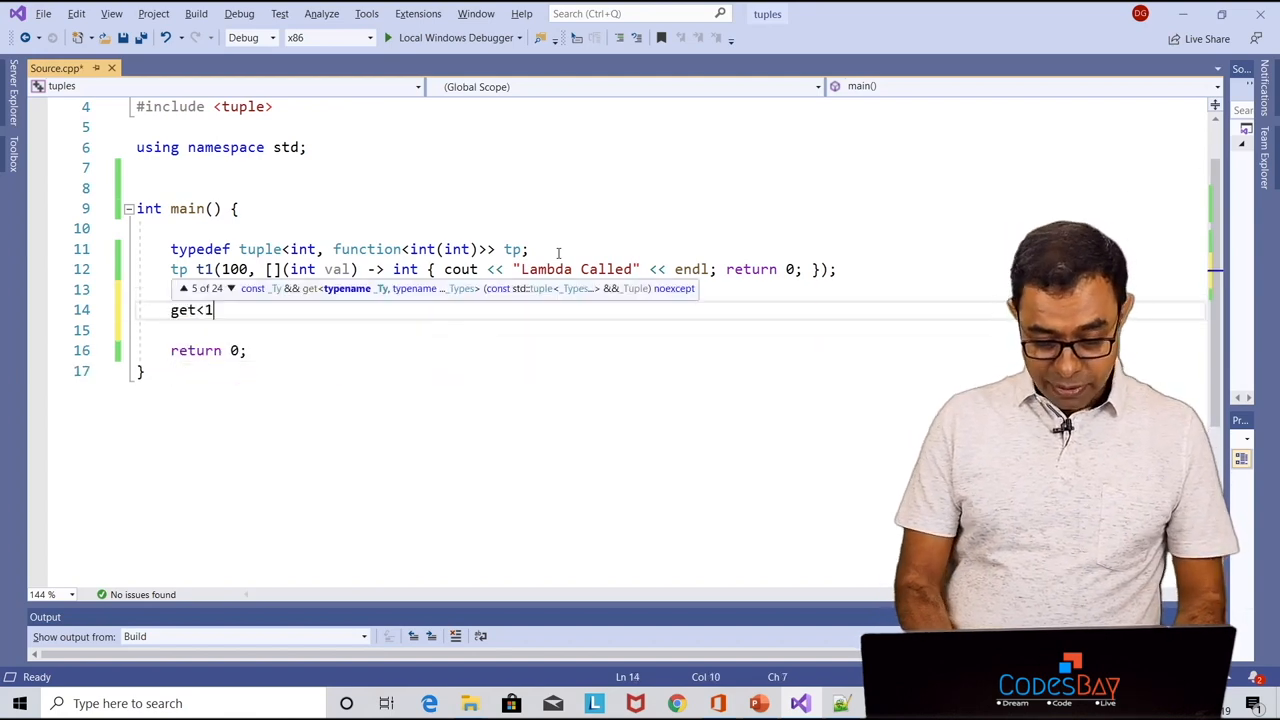
type(">(t1)")
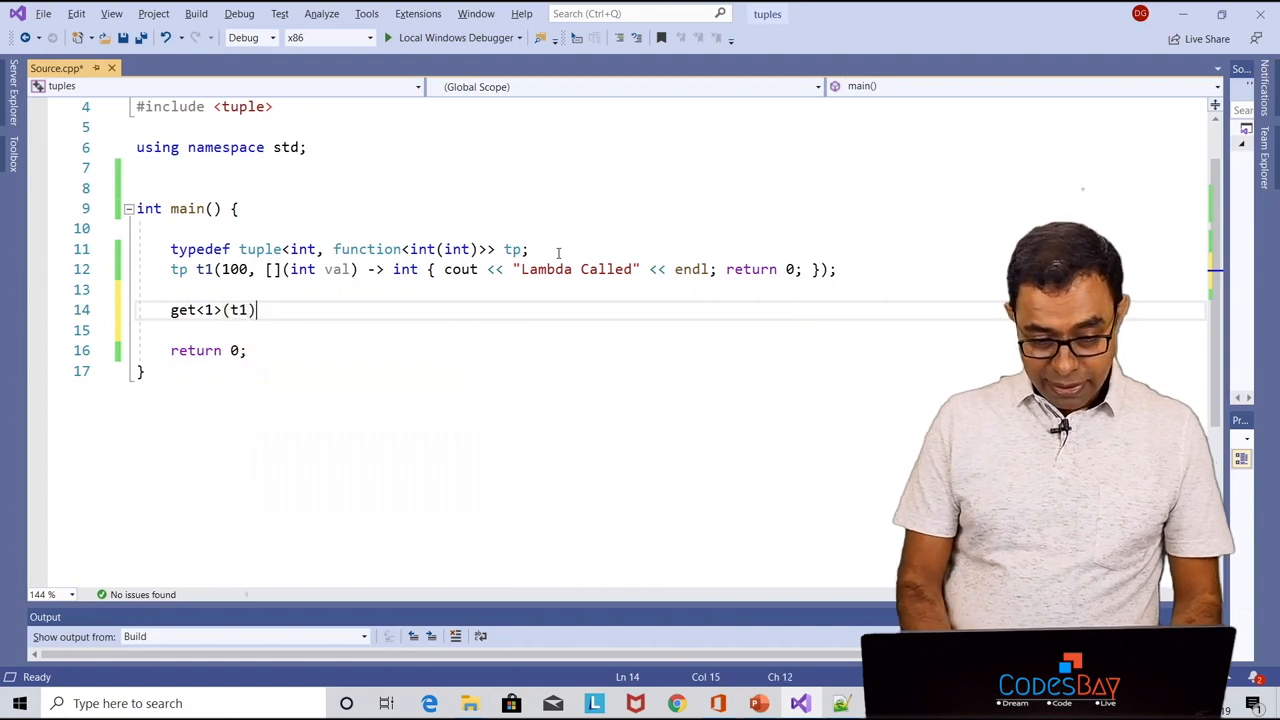
type("(1")
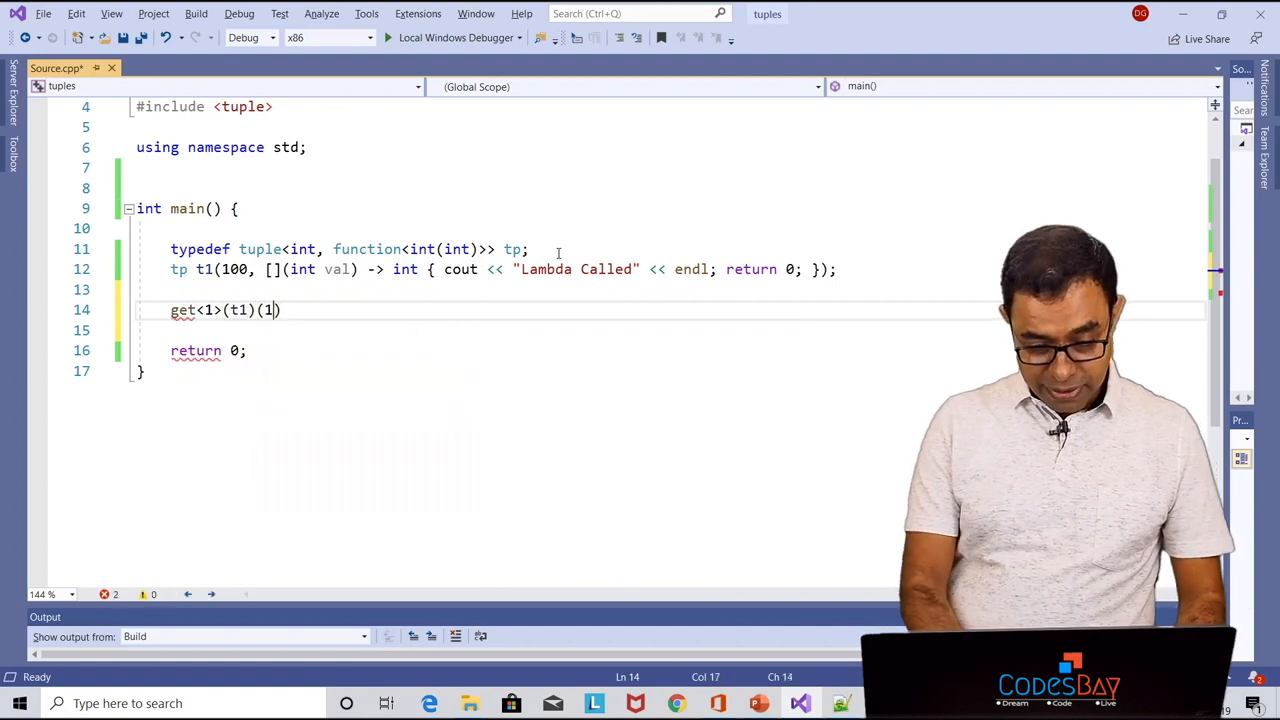
type("00);")
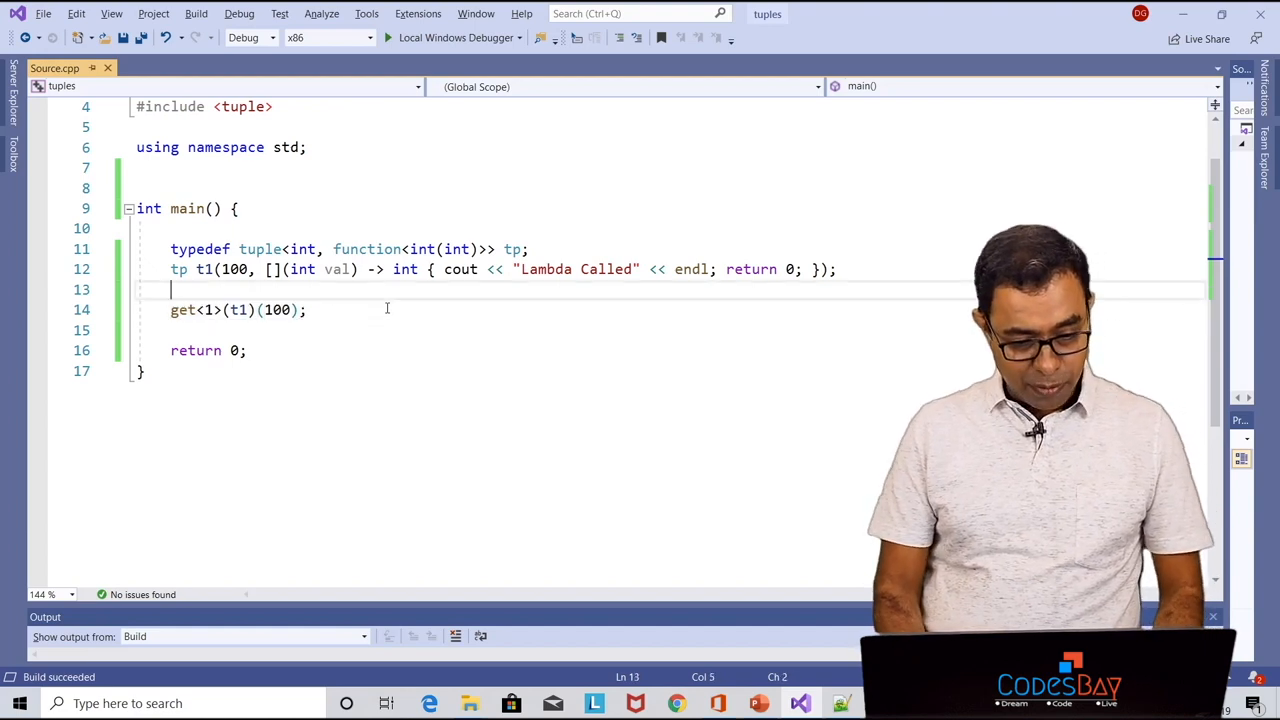
Write get<1>(t1) = [](int val) -> int { cout << "ANOTHER LAMBDA...." << endl; return -1; };
type("get<1>(t1)(1;")
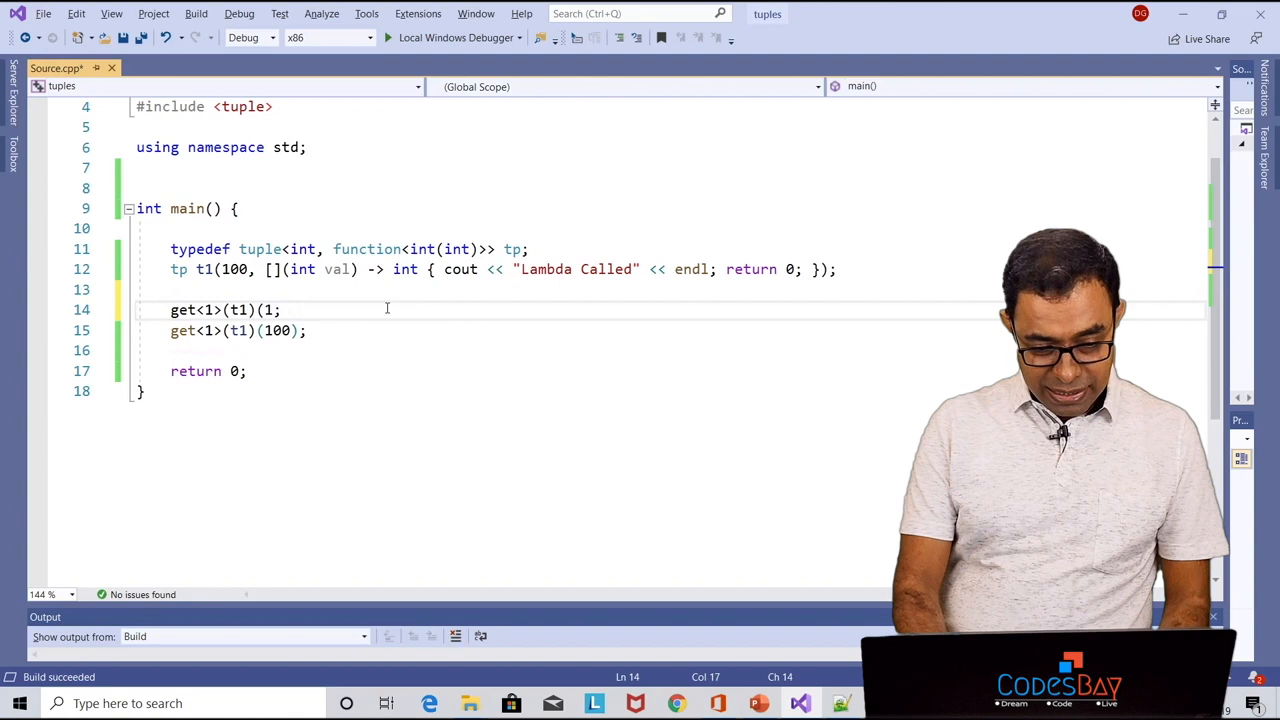
type("=")
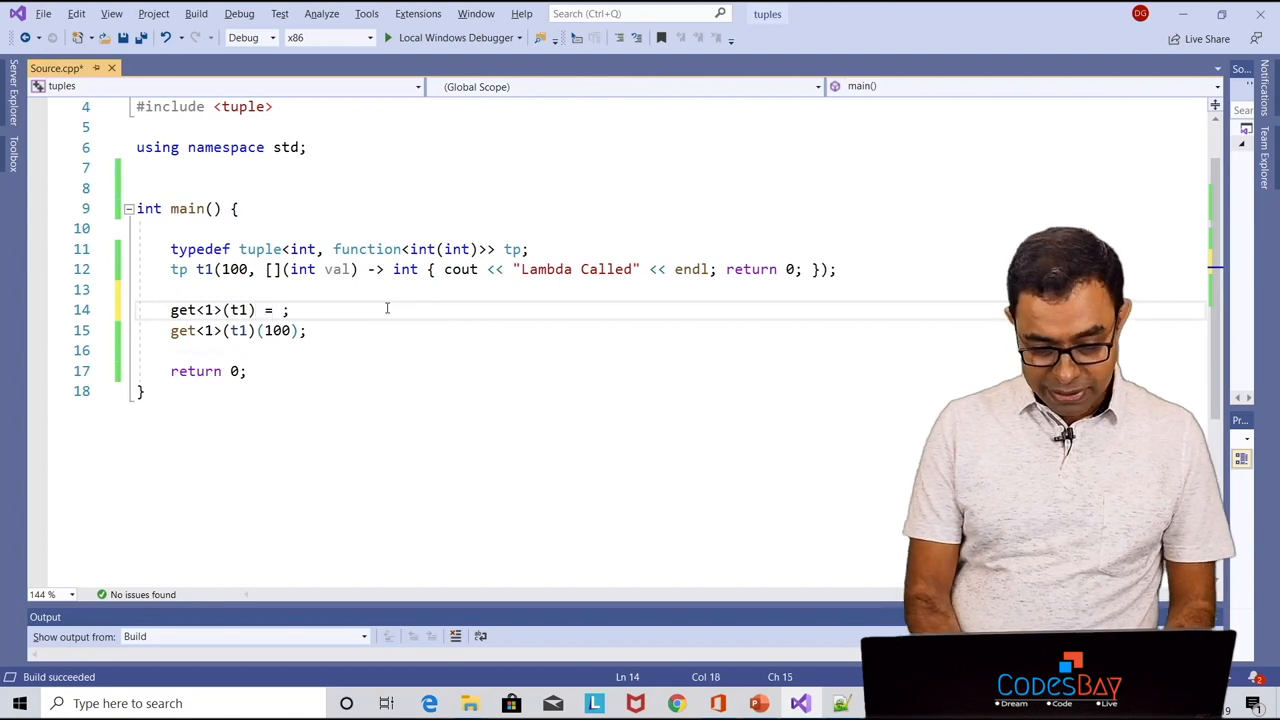
type("[](int val) -> in")
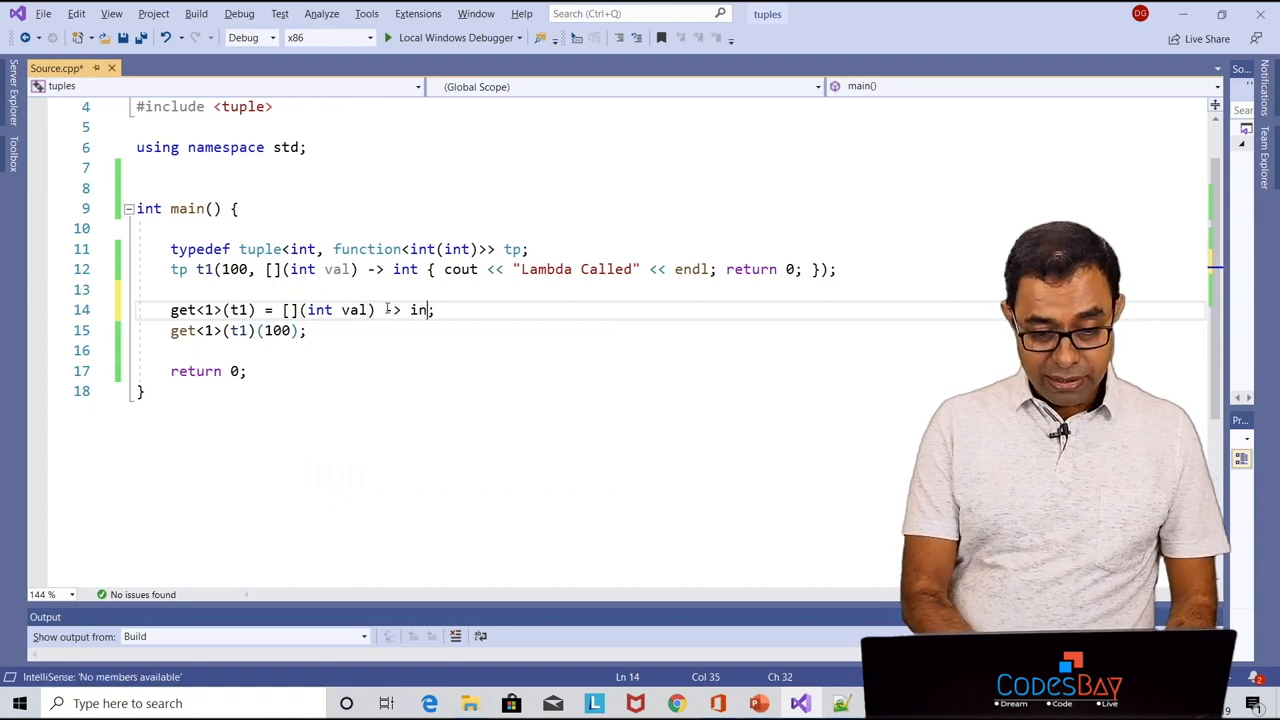
type("{ cout")
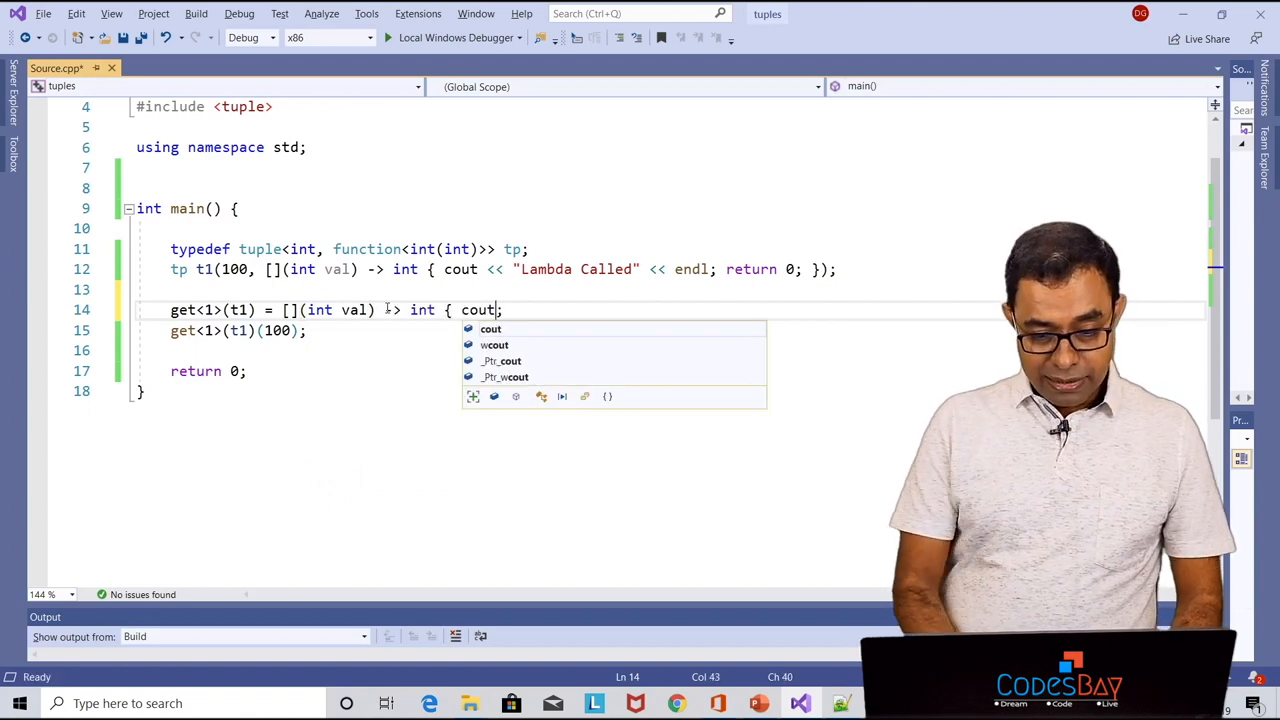
type("<<\"ANO")
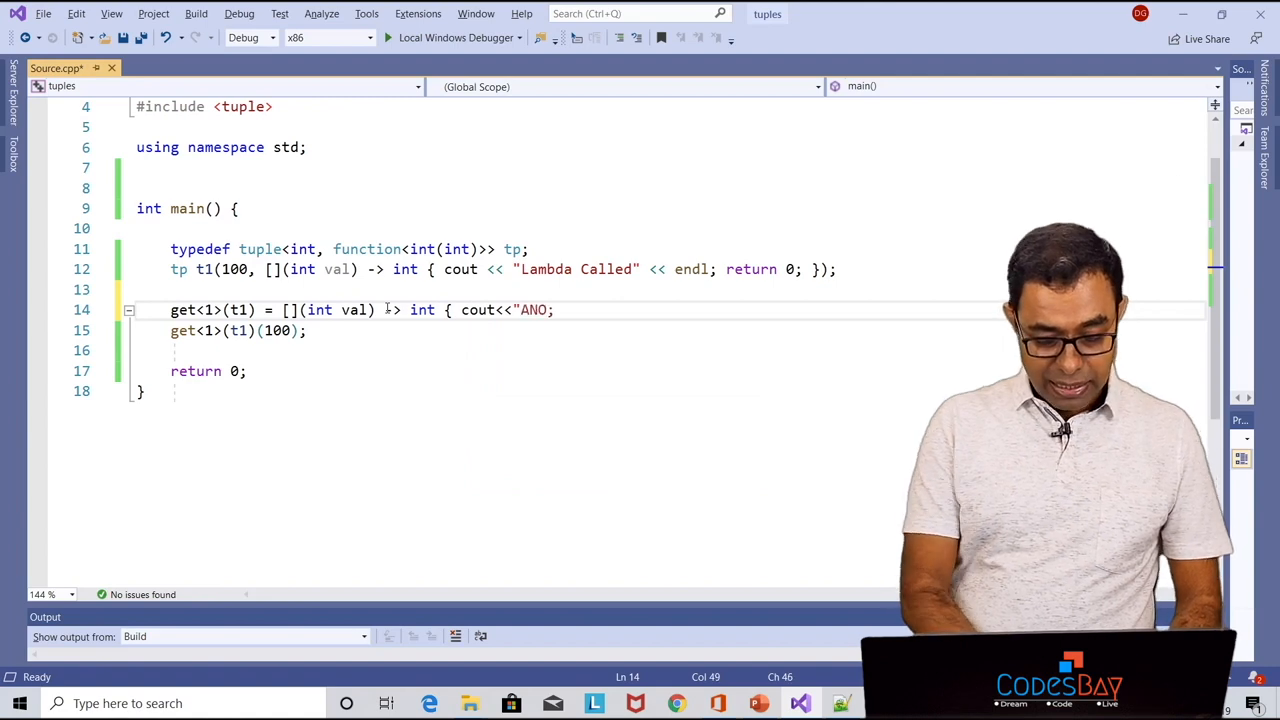
type("THER LAMBDA....")
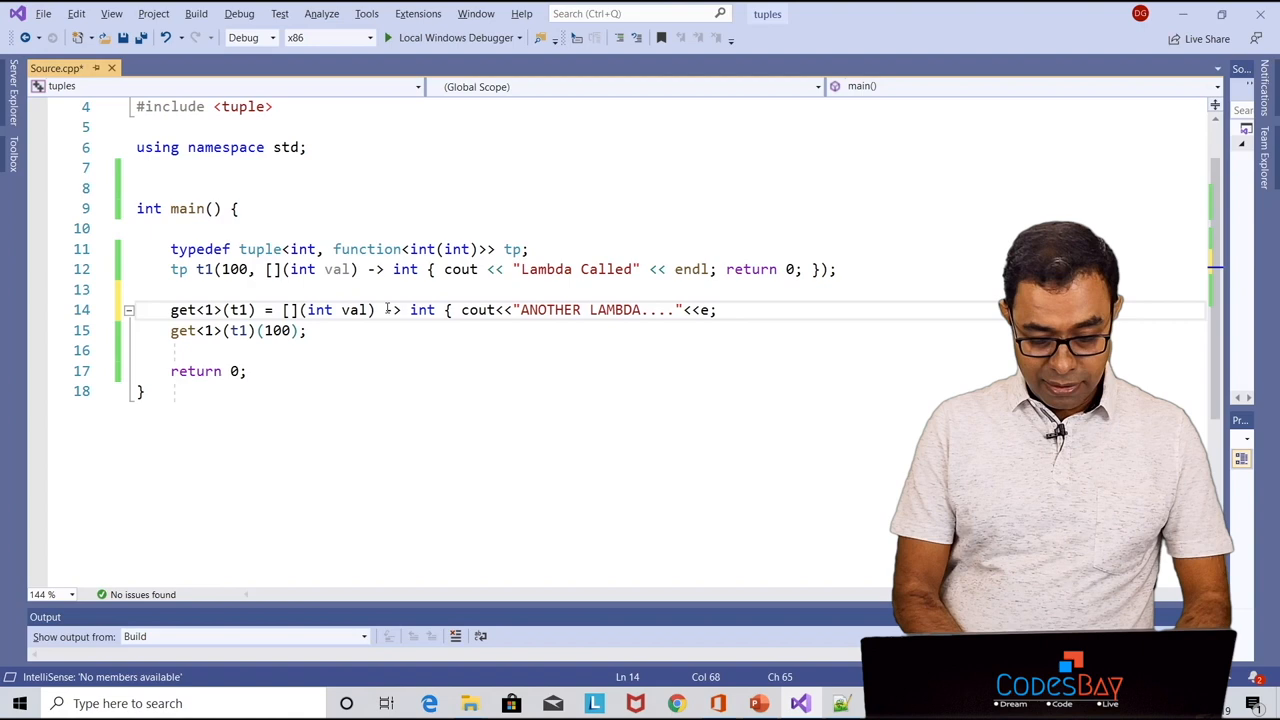
type("<< endl; return -1; ;")
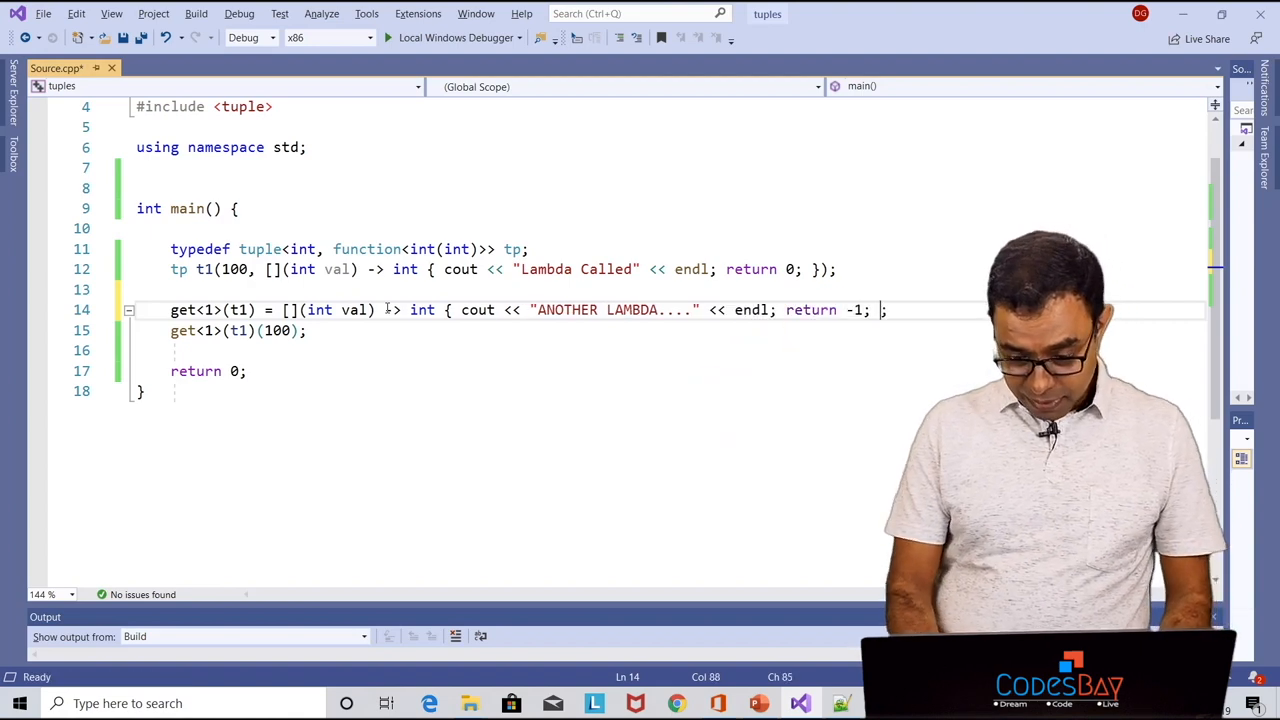
type("}")
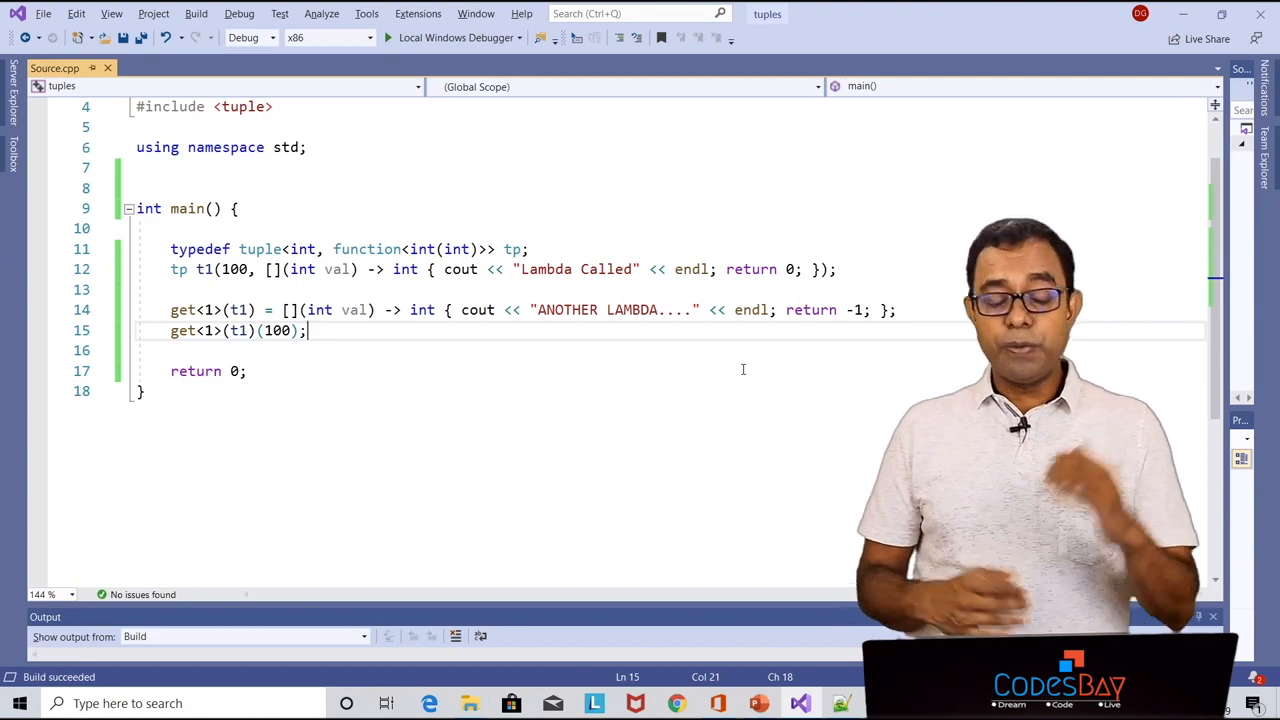
Declare vector<tp> v; and add t1 with v.push_back(t1);
key("Enter")
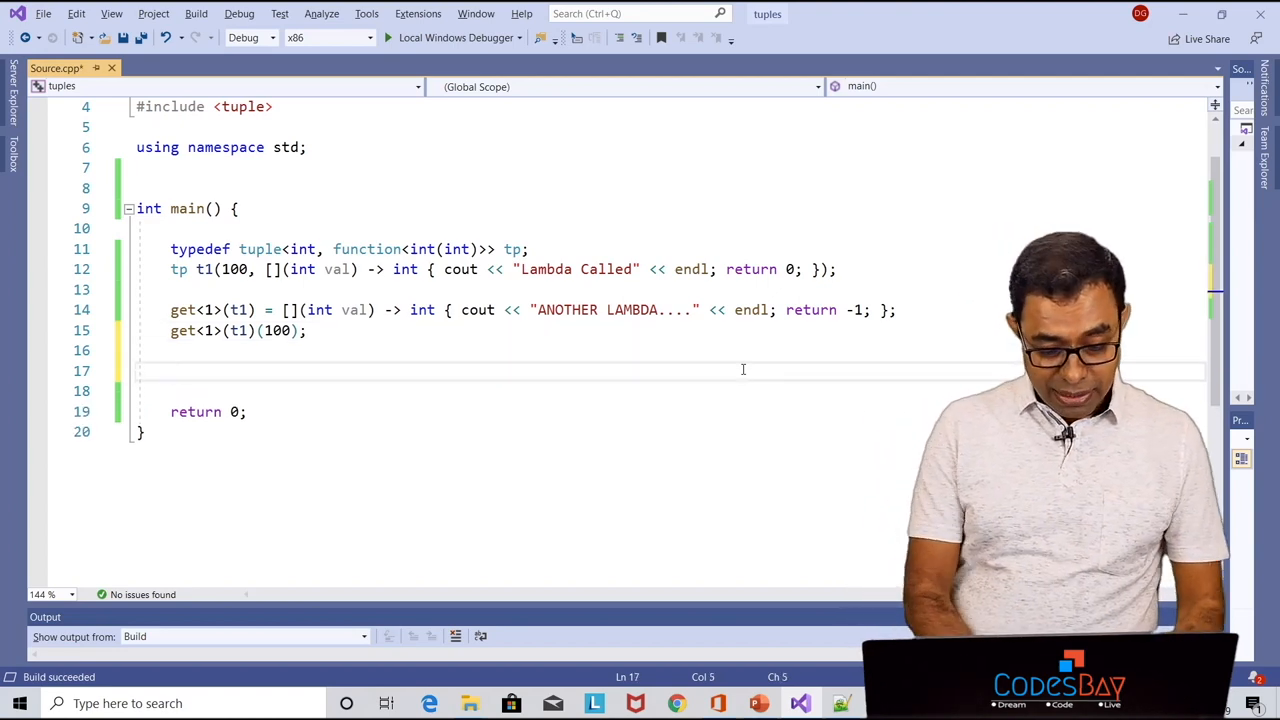
type("vector<")
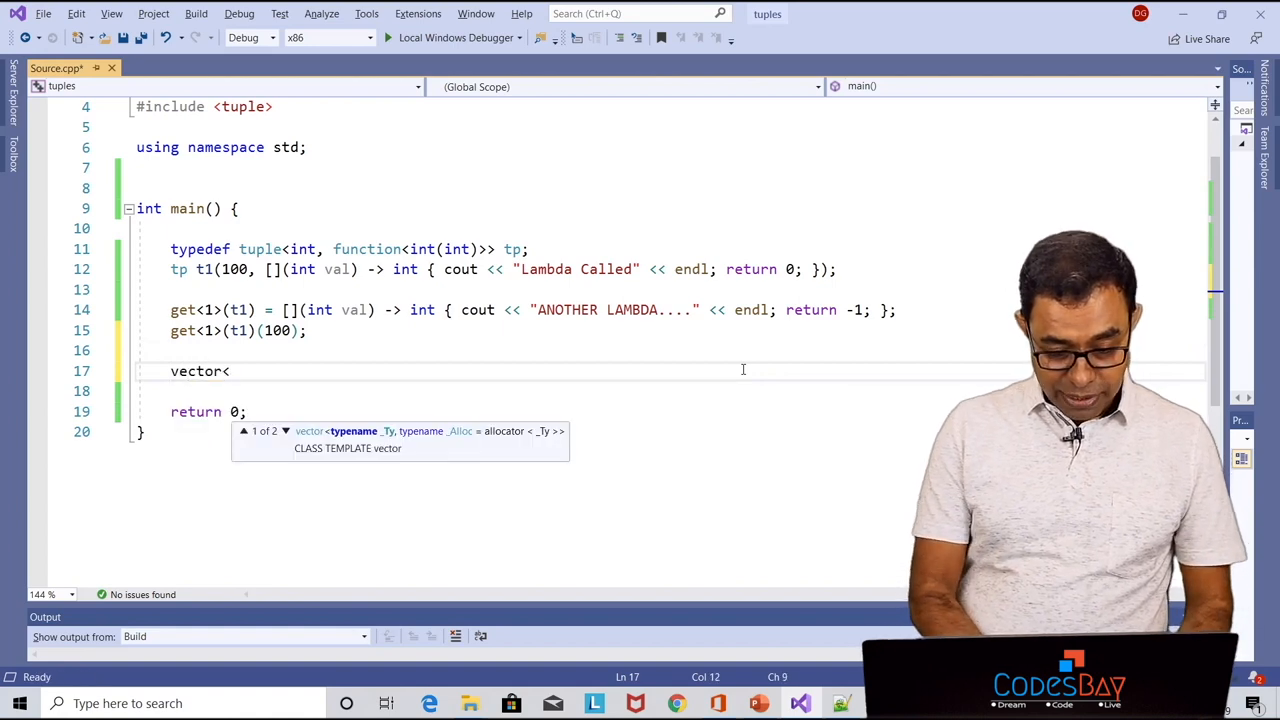
type("tp")
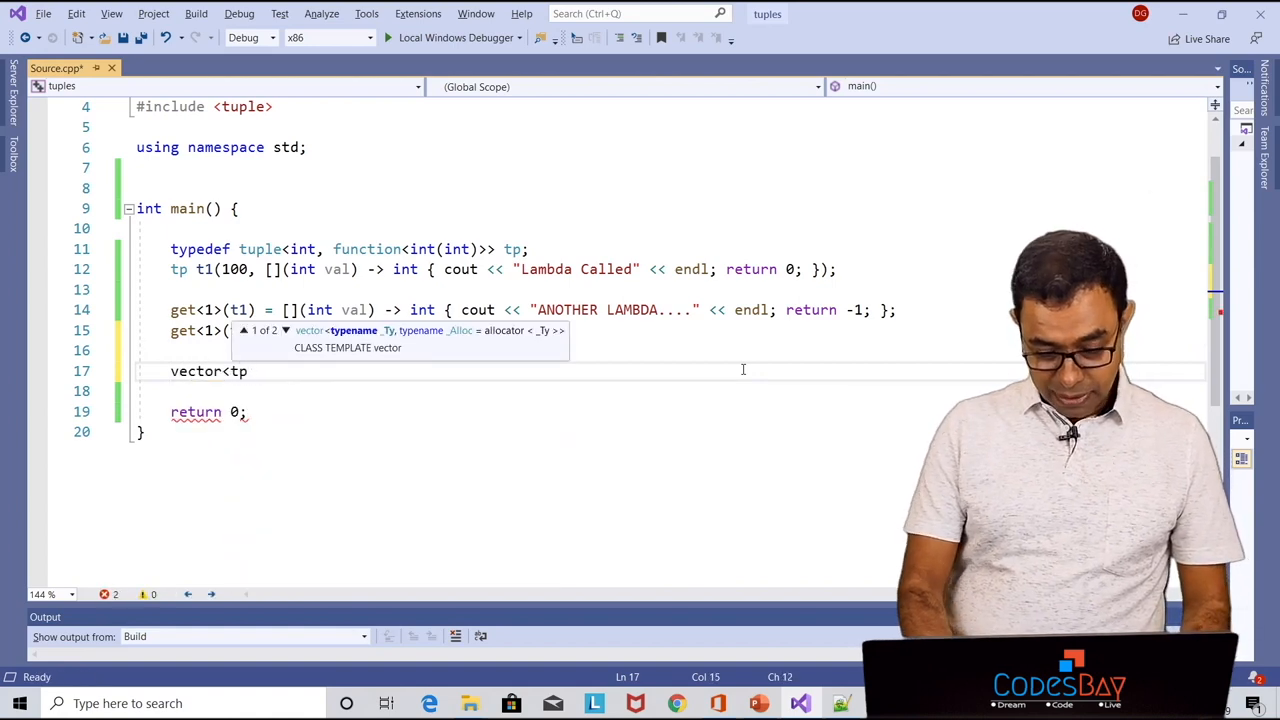
type("> v;")
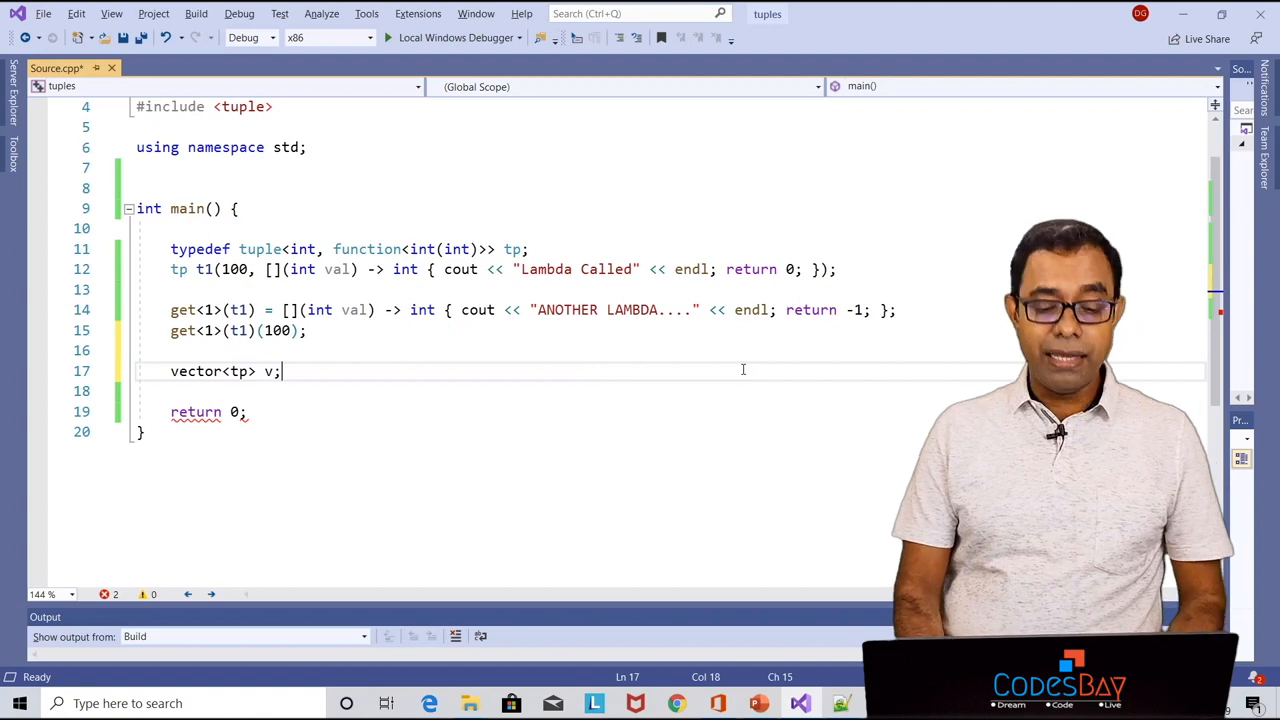
type("v.push_back(")
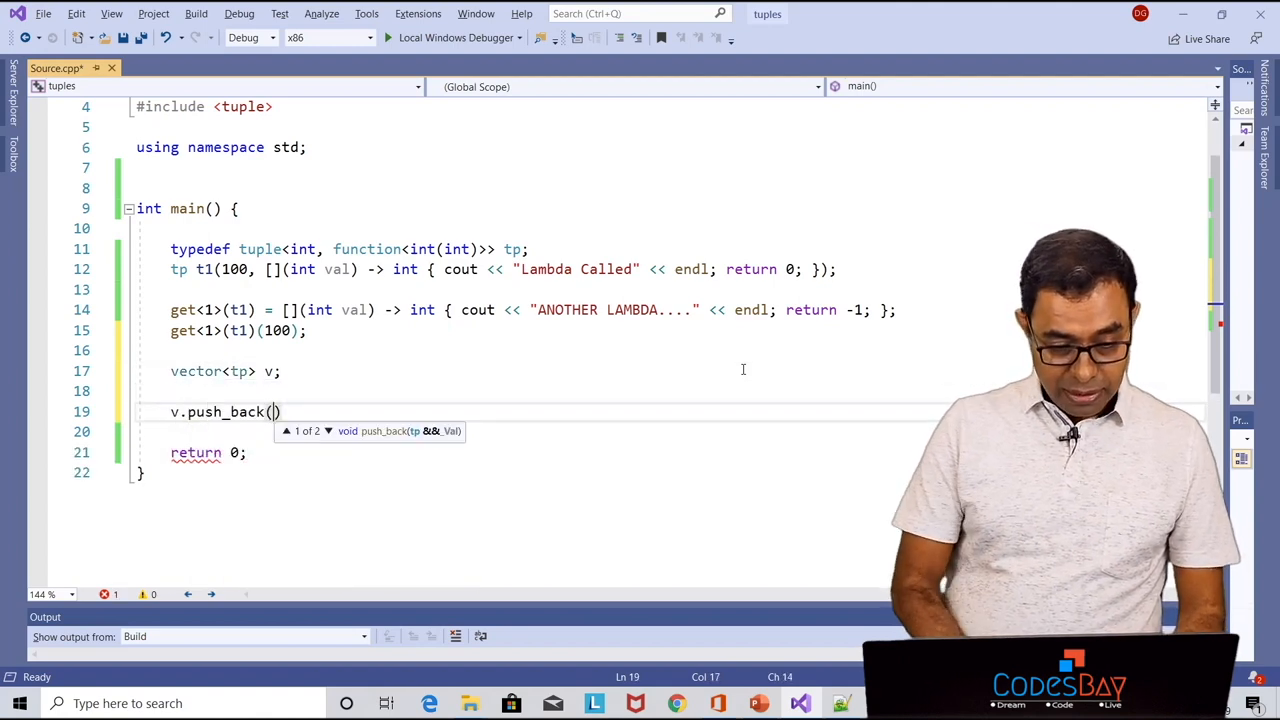
type("t1")
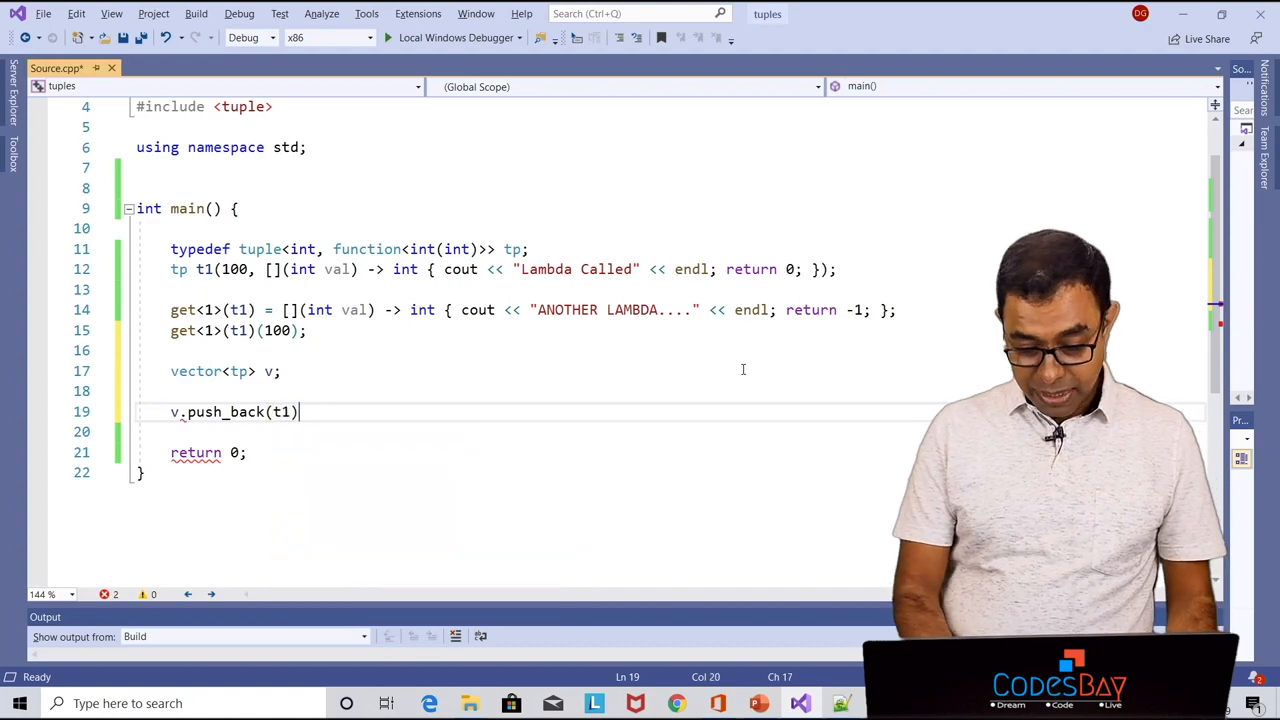
type(";")
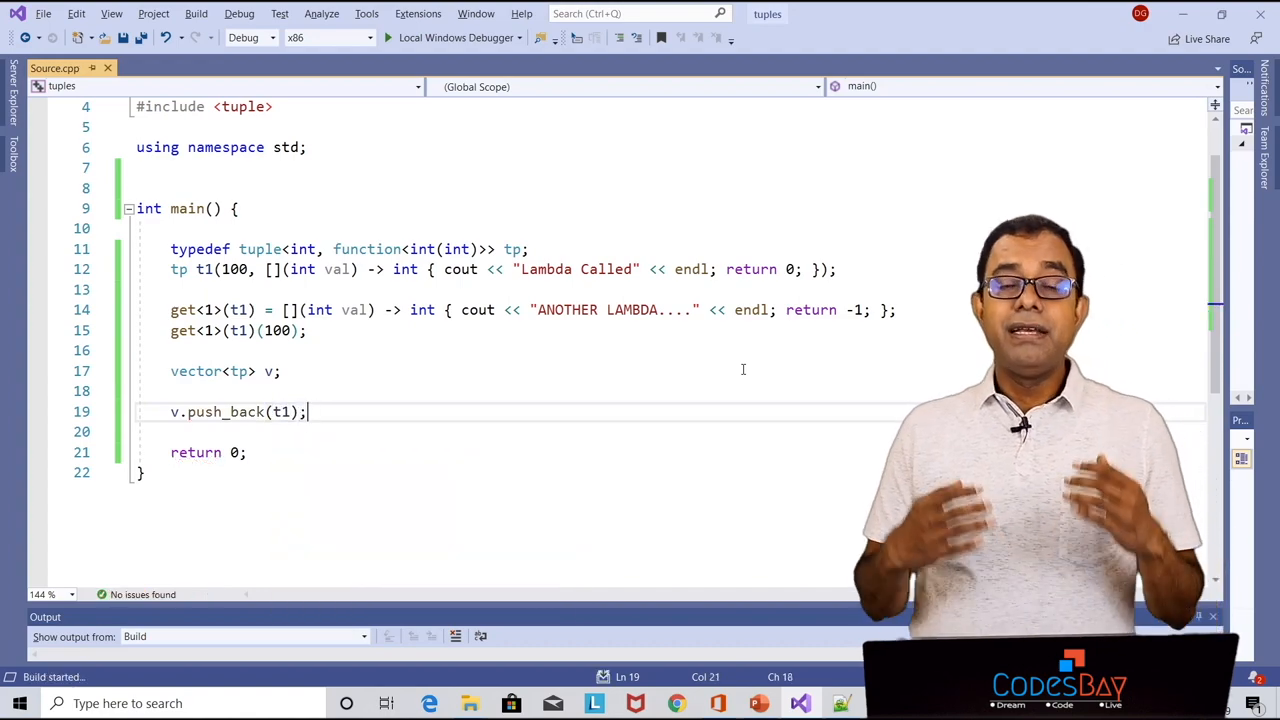